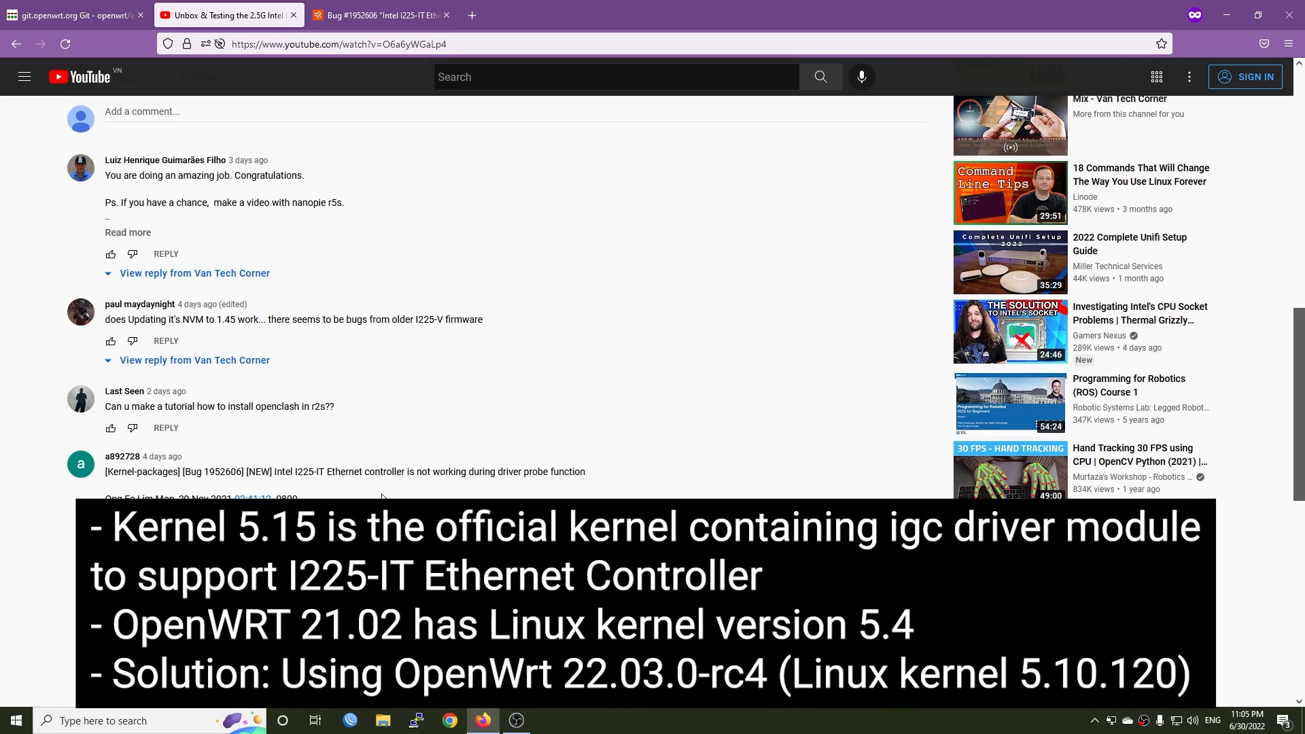
# Navigate downloads.openwrt.org to the 22.03.0-rc4 release, x86 target, 64-bit image listing.
pyautogui.scroll(-3)
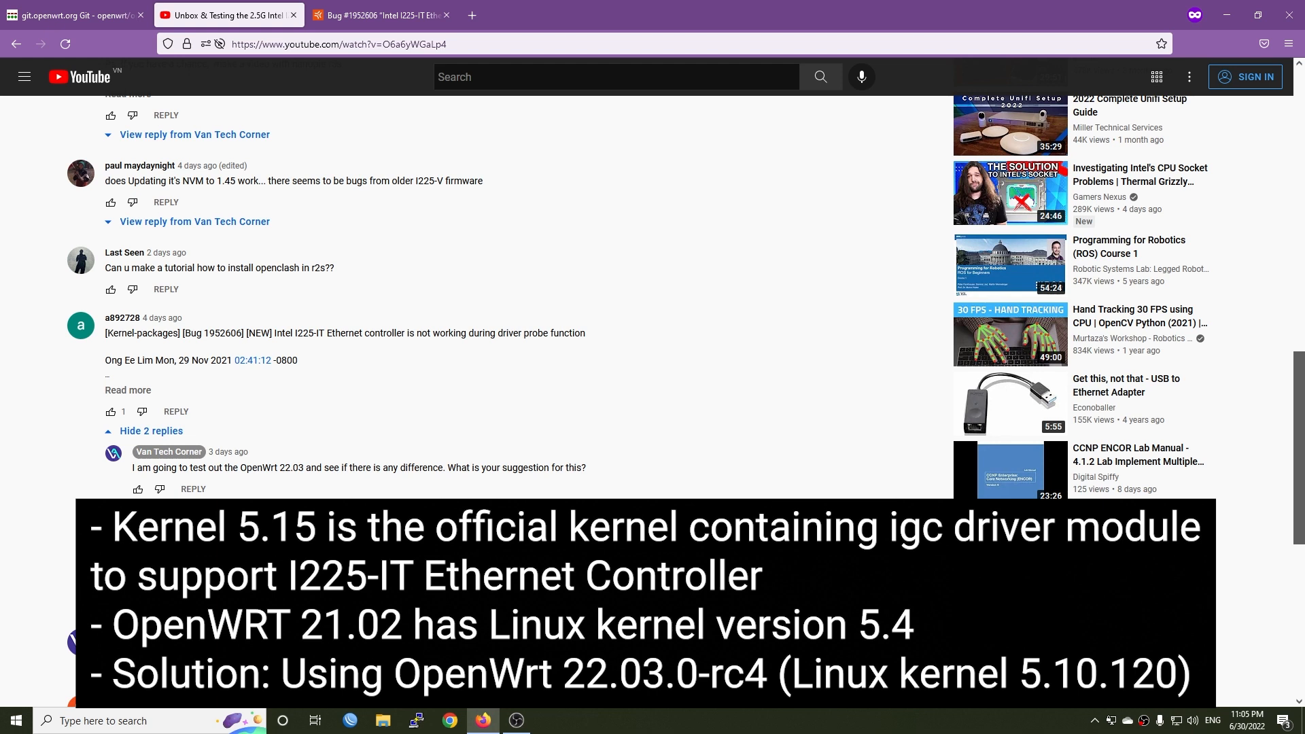
pyautogui.moveTo(70, 15)
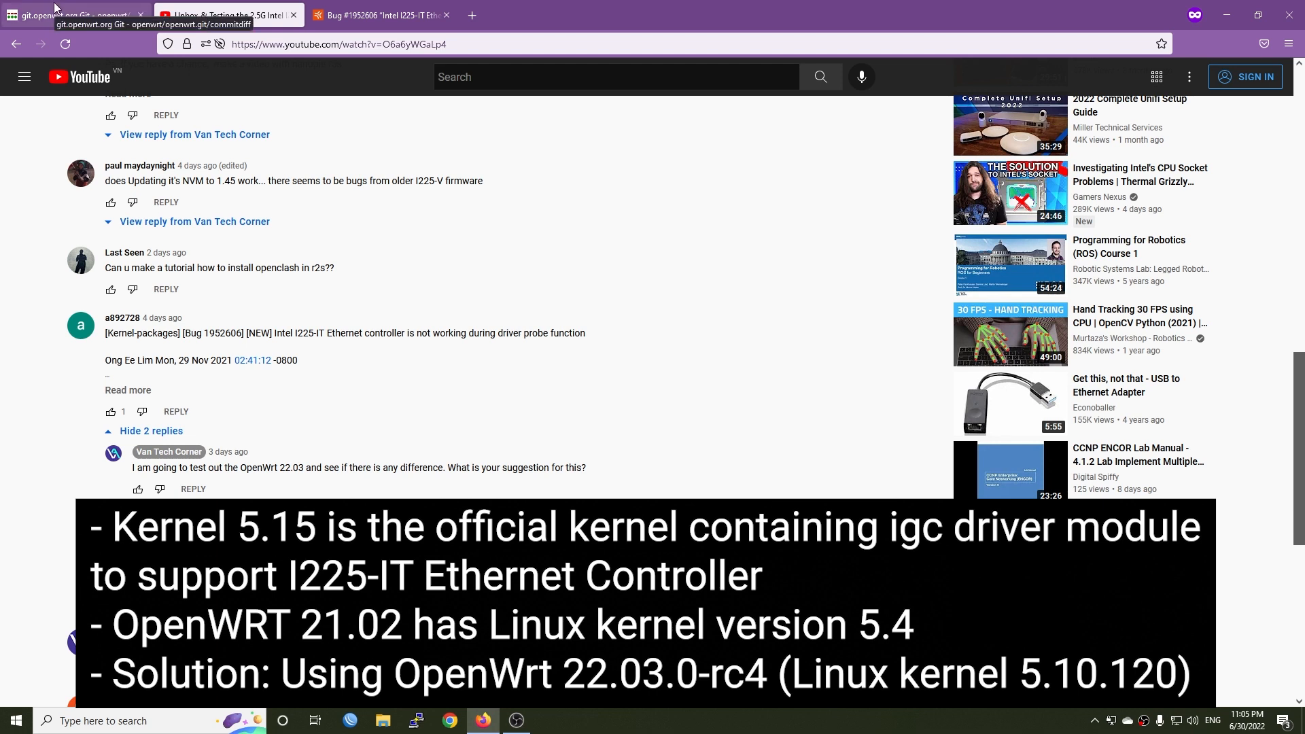
pyautogui.click(75, 15)
pyautogui.write('downloads.openwrt.org')
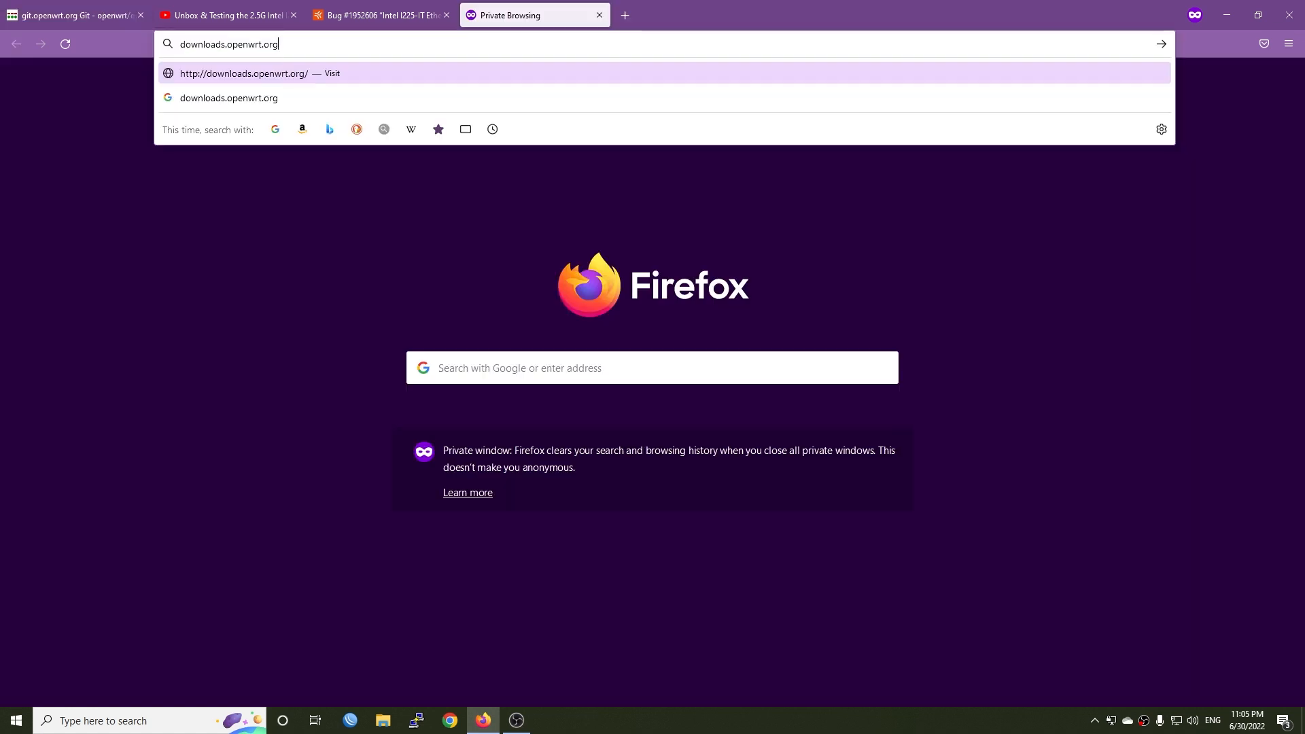
pyautogui.moveTo(340, 279)
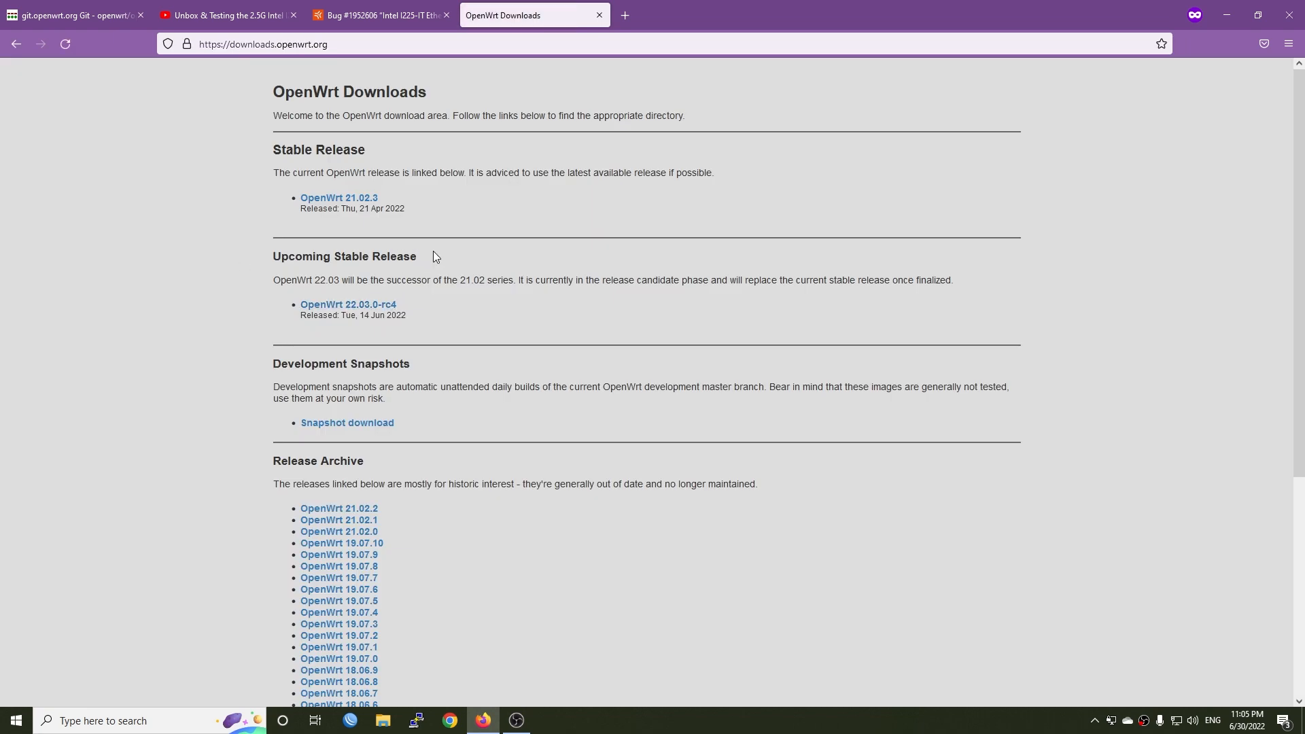
pyautogui.moveTo(392, 335)
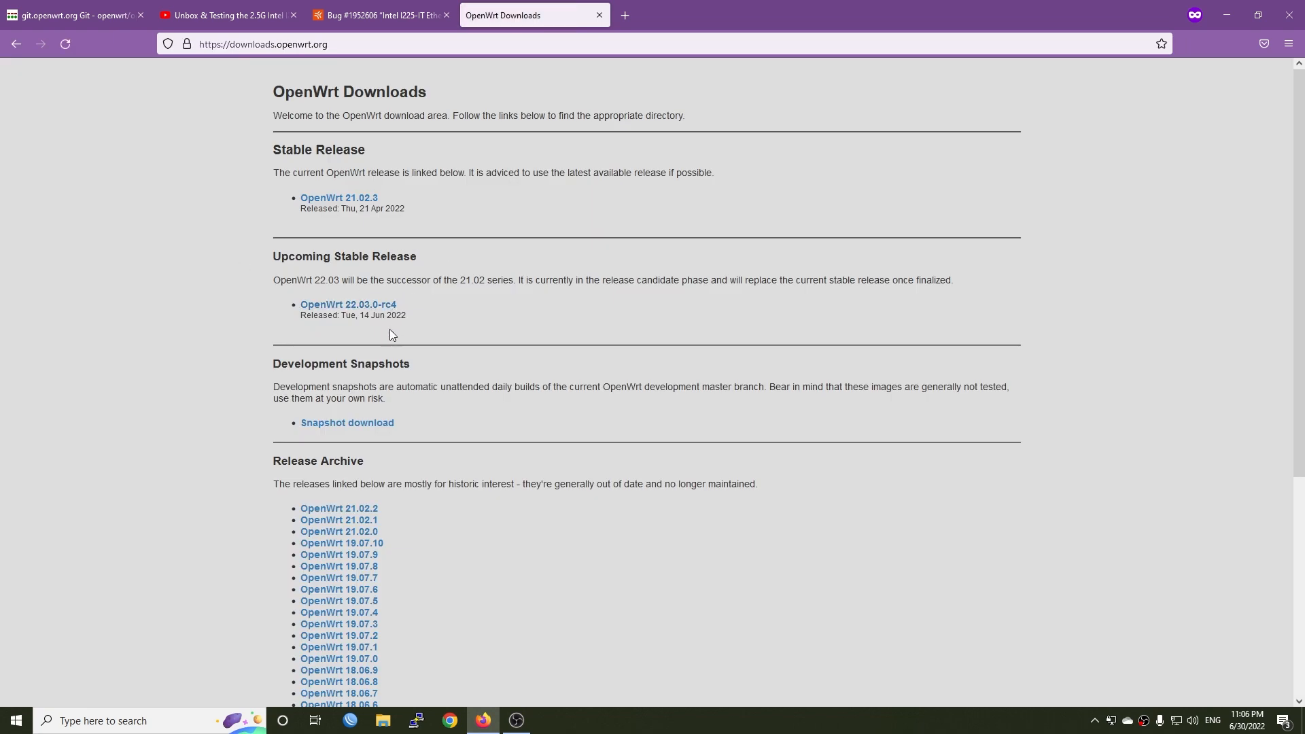
pyautogui.moveTo(348, 305)
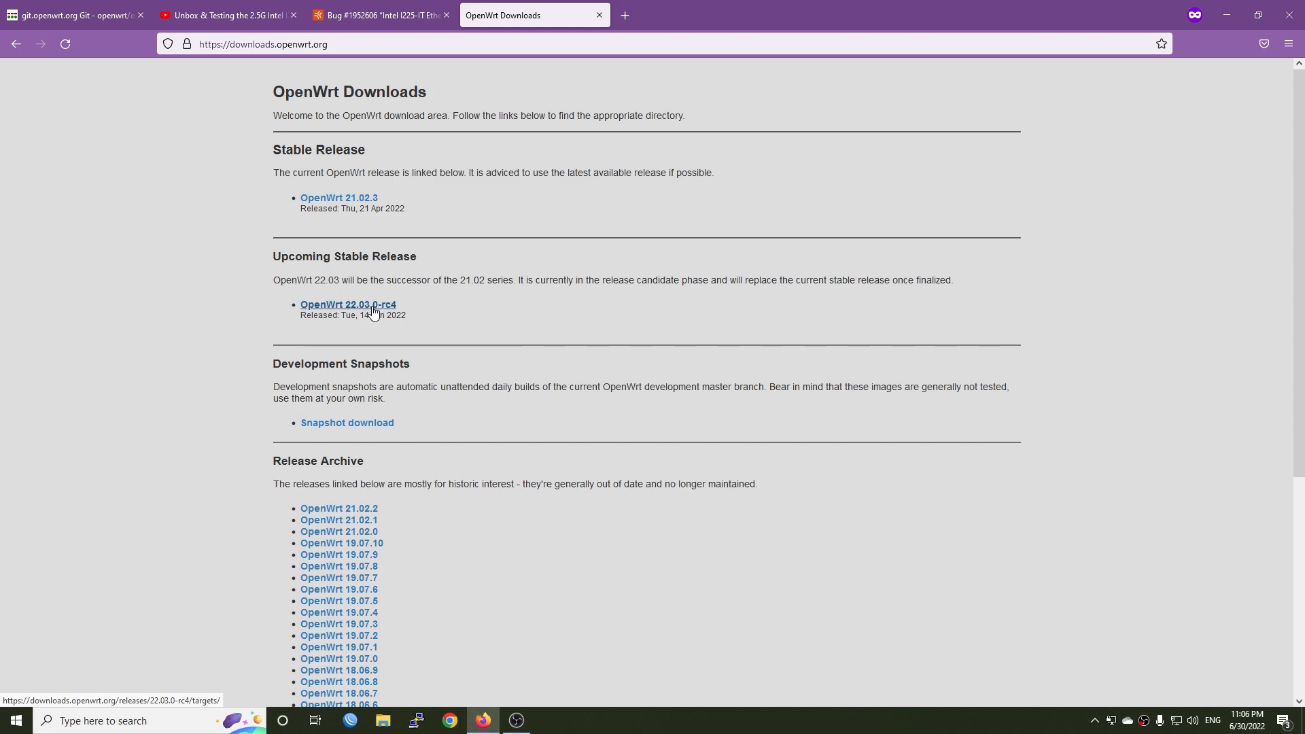
pyautogui.click(347, 305)
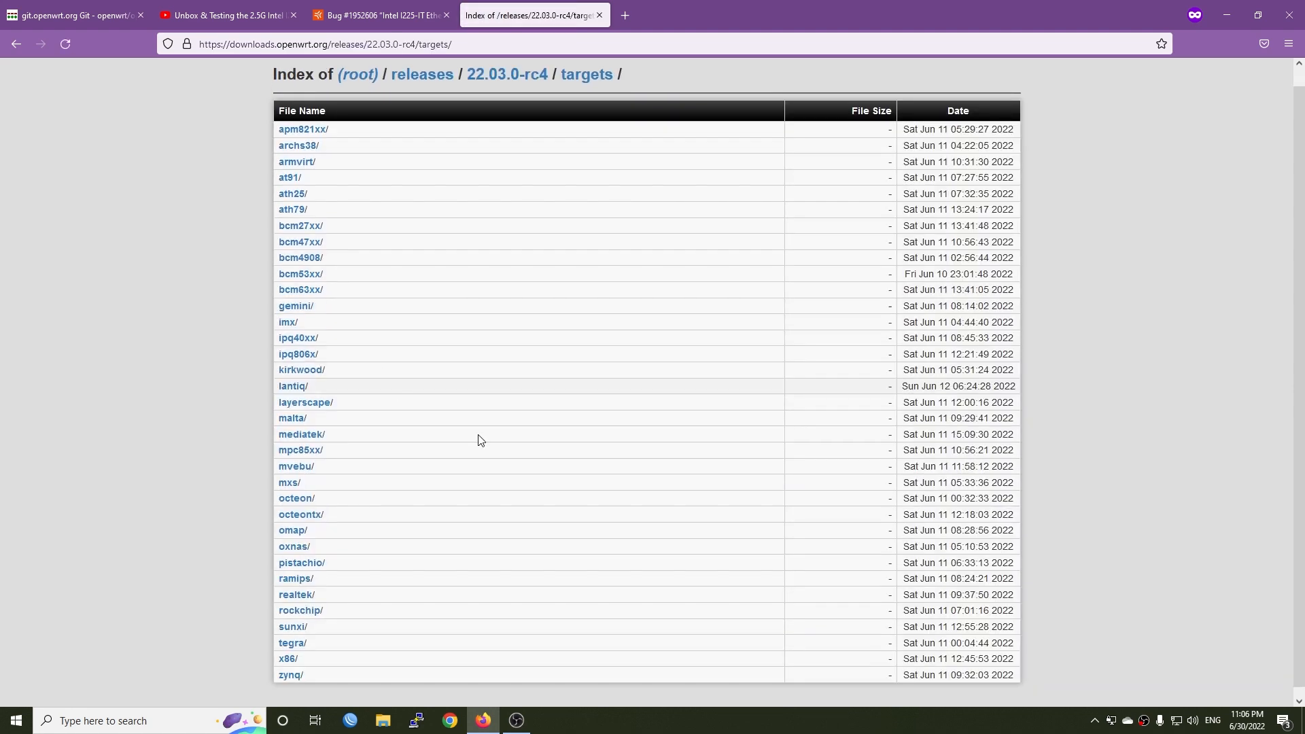
pyautogui.click(288, 658)
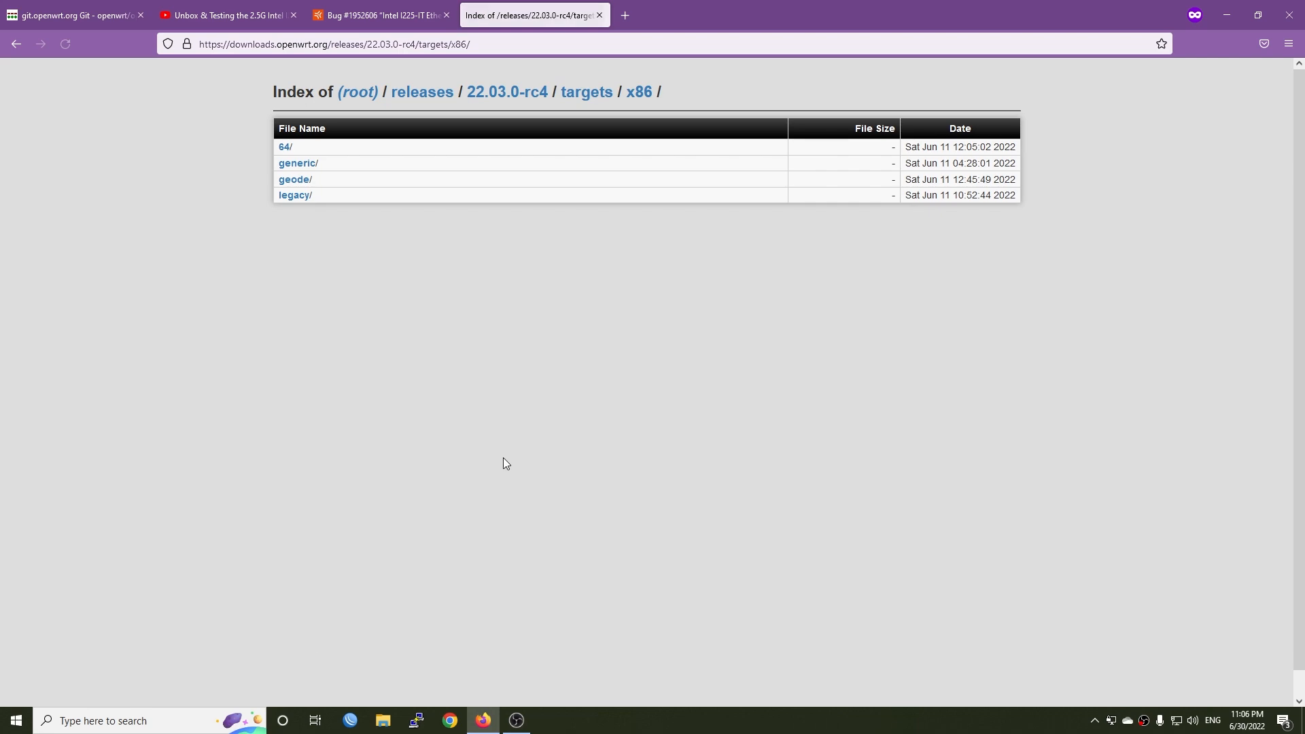
pyautogui.click(286, 147)
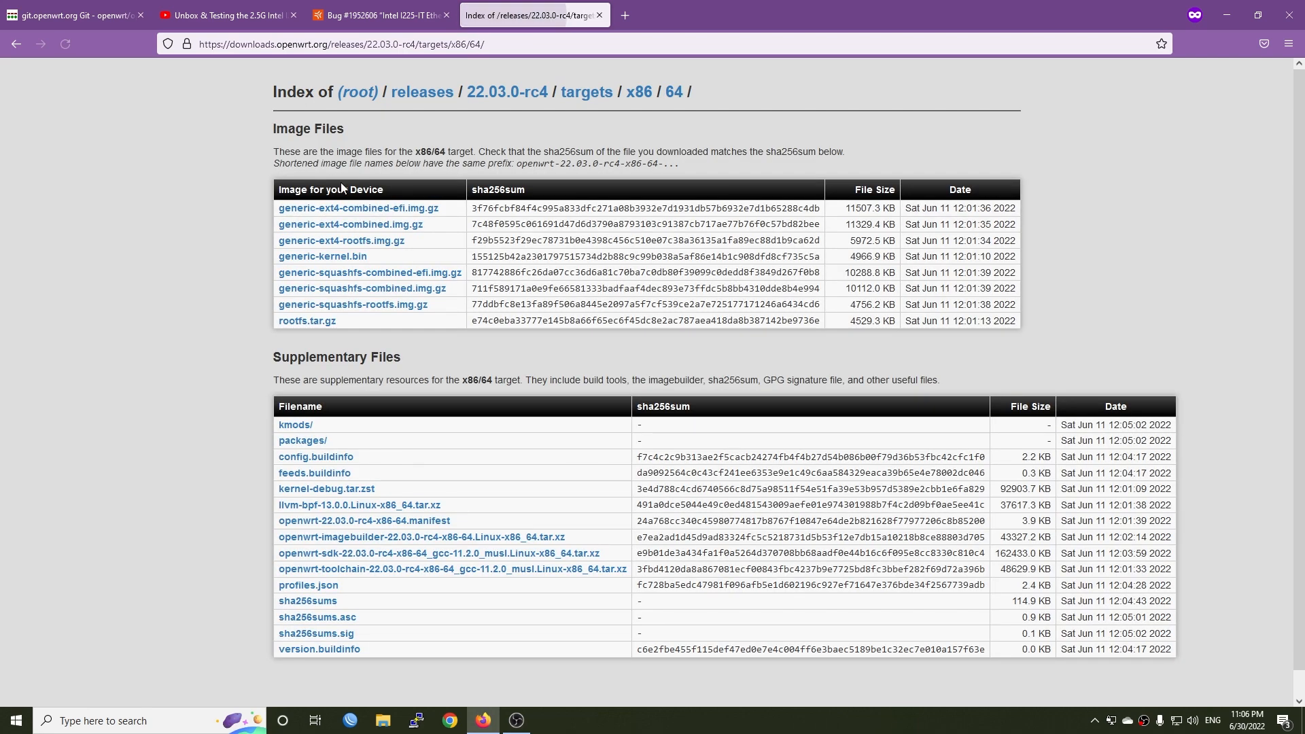
pyautogui.moveTo(362, 288)
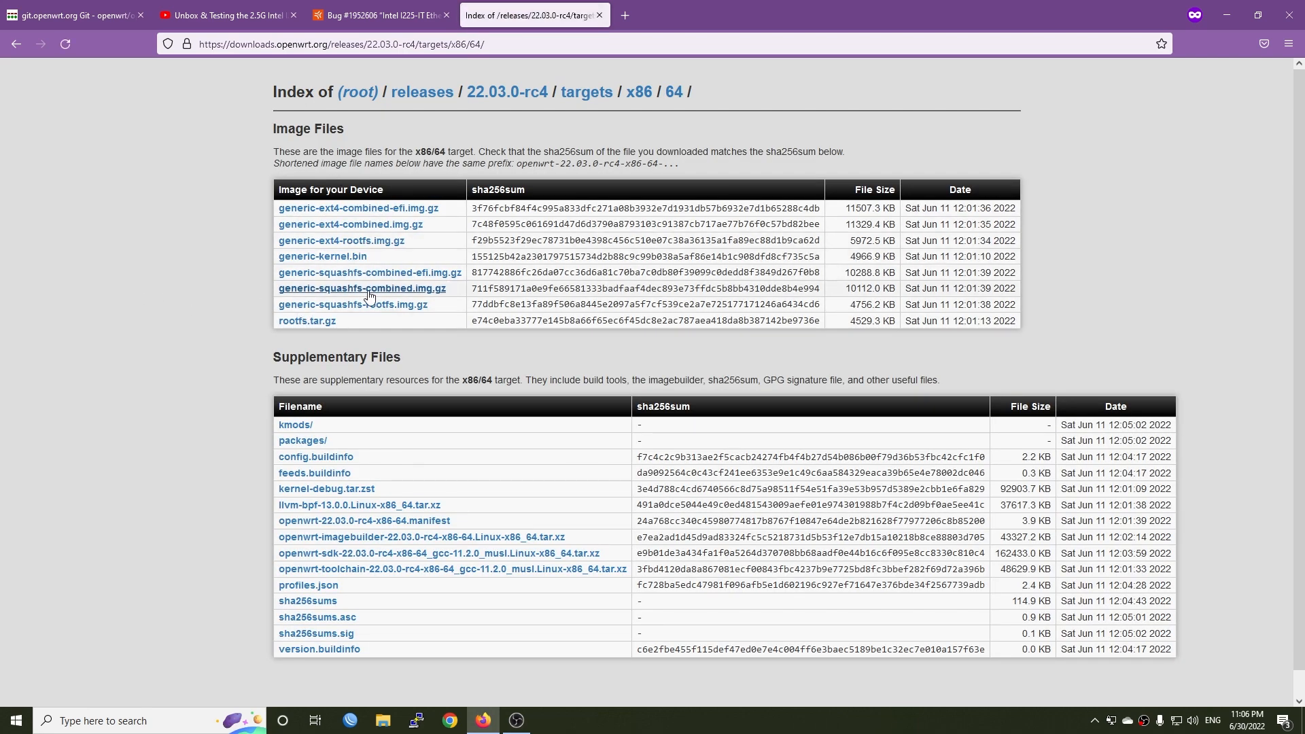
pyautogui.moveTo(432, 301)
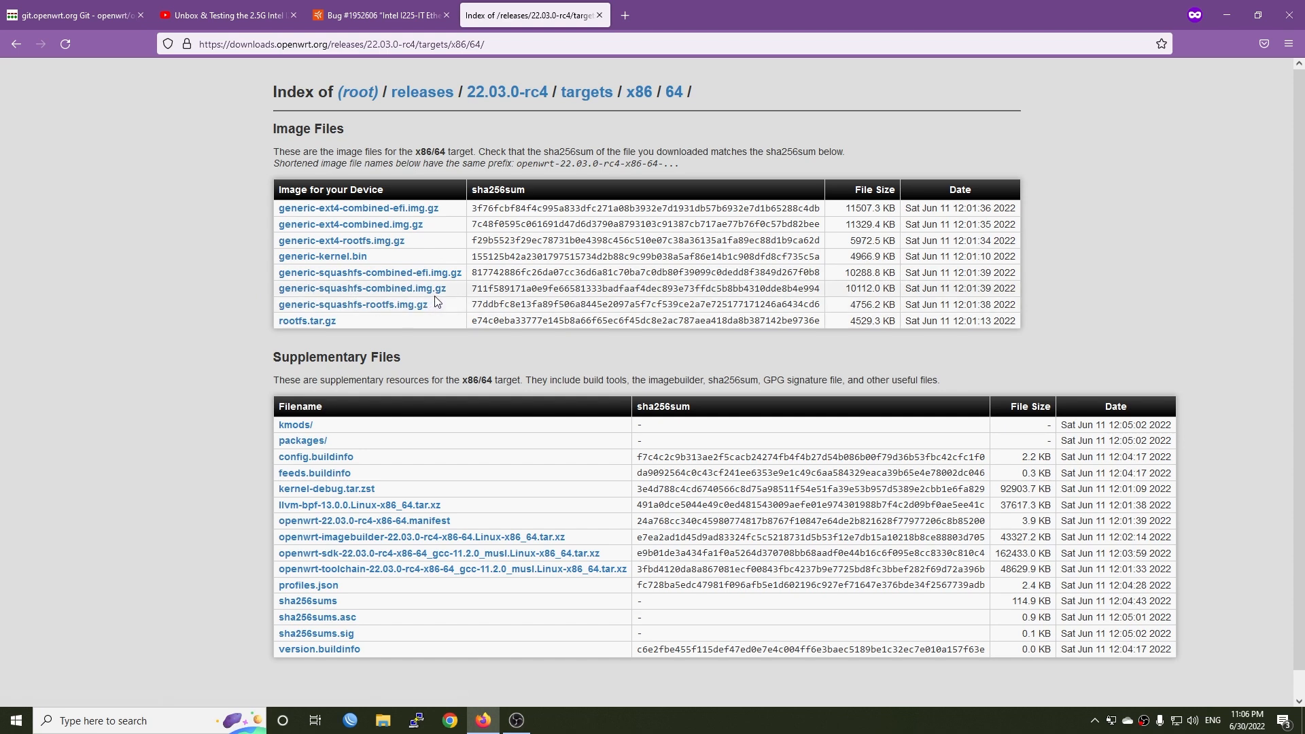
pyautogui.moveTo(353, 294)
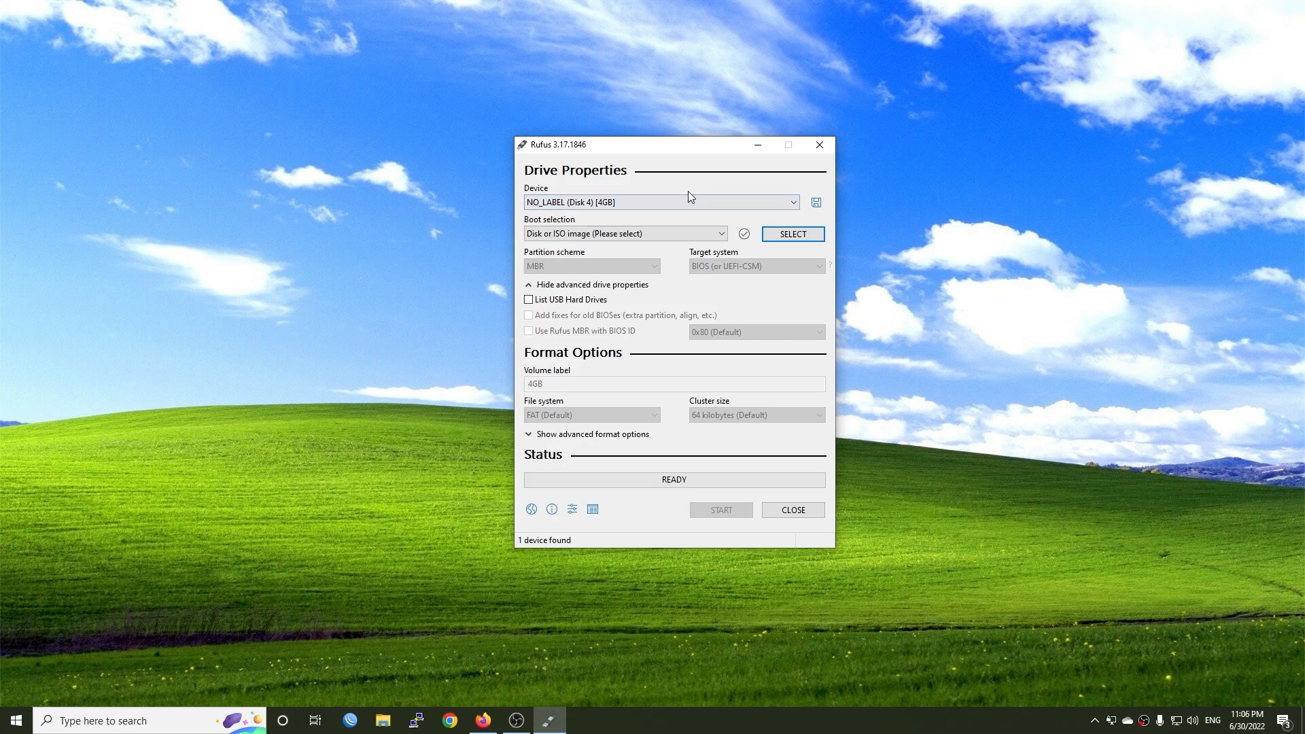
pyautogui.moveTo(724, 195)
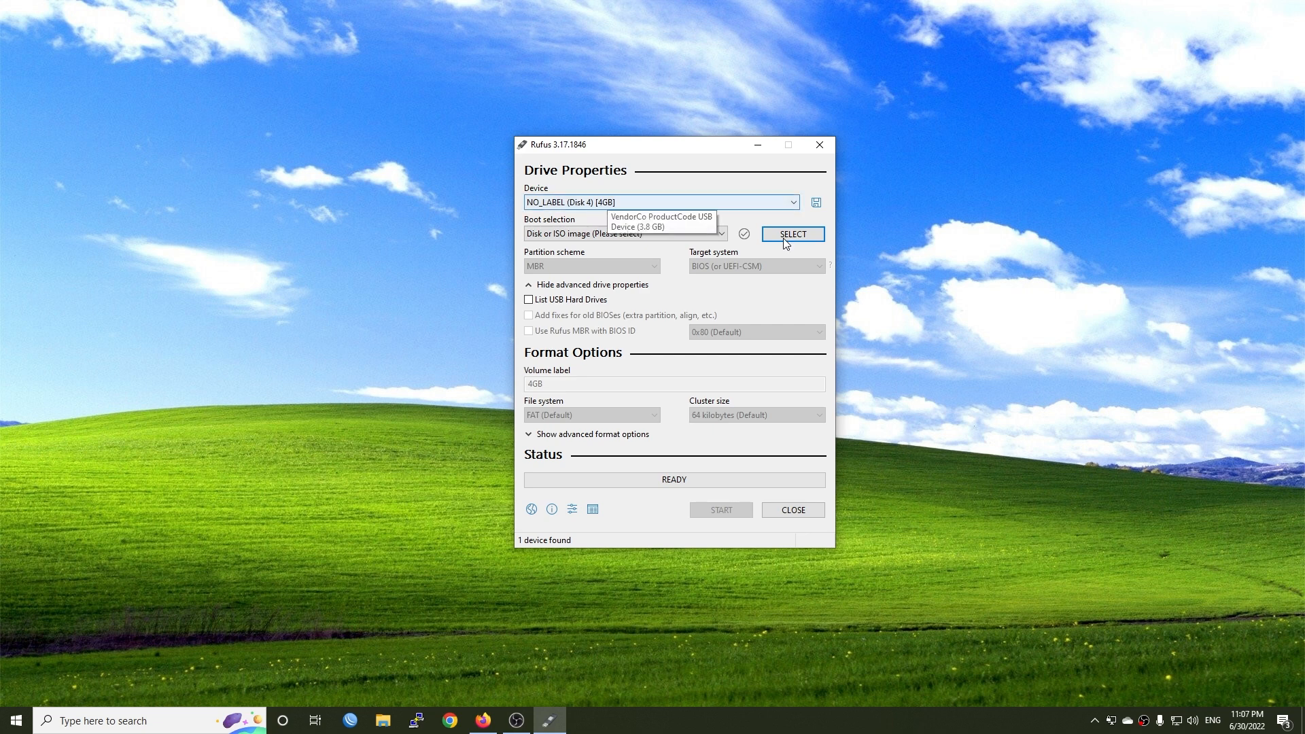
# Select the squashfs combined image, start writing it and accept erasing the USB drive.
pyautogui.click(792, 234)
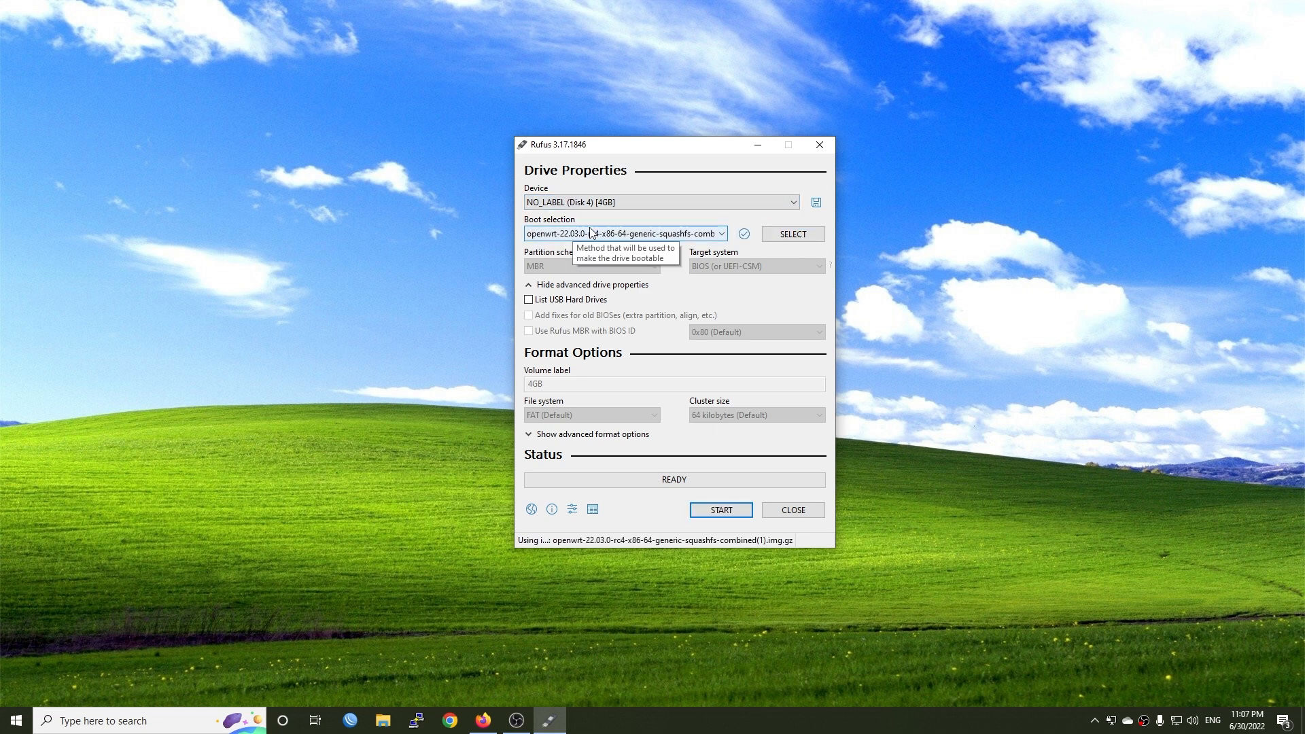
pyautogui.moveTo(606, 242)
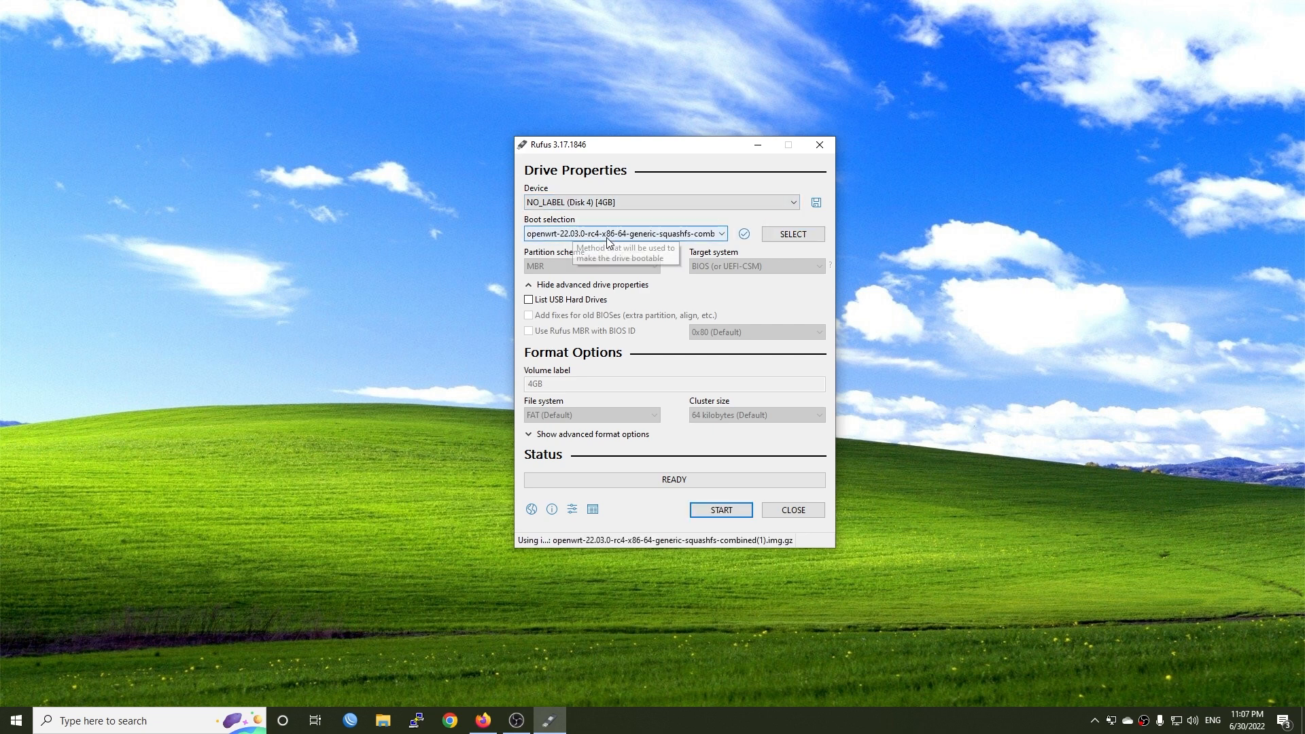
pyautogui.moveTo(721, 509)
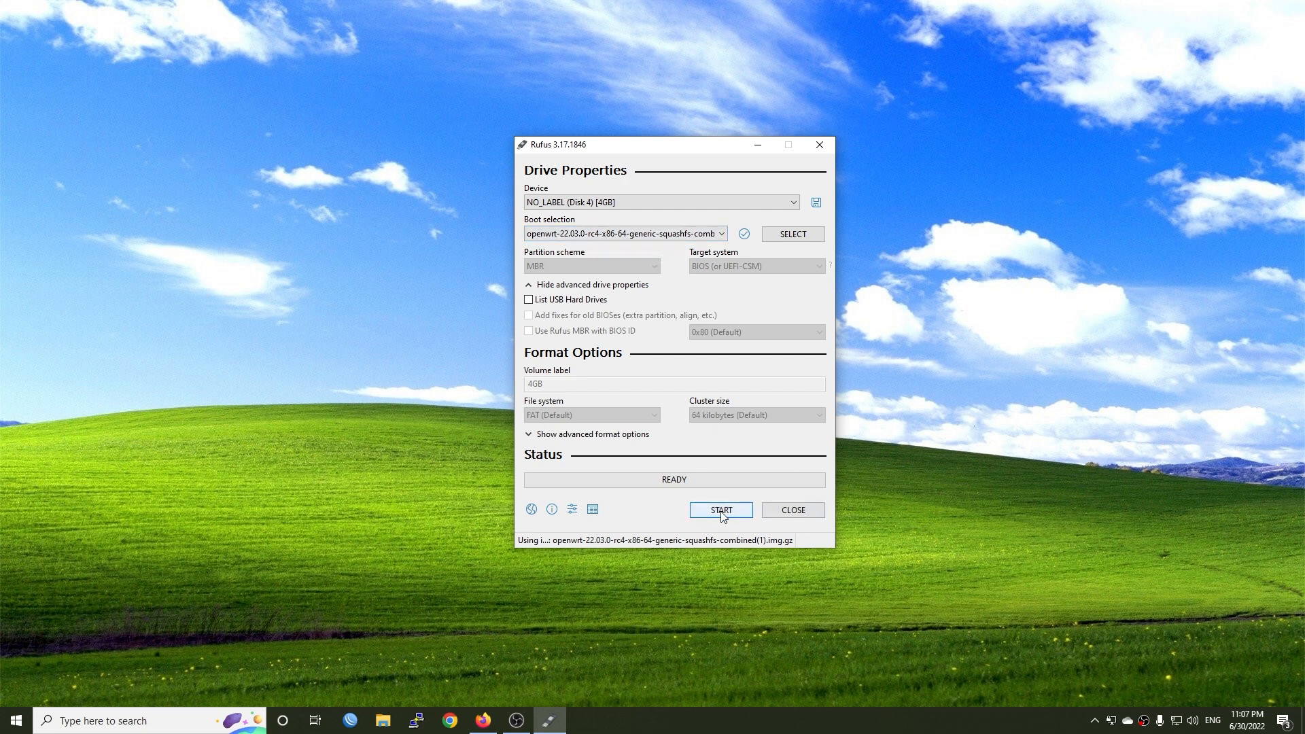
pyautogui.click(721, 510)
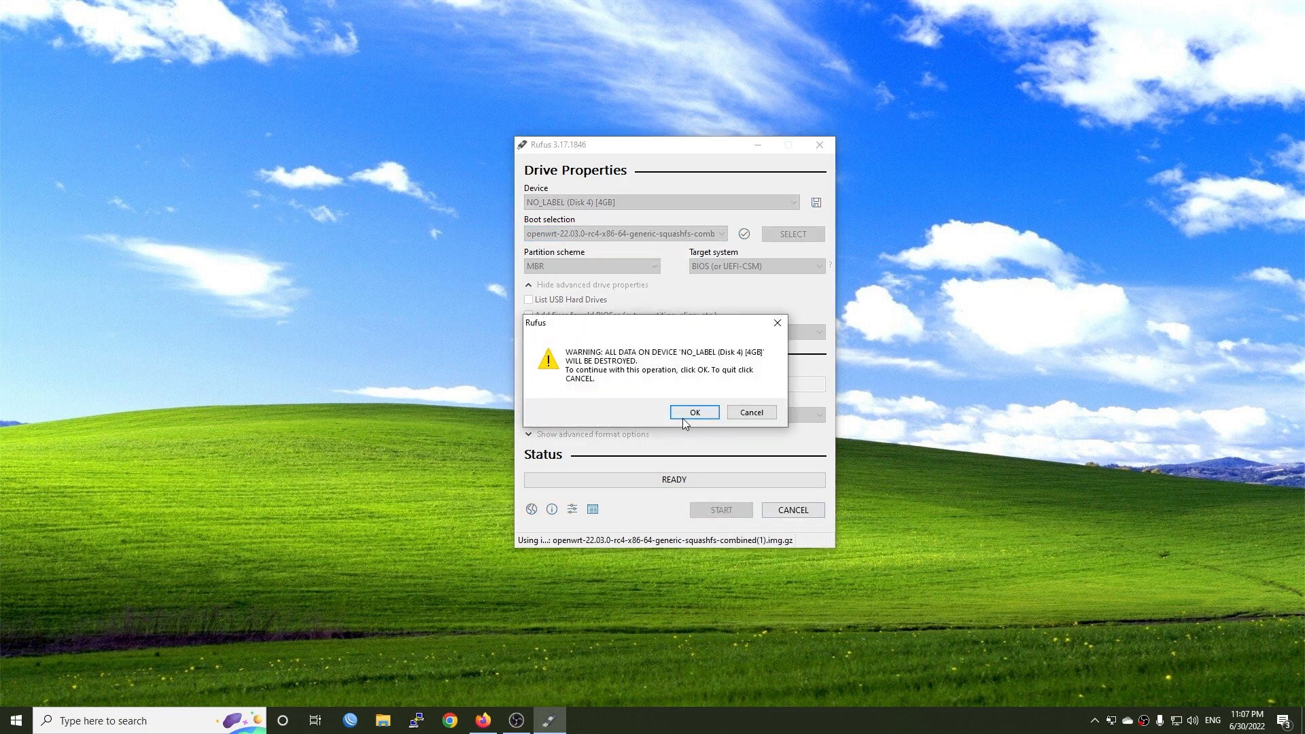
pyautogui.click(694, 412)
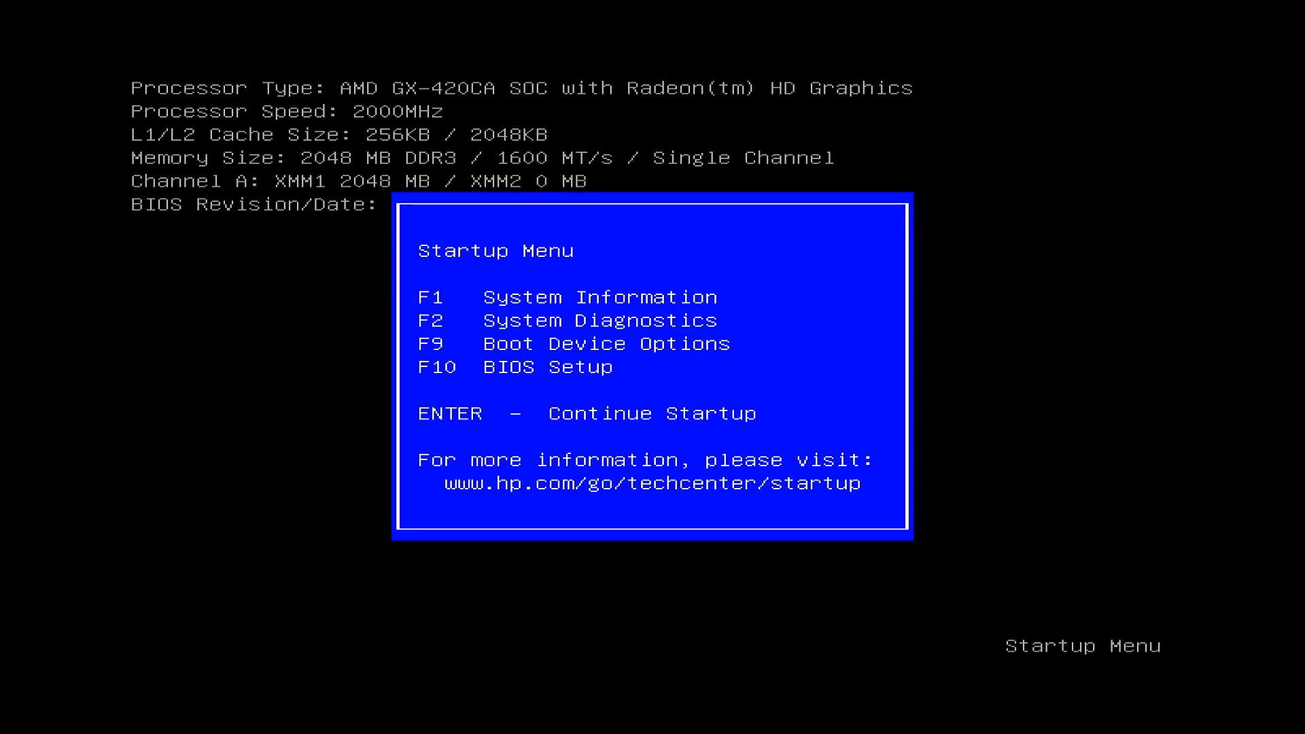
# Use F9 at the HP Startup Menu to boot from the USB drive into OpenWrt.
pyautogui.press('f9')
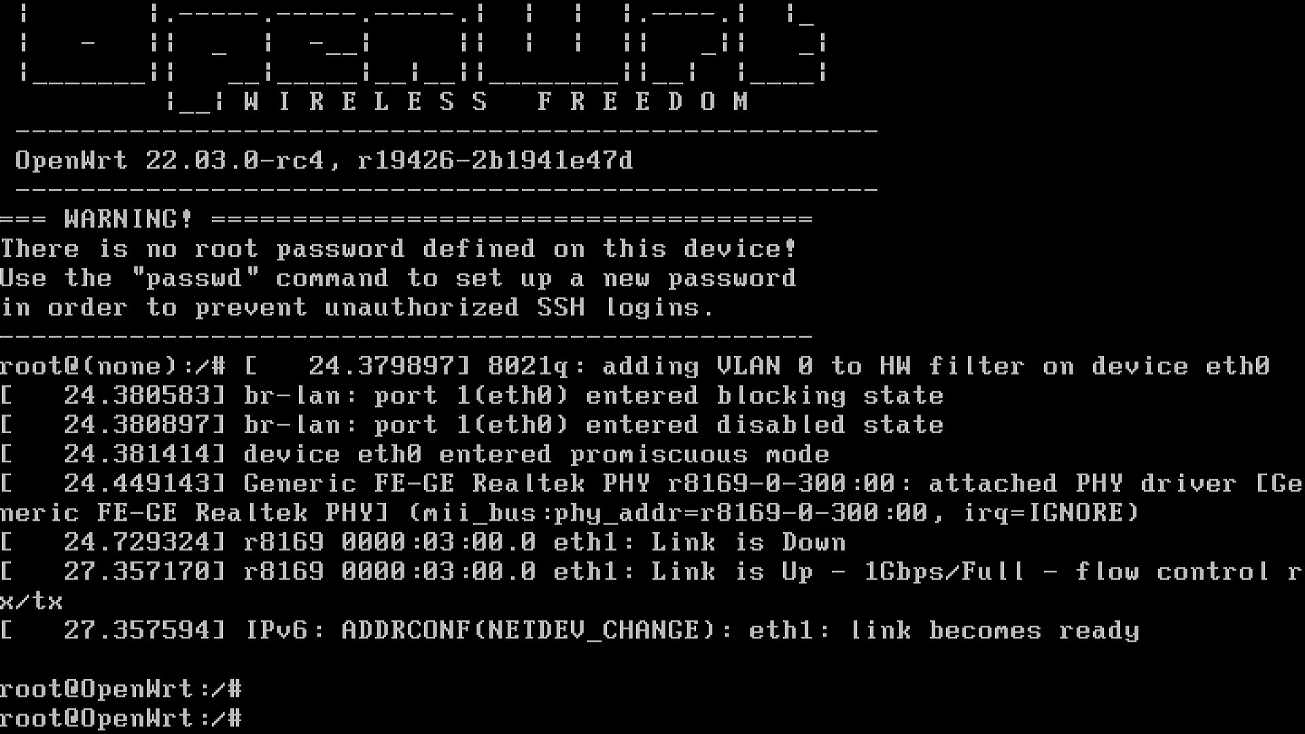
# View /etc/config/network in vi, checking LAN 192.168.1.1 on br-lan and WAN DHCP, then quit.
pyautogui.write('vi')
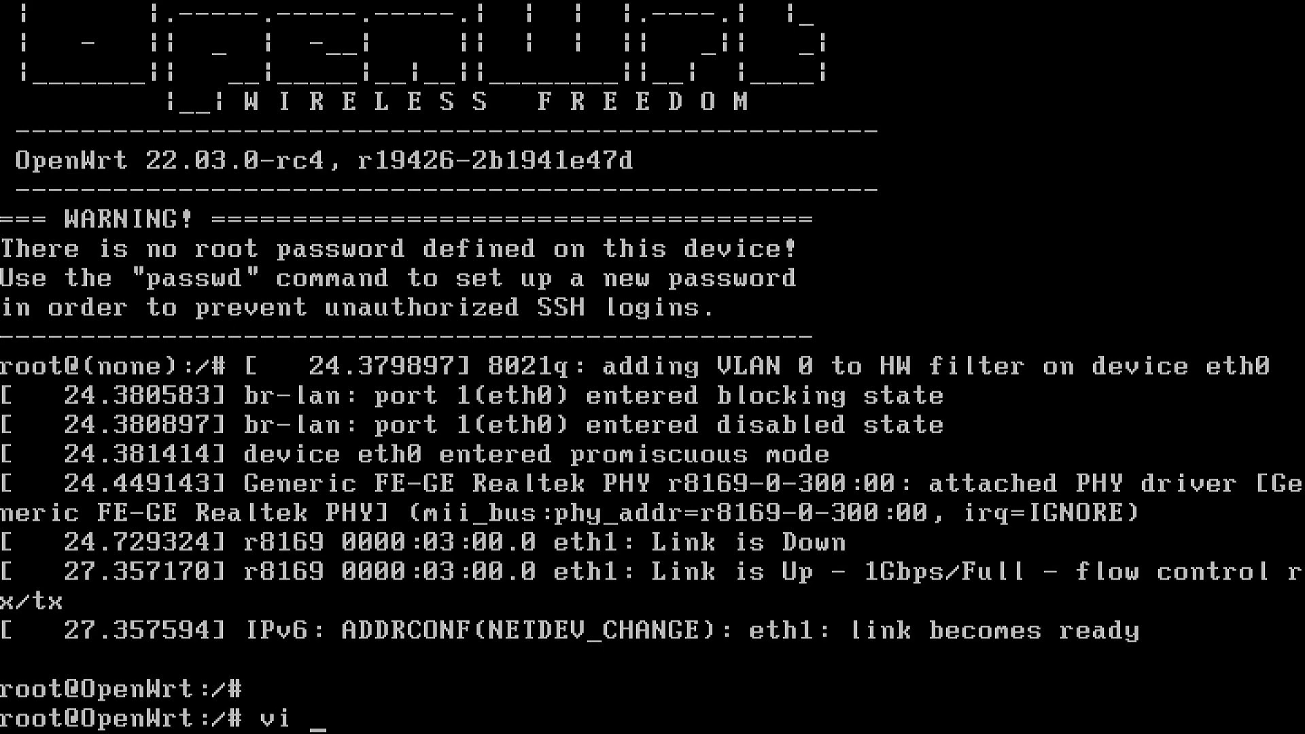
pyautogui.write('/etc/co')
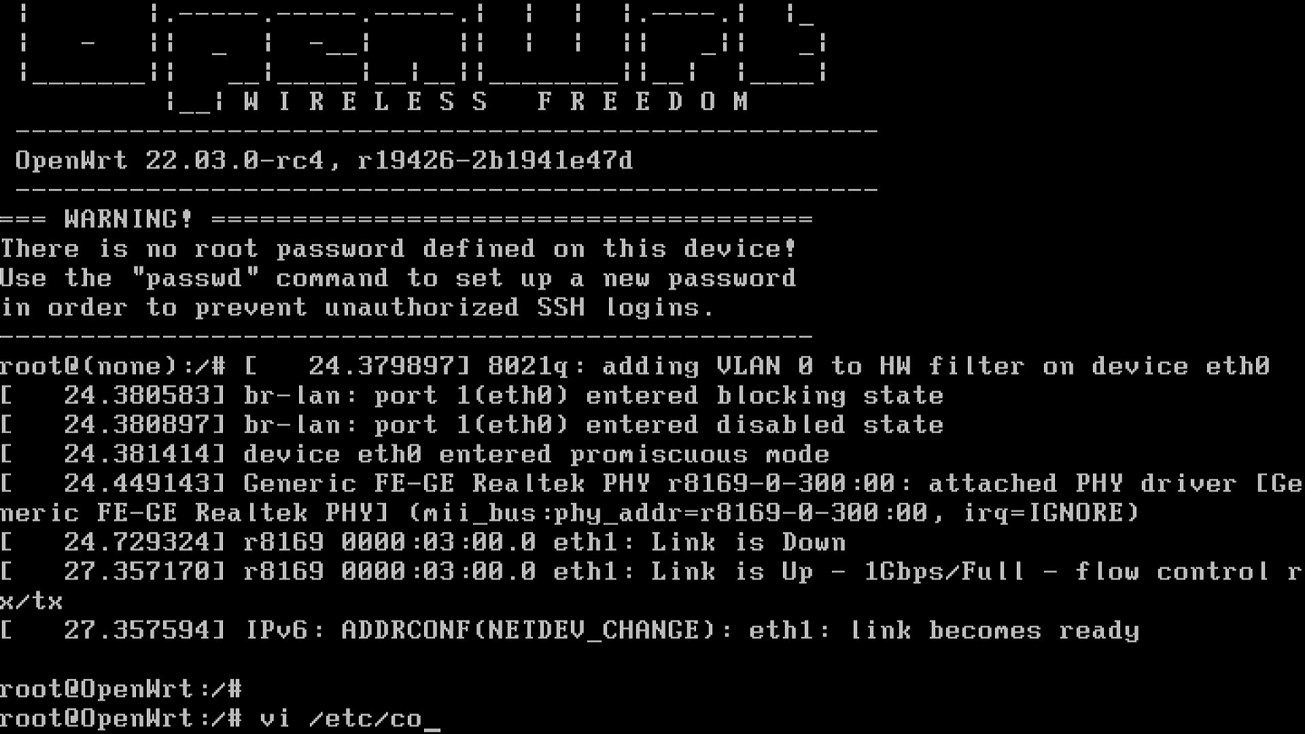
pyautogui.write('nfig/n')
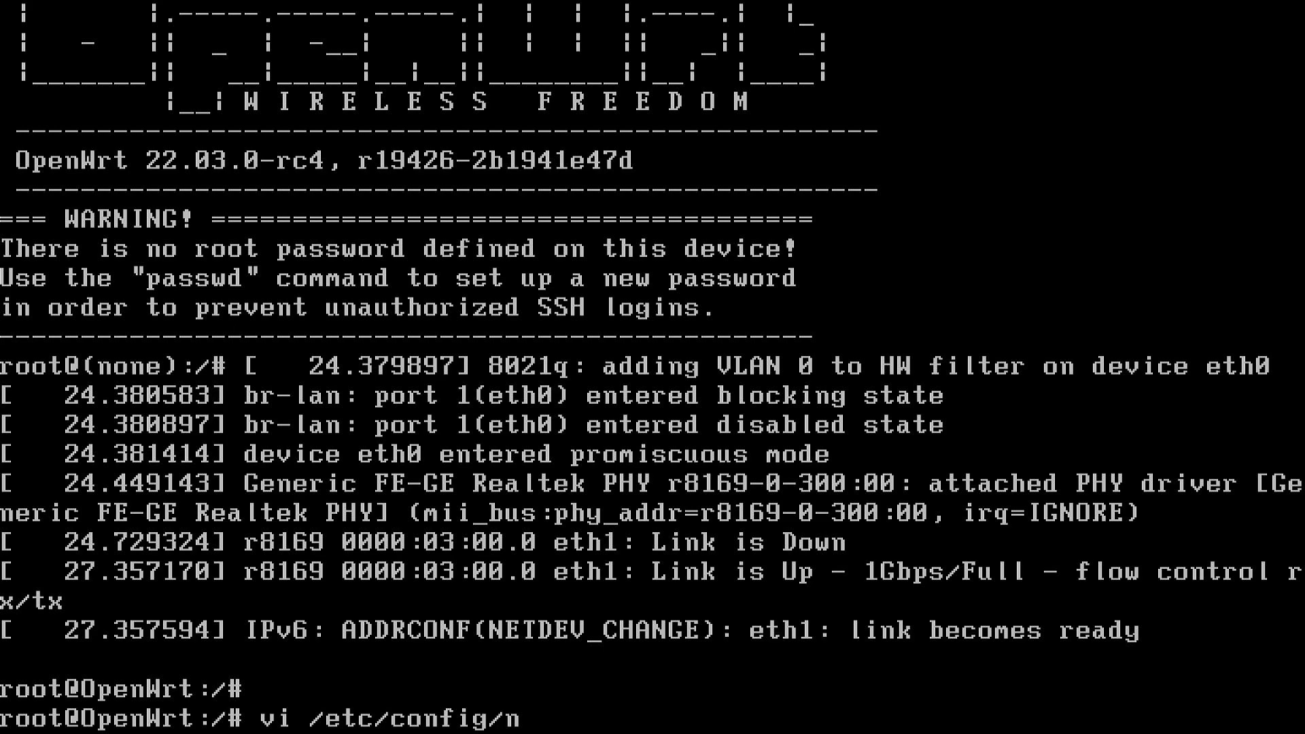
pyautogui.press('Return')
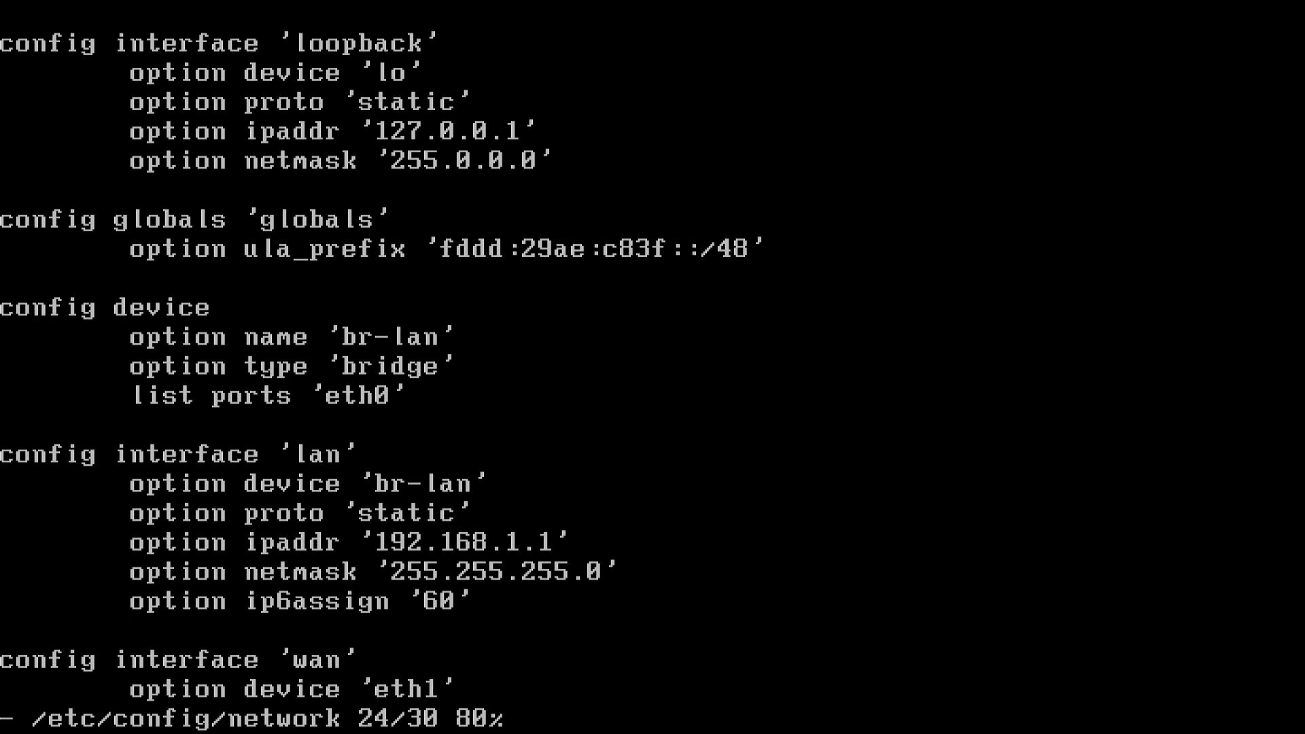
pyautogui.scroll(-3)
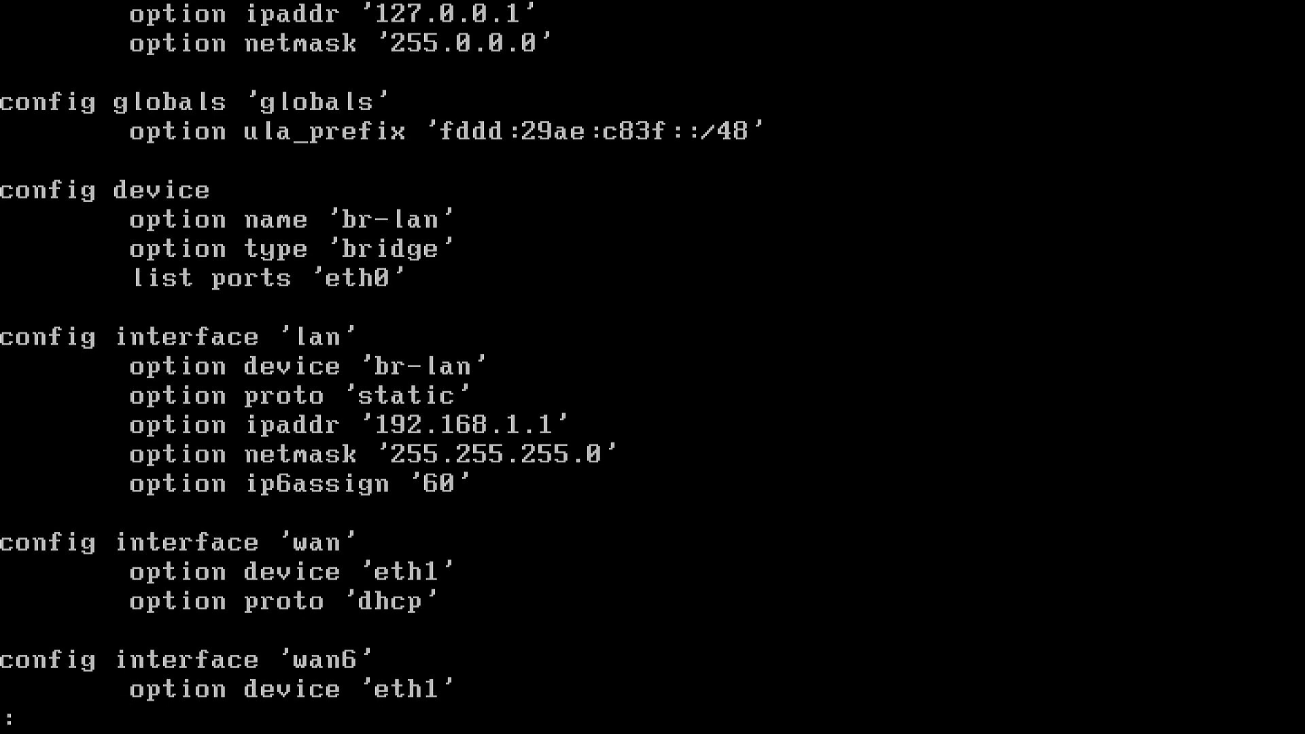
pyautogui.press('q')
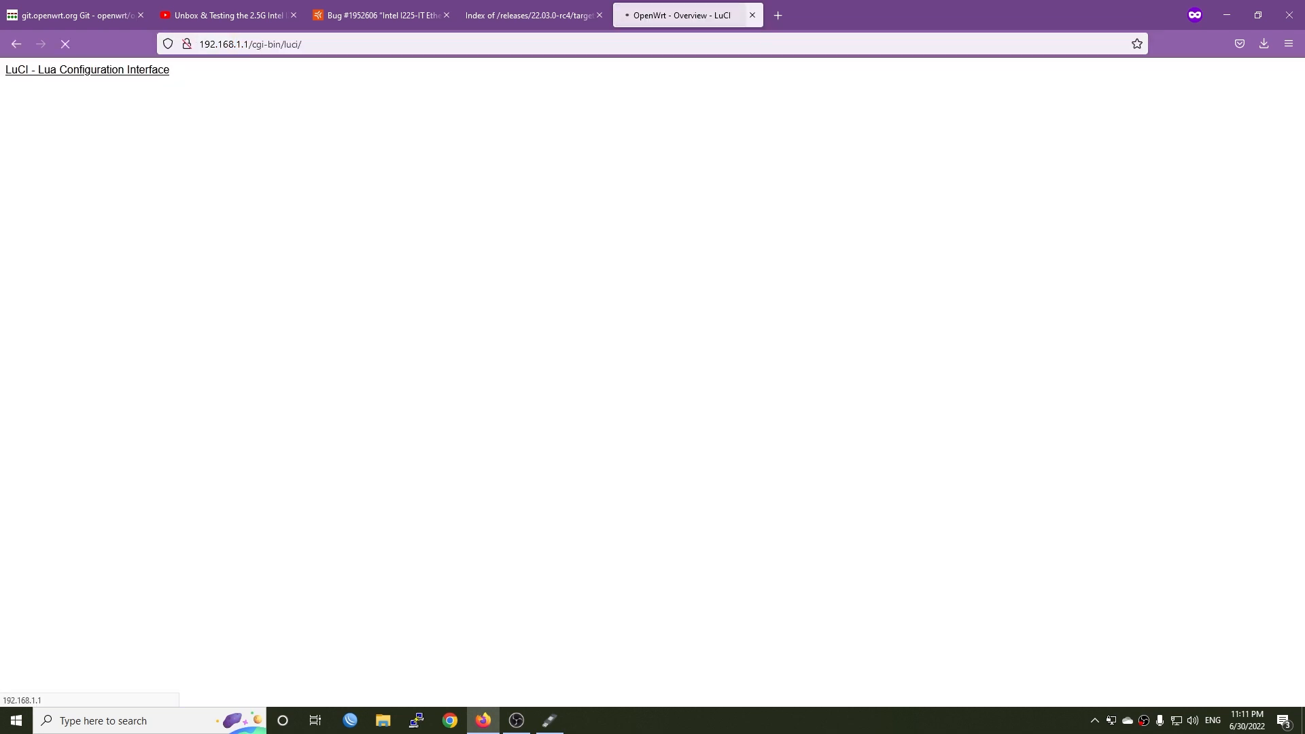
# Log in as root without a password, visit Administration, then the Software page.
pyautogui.click(664, 173)
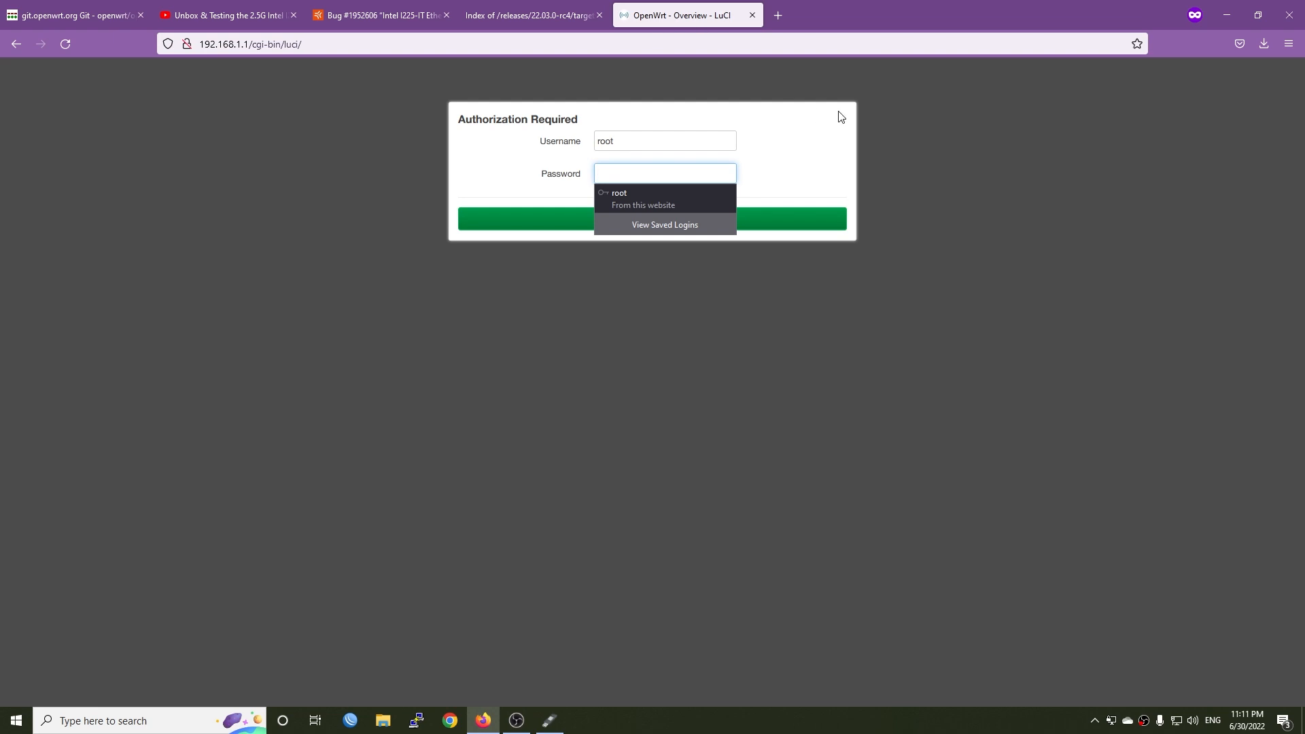
pyautogui.click(651, 218)
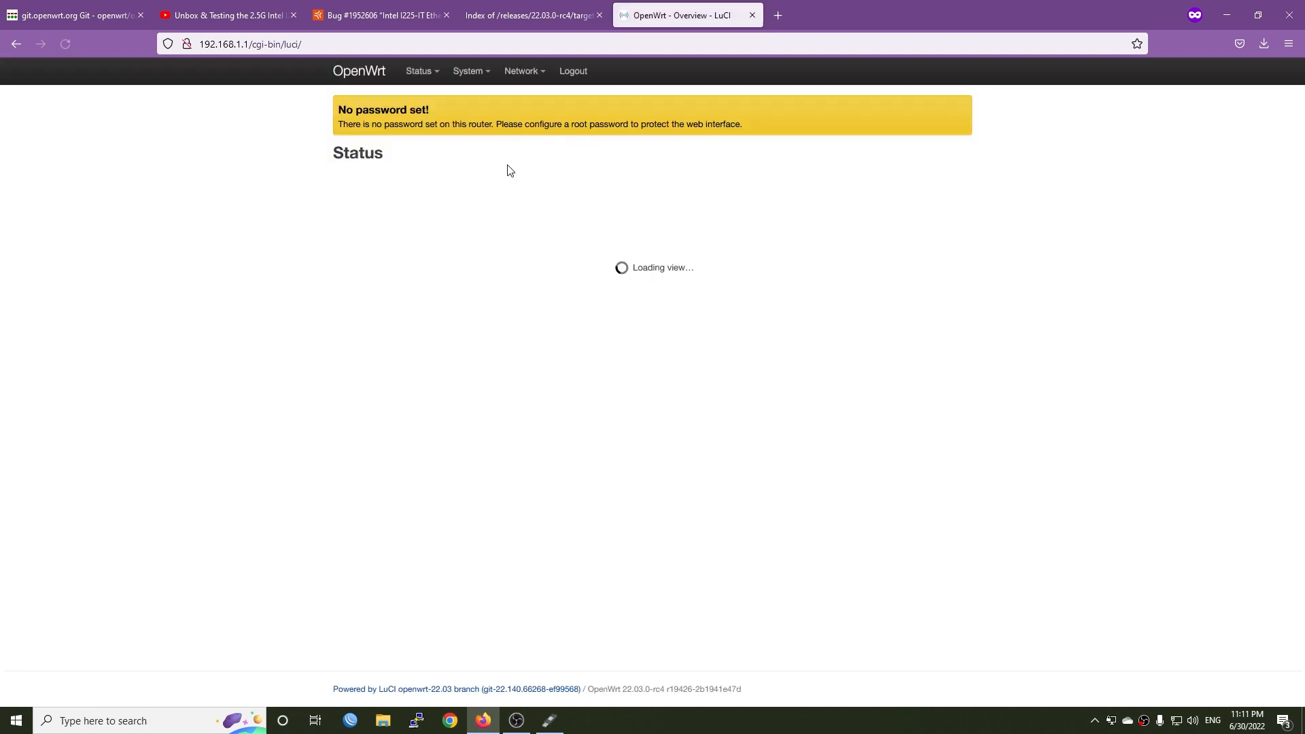
pyautogui.click(467, 71)
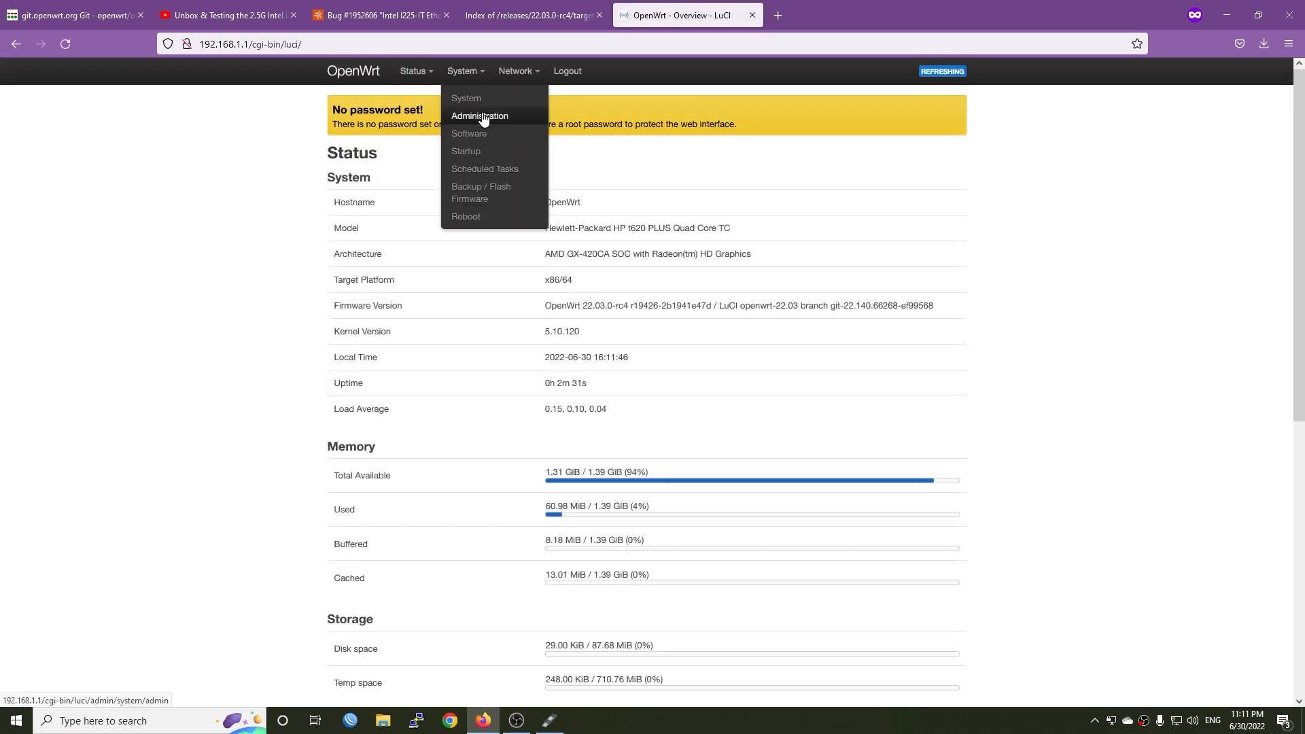
pyautogui.click(480, 116)
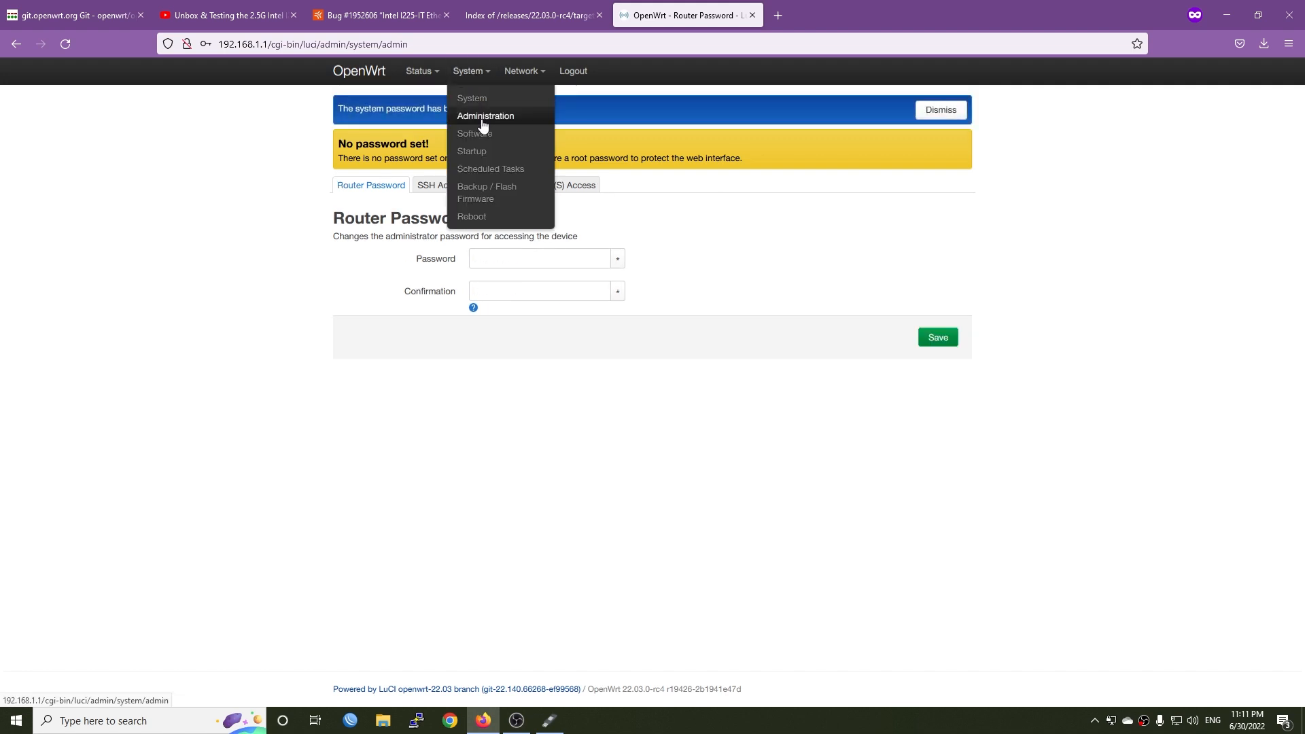
pyautogui.click(475, 133)
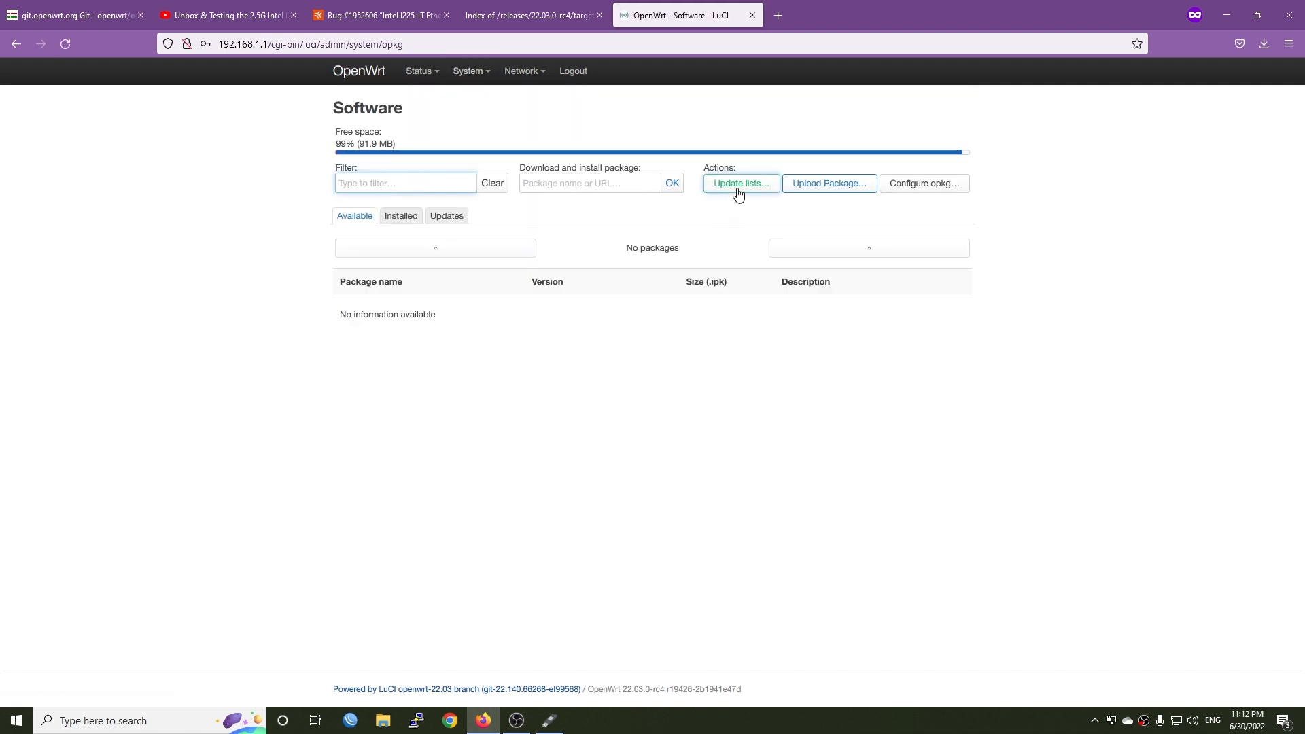
# Update the package lists and filter the Software page for kmod-igc.
pyautogui.click(739, 184)
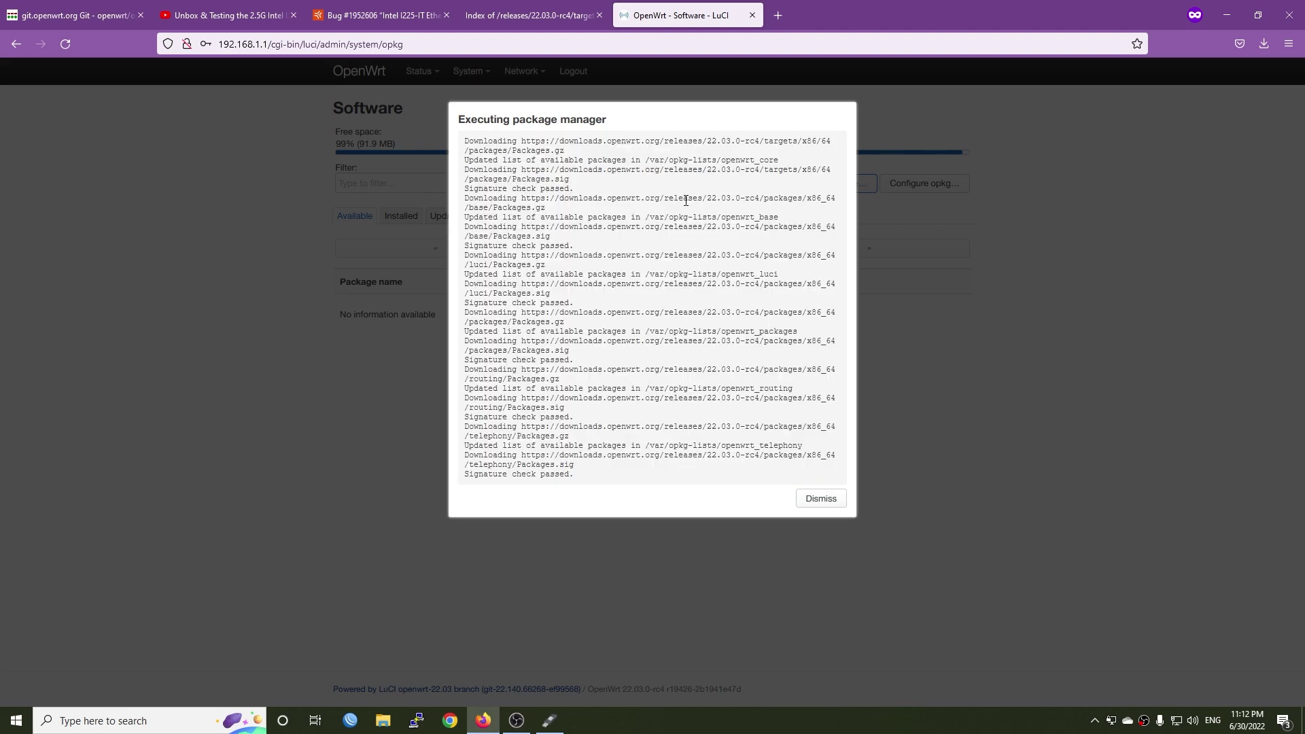
pyautogui.click(818, 498)
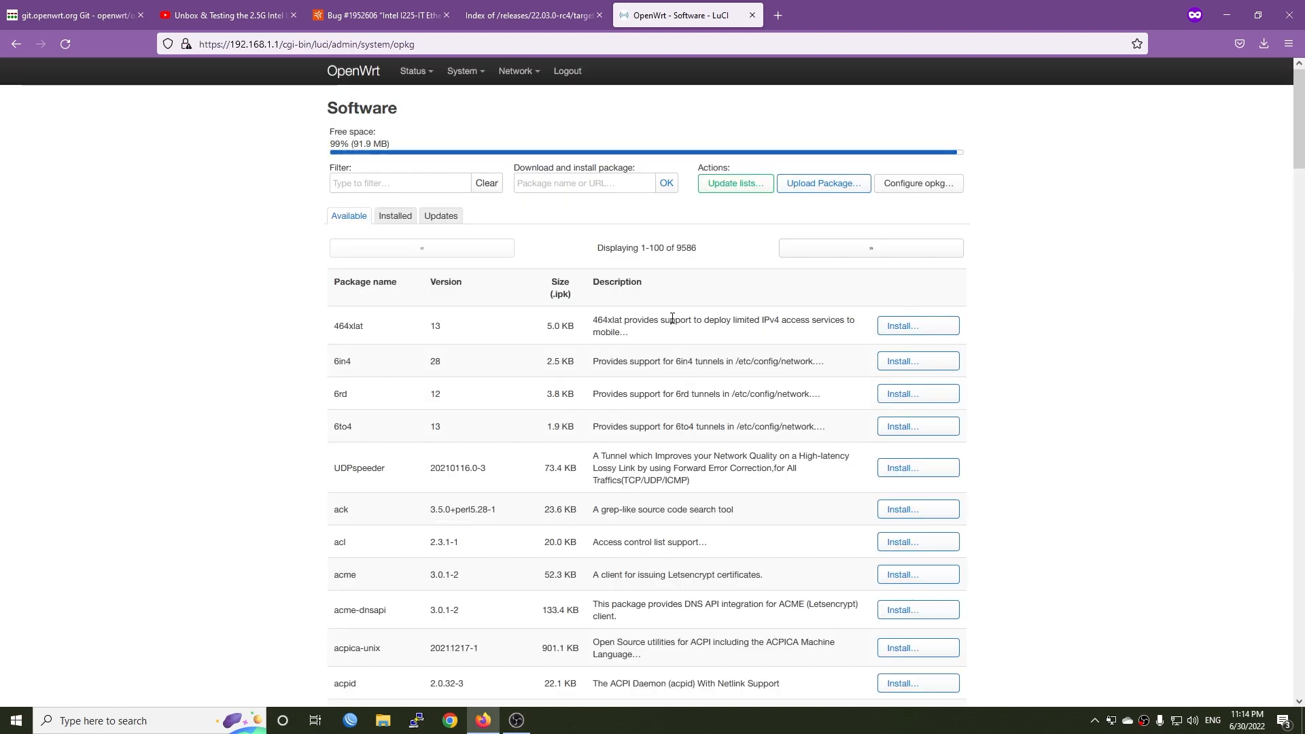
pyautogui.click(400, 184)
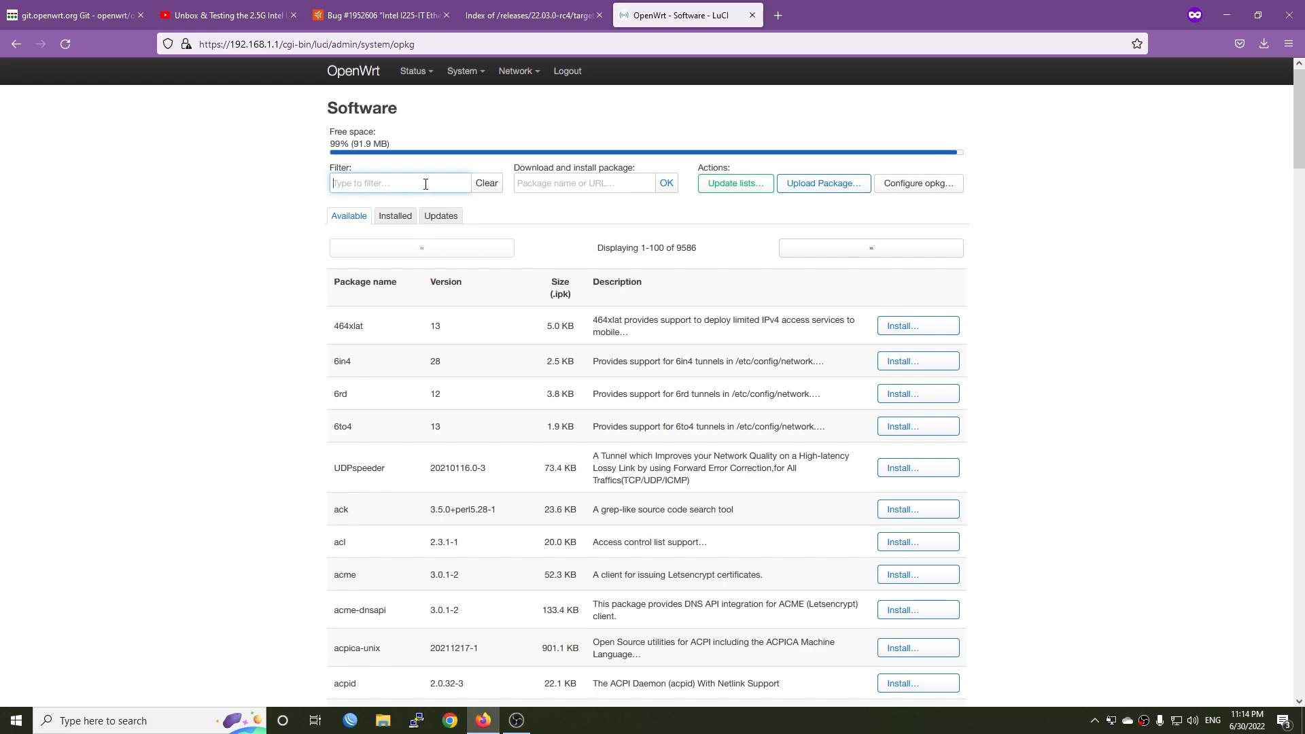
pyautogui.write('kmod-igc')
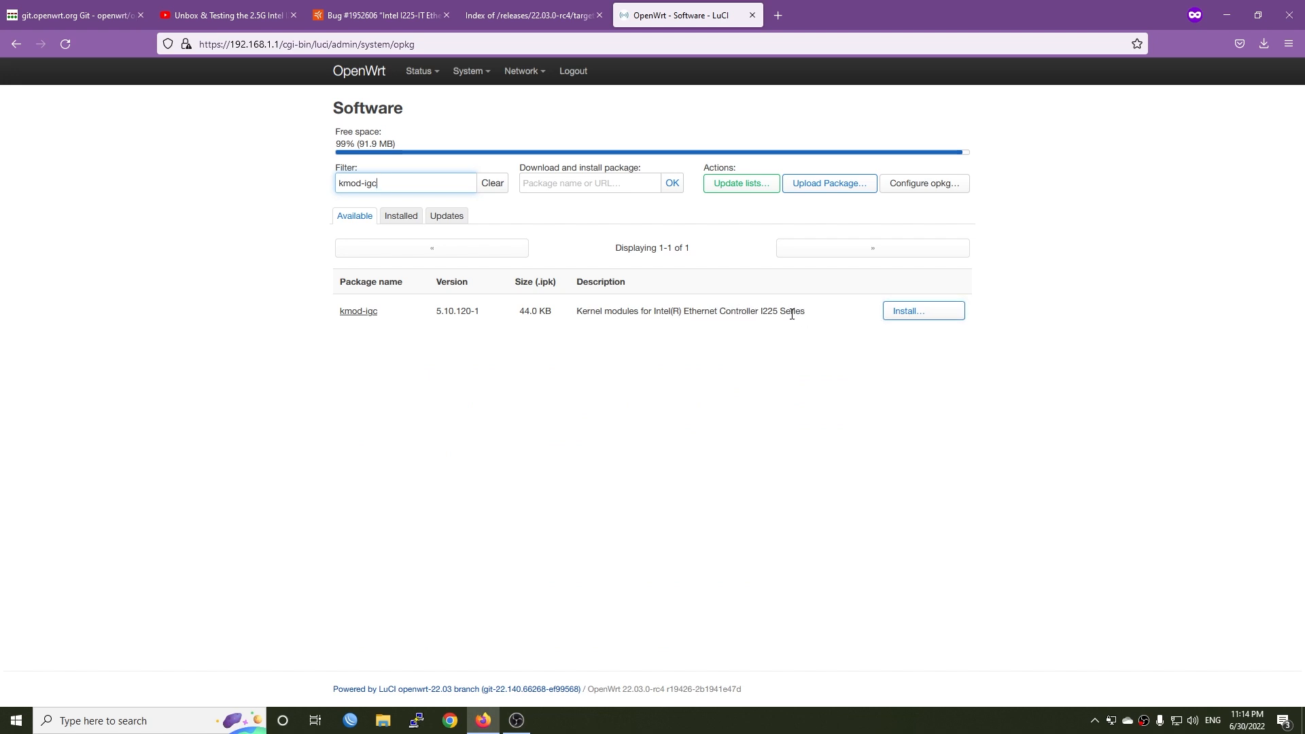
# Install kmod-igc and dismiss the package manager output.
pyautogui.click(922, 310)
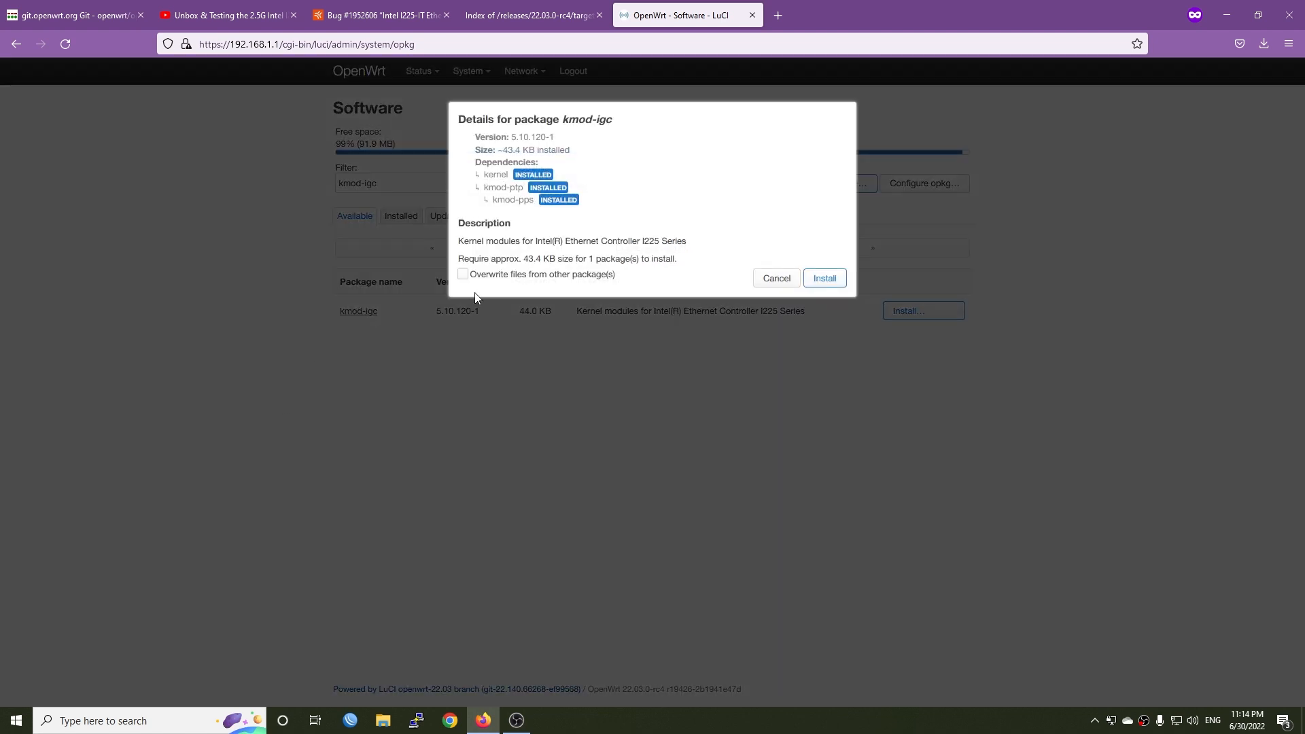
pyautogui.click(824, 277)
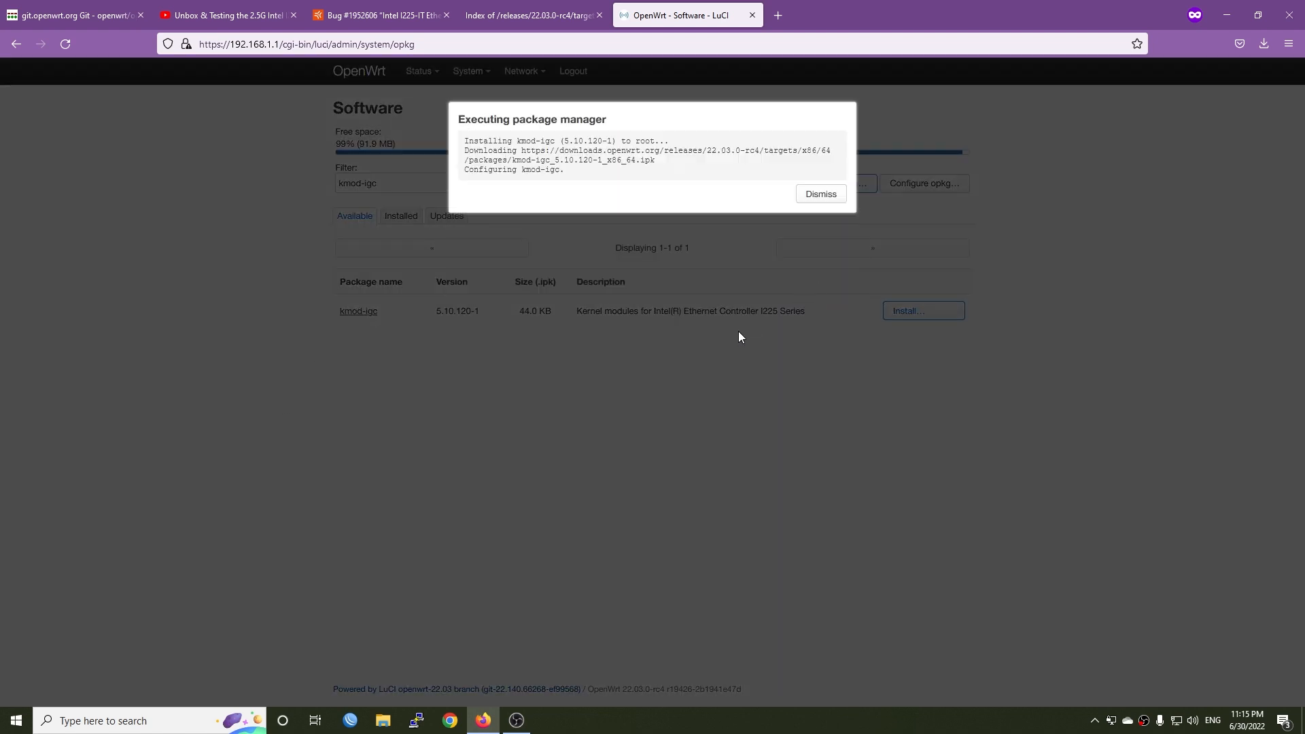
pyautogui.click(818, 194)
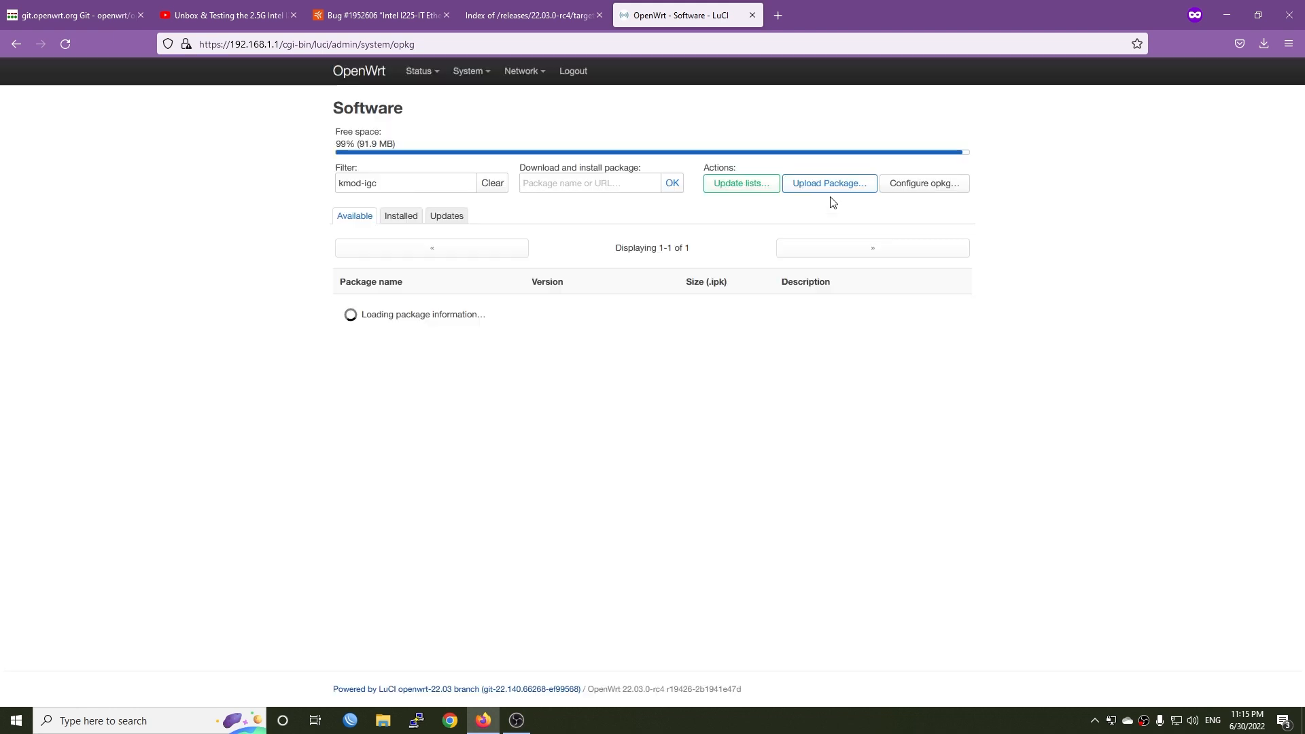
pyautogui.moveTo(690, 427)
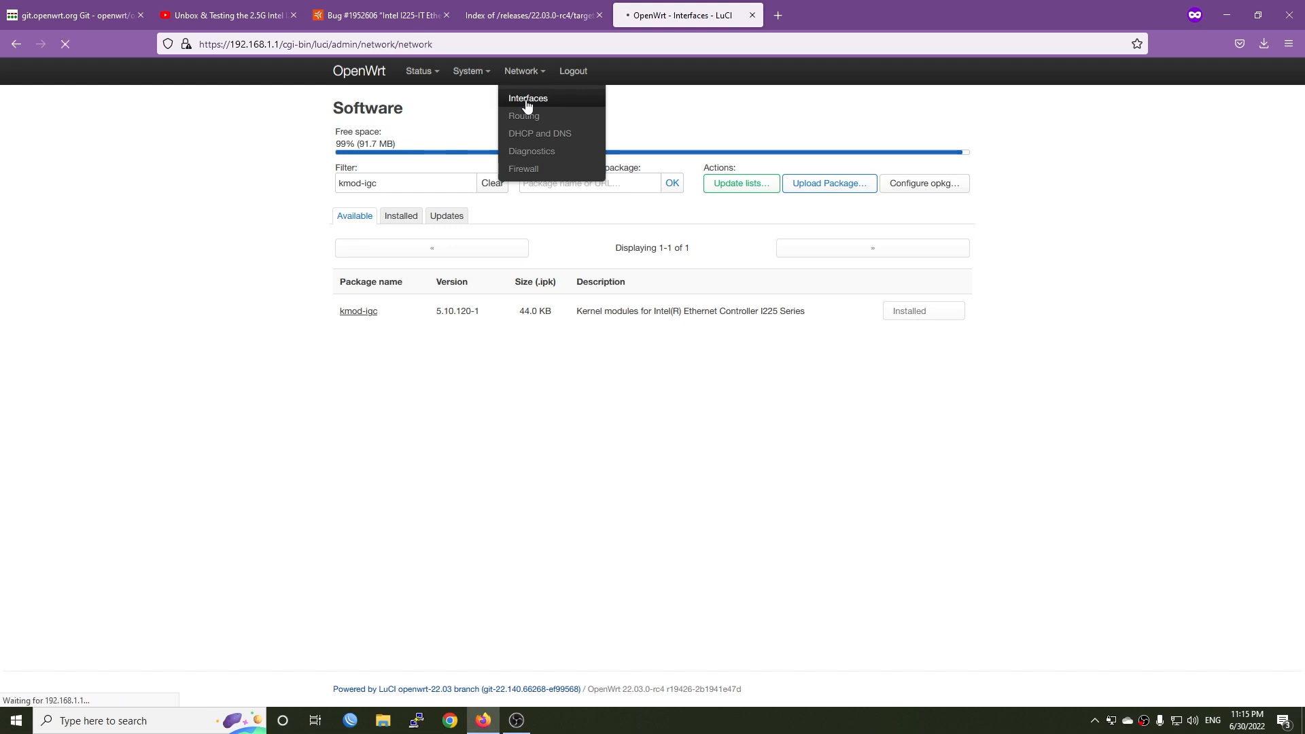
# In Network > Interfaces > Devices, tick eth2 as a br-lan bridge port, save and apply.
pyautogui.click(528, 98)
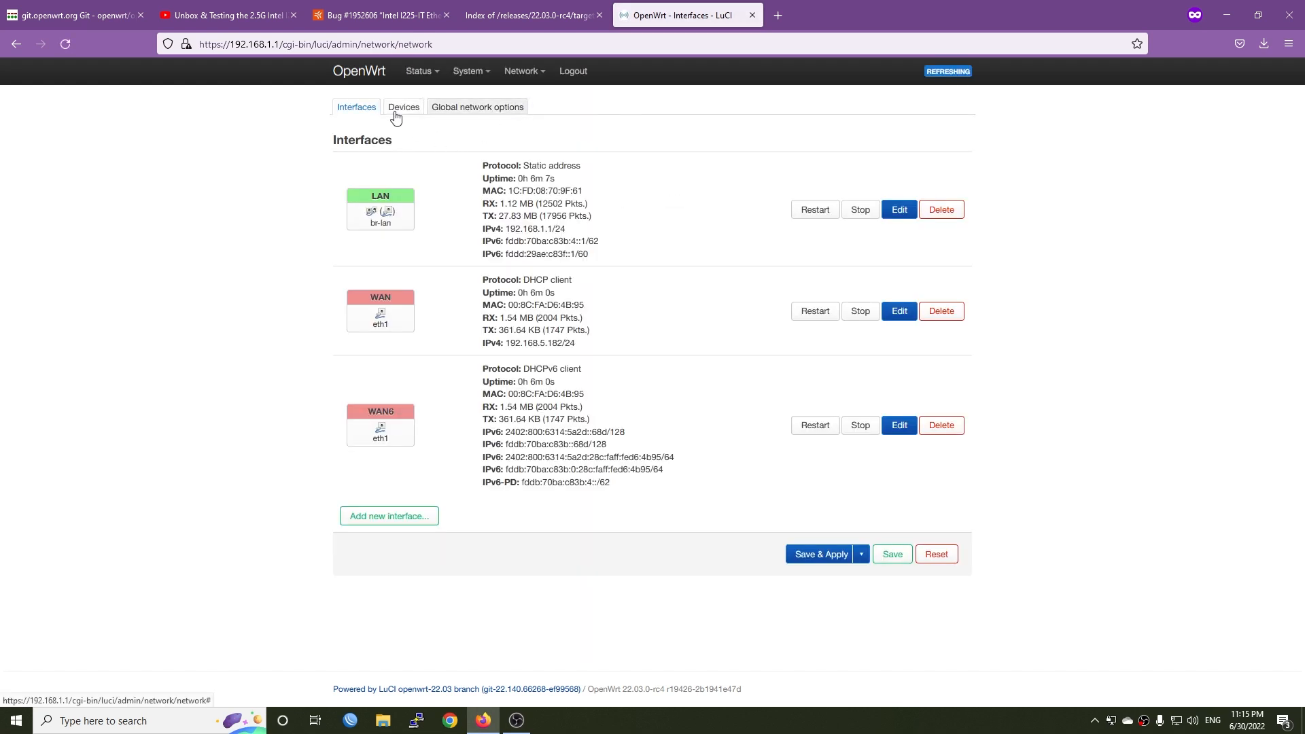
pyautogui.click(402, 106)
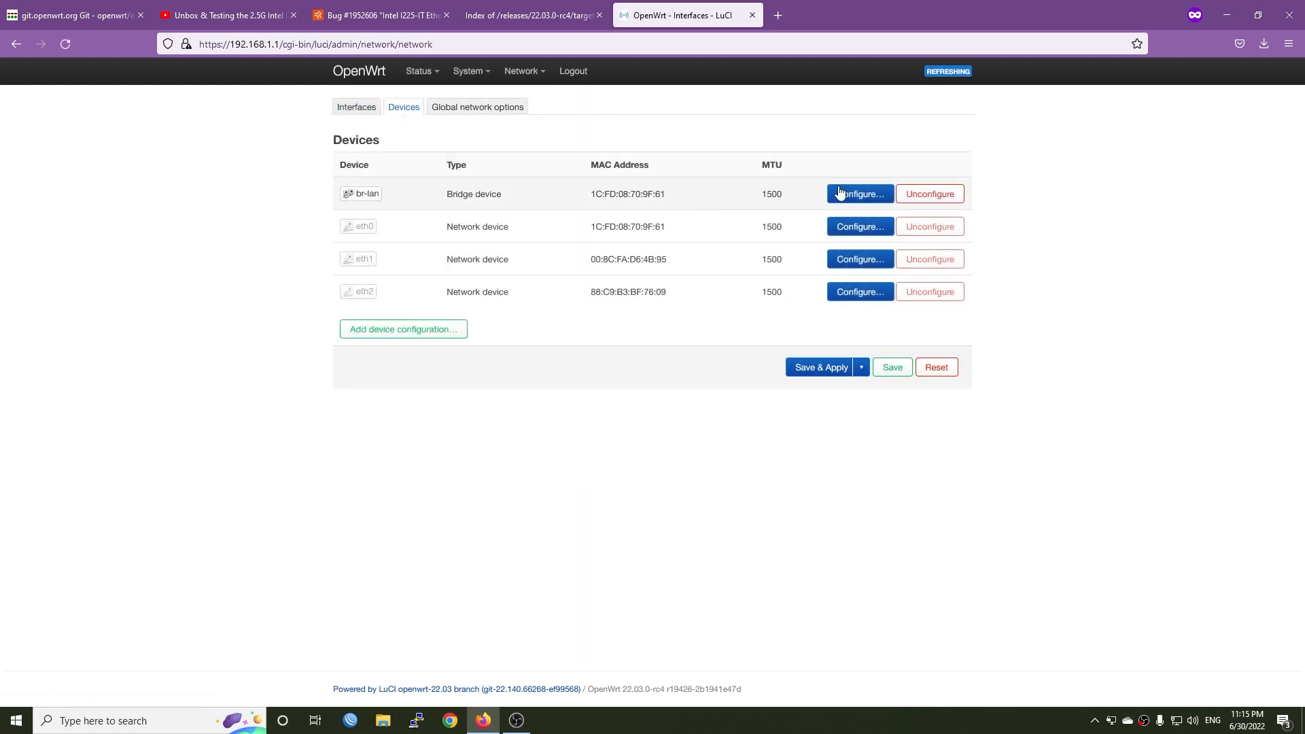
pyautogui.click(859, 193)
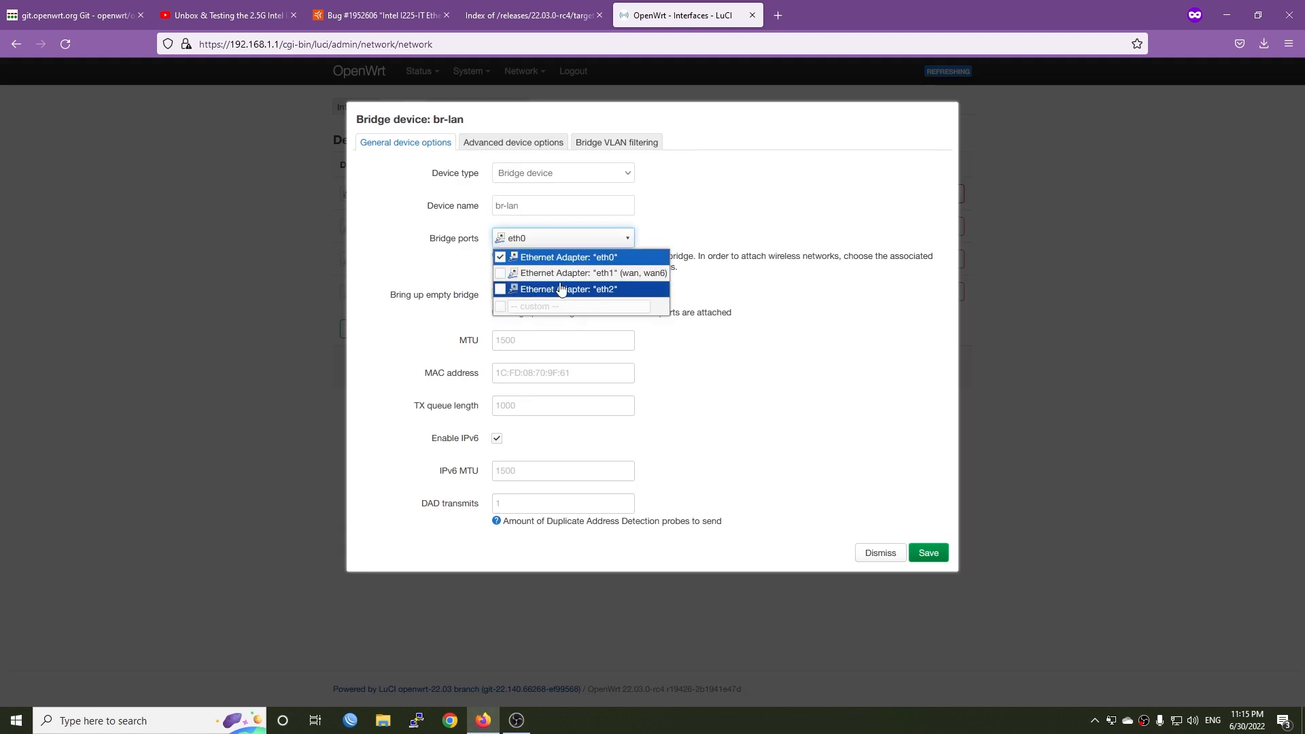
pyautogui.moveTo(571, 294)
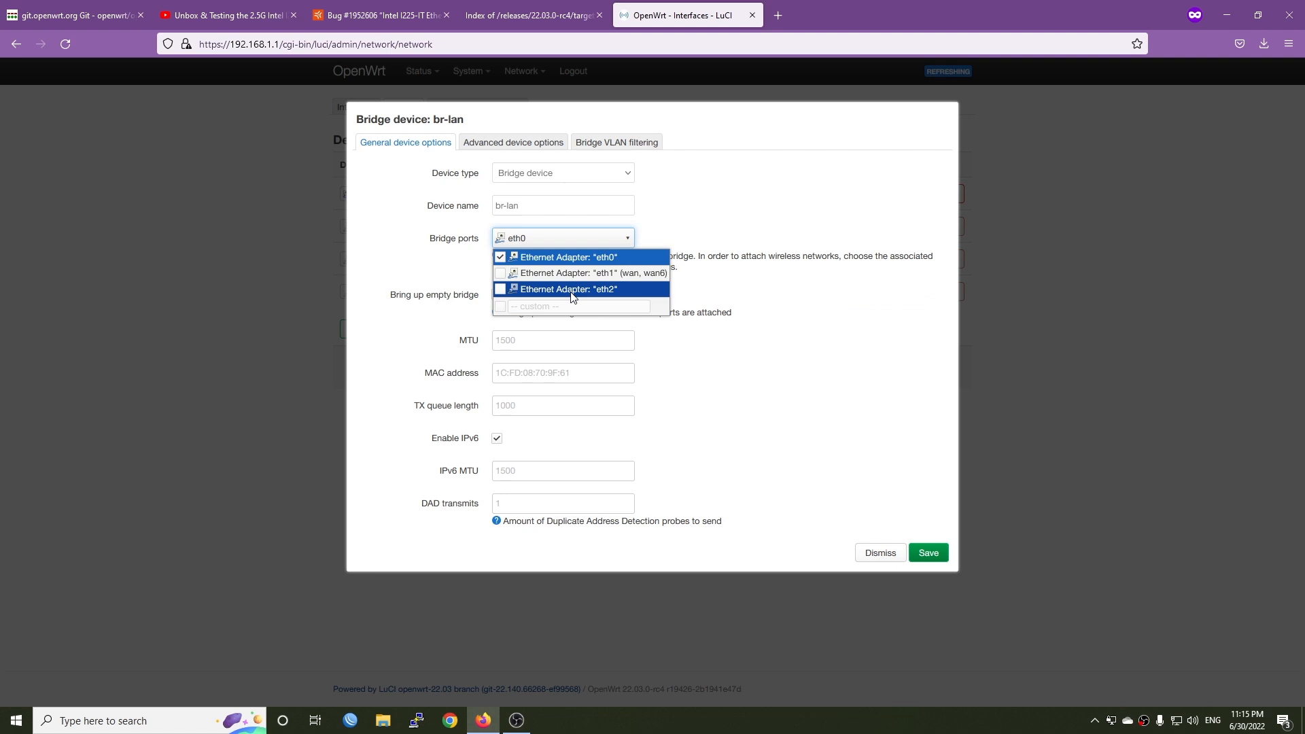
pyautogui.click(501, 288)
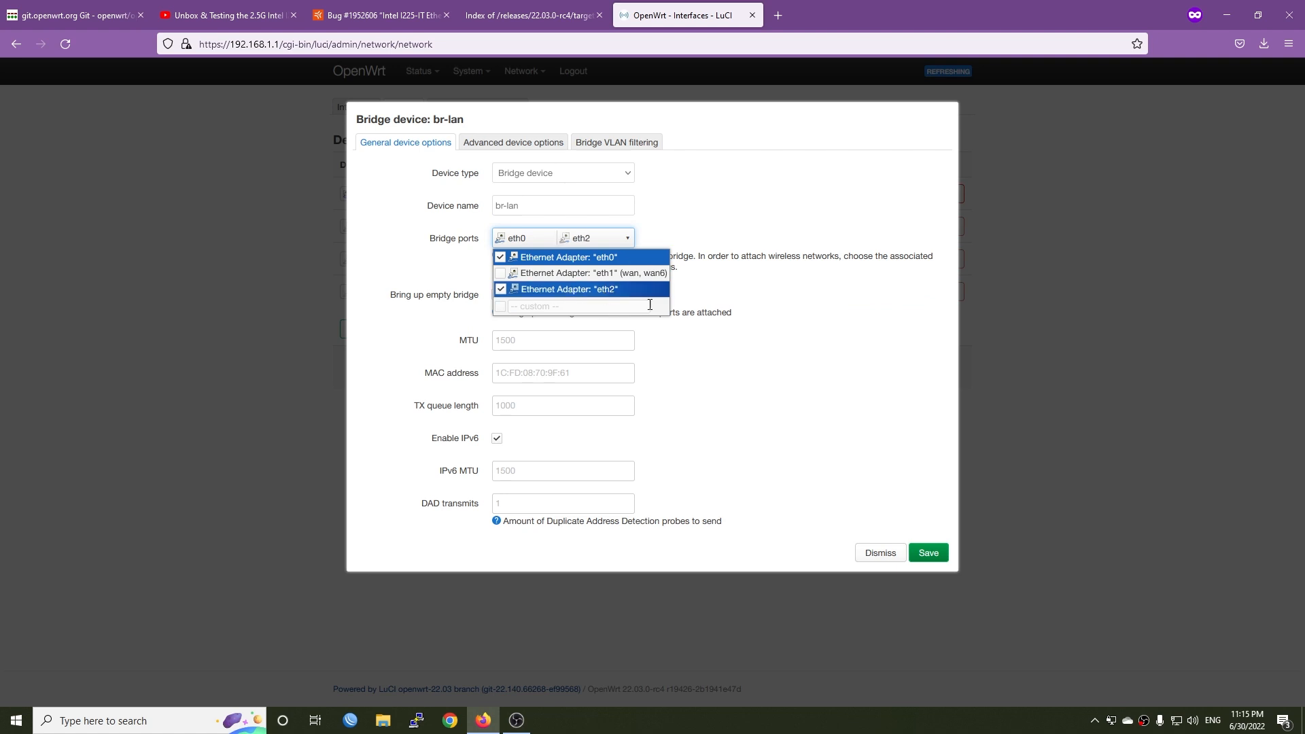
pyautogui.click(927, 553)
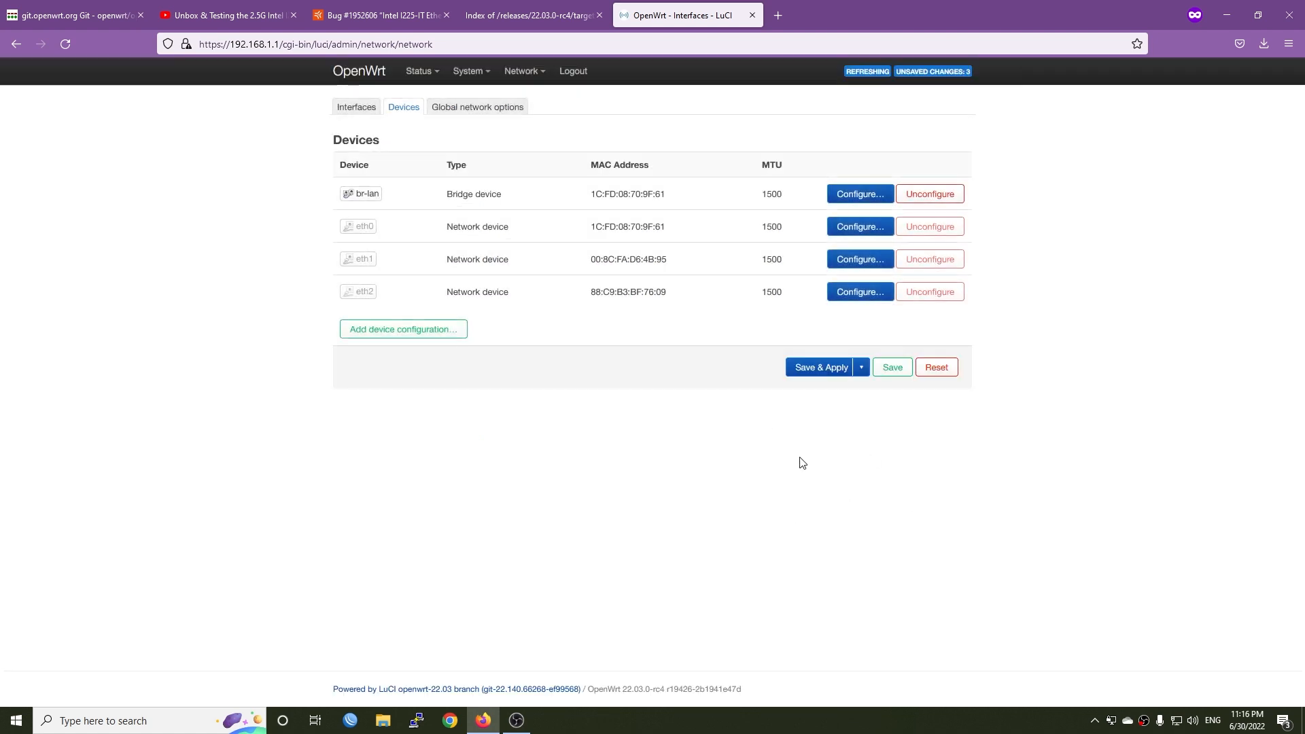
pyautogui.click(819, 367)
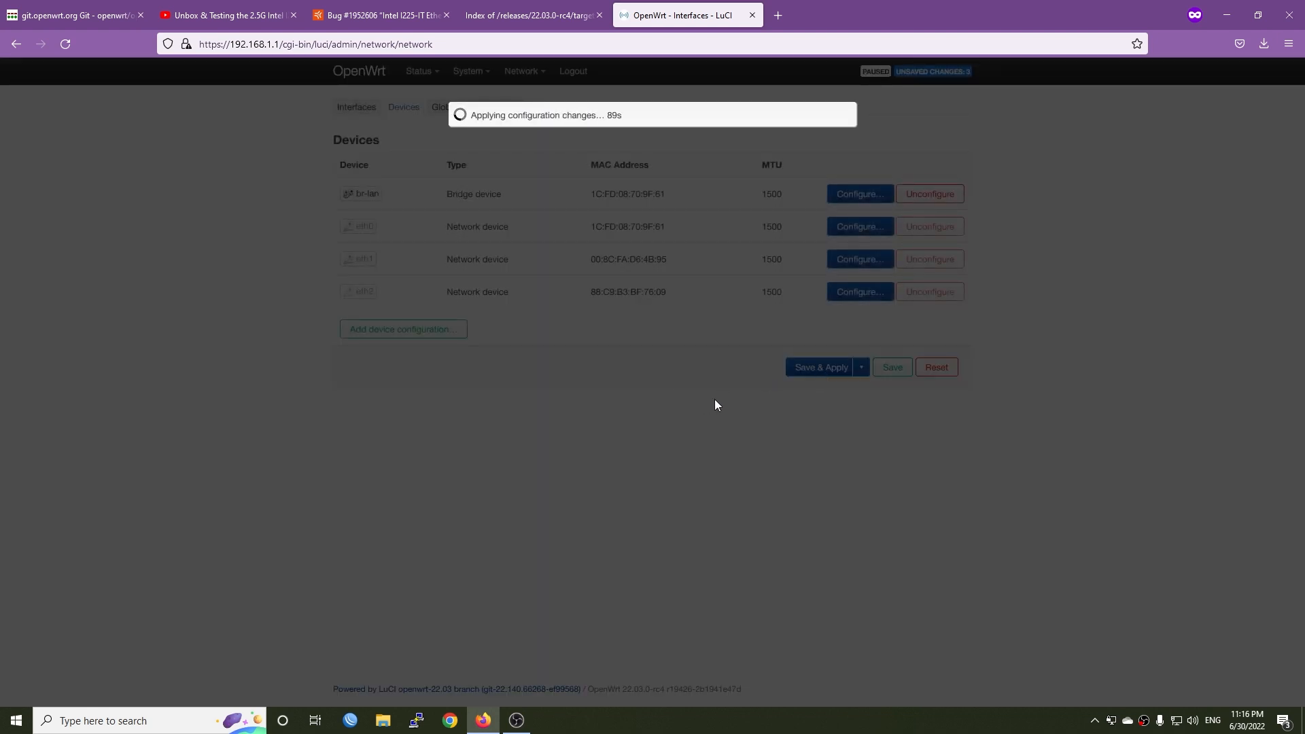
pyautogui.moveTo(724, 332)
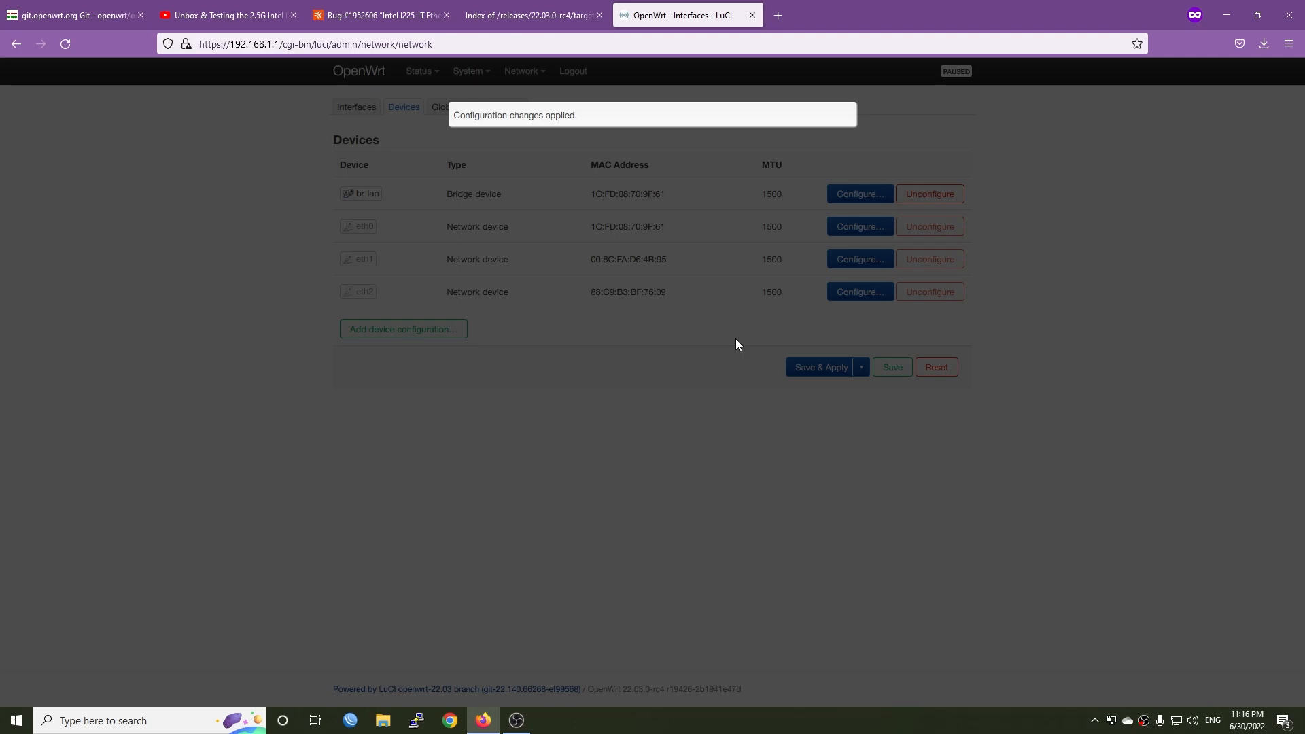
pyautogui.rightClick(1175, 720)
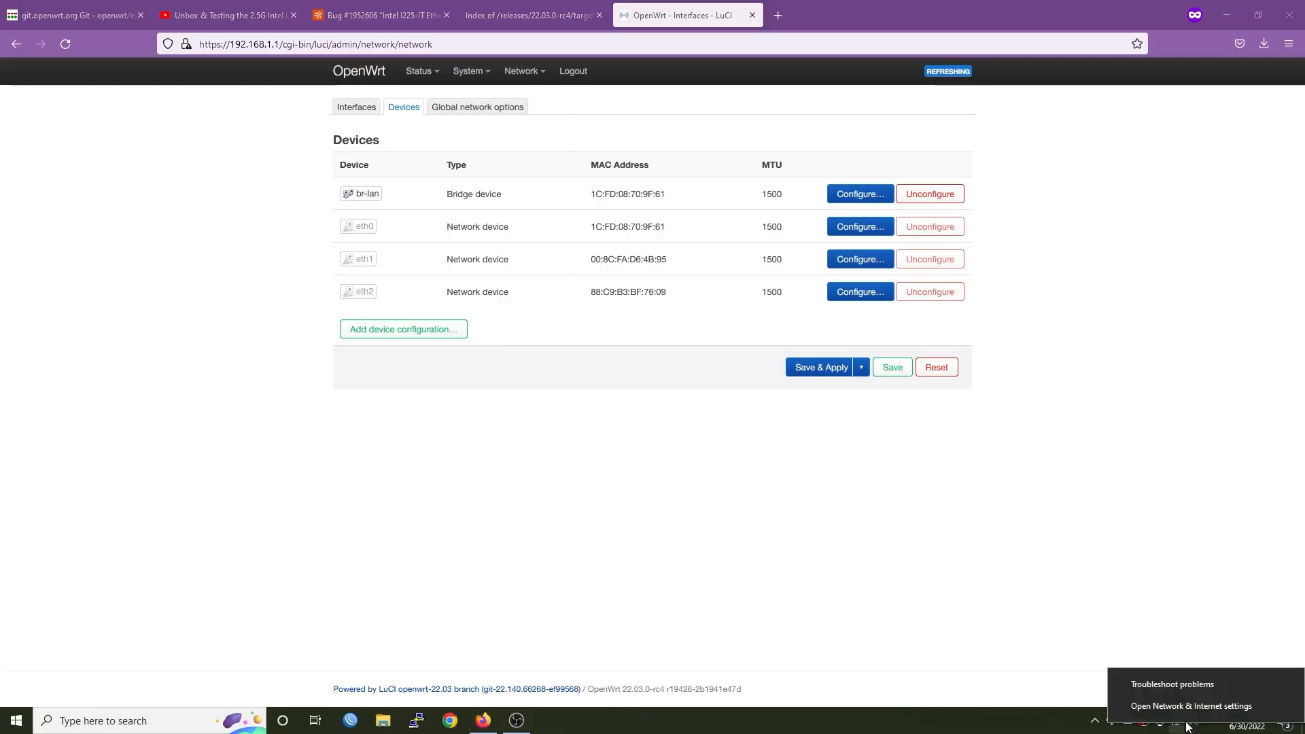
# Check the Windows Ethernet adapter status, confirming a 2.5 Gbps link with IPv4 Internet.
pyautogui.click(1191, 705)
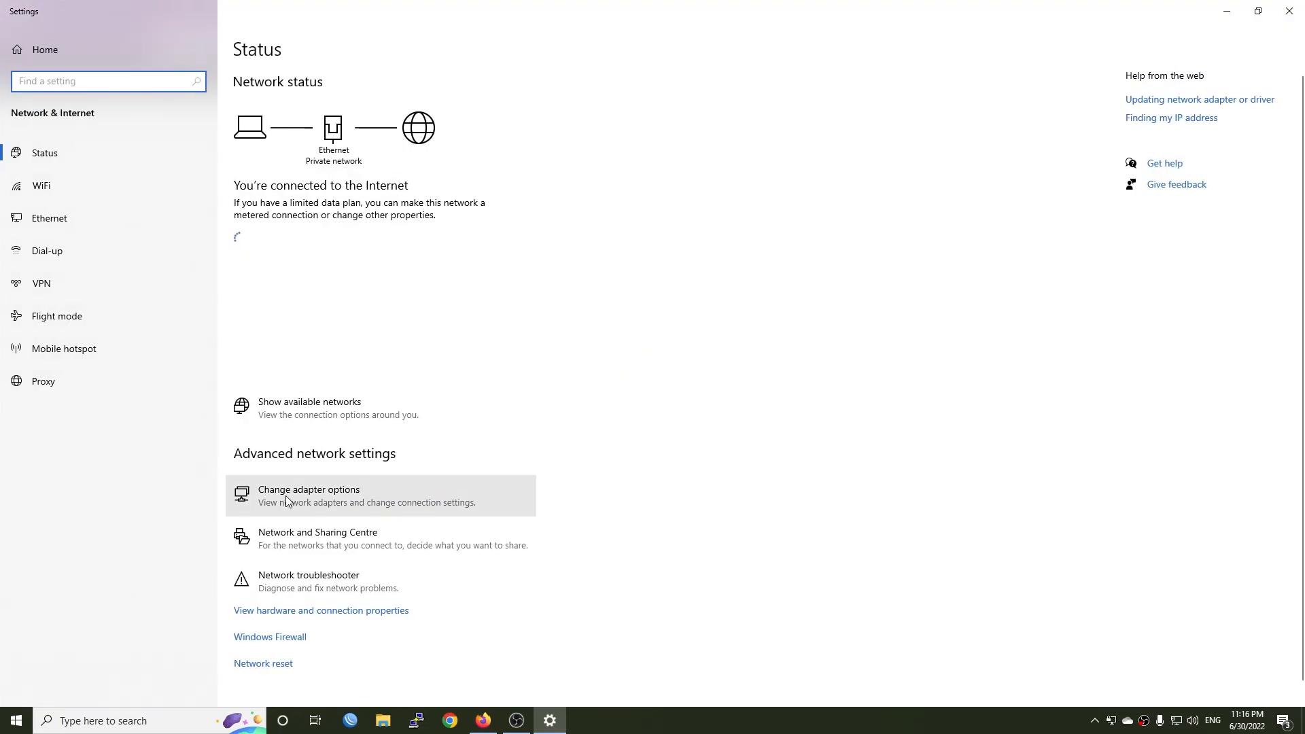
pyautogui.click(309, 490)
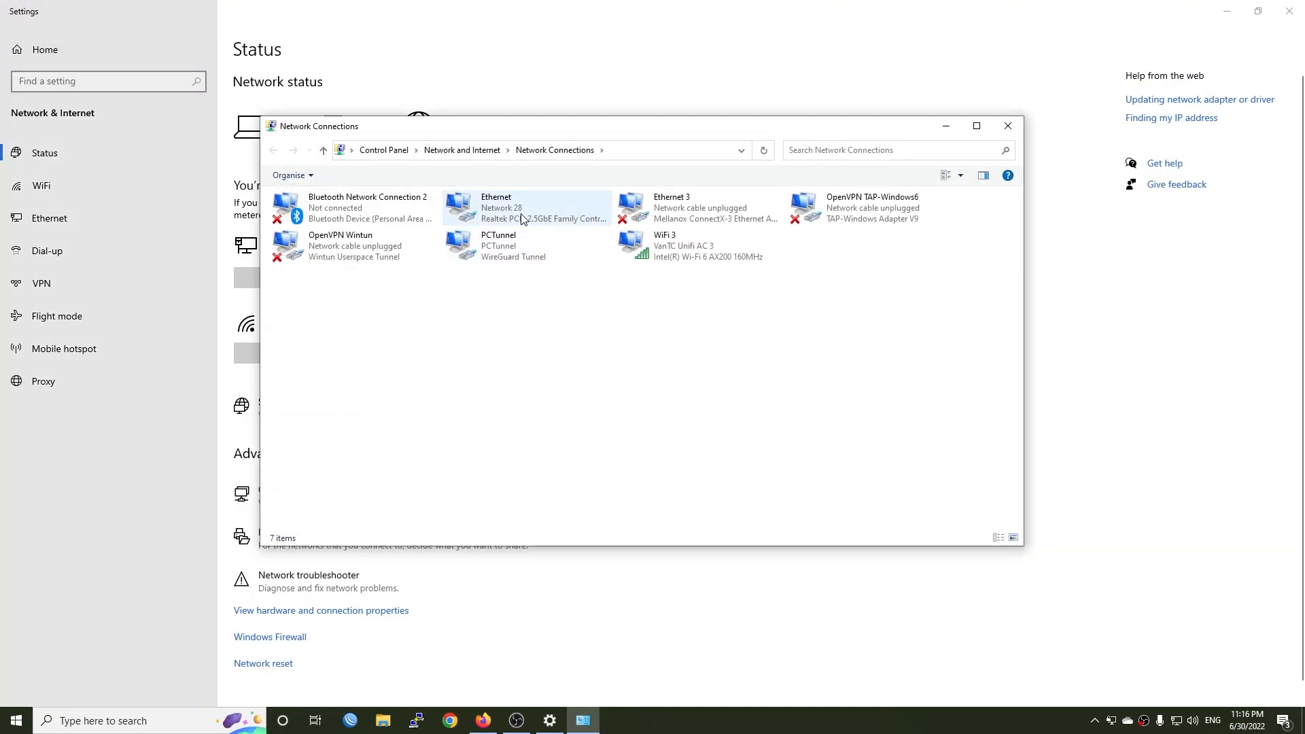
pyautogui.doubleClick(517, 206)
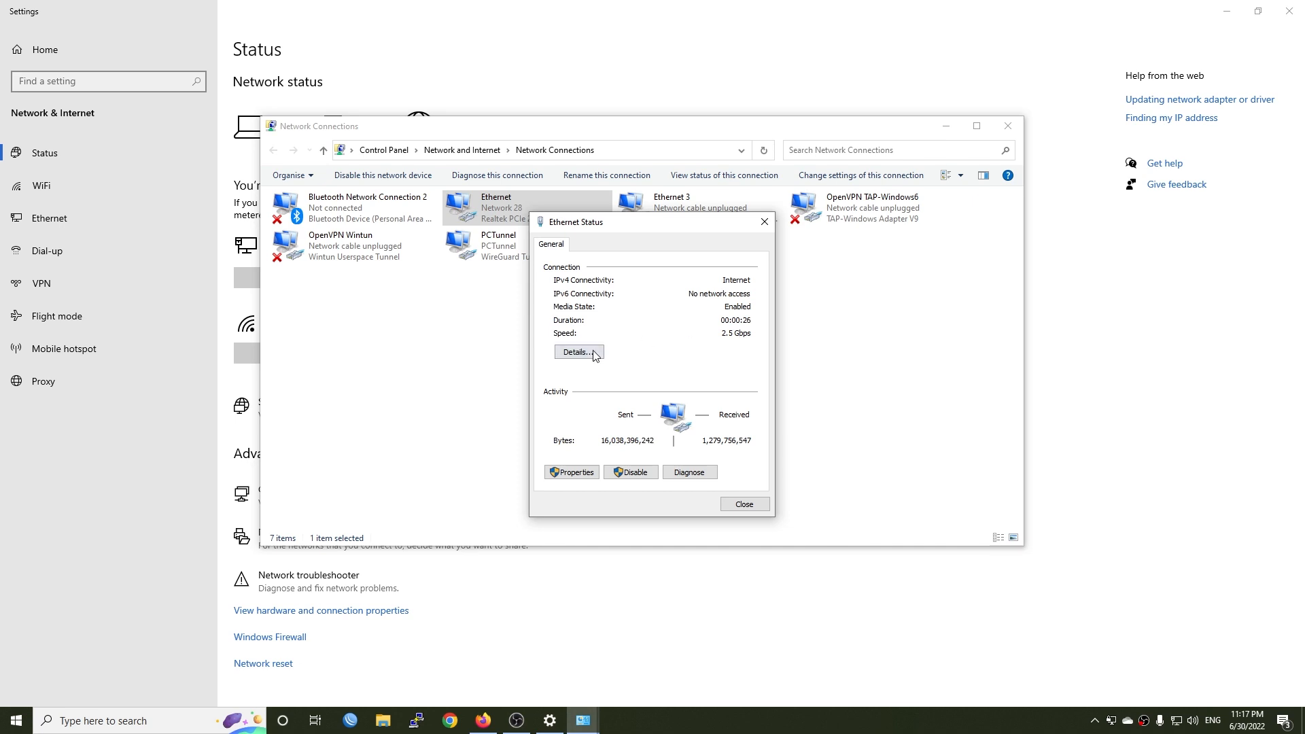
pyautogui.click(578, 351)
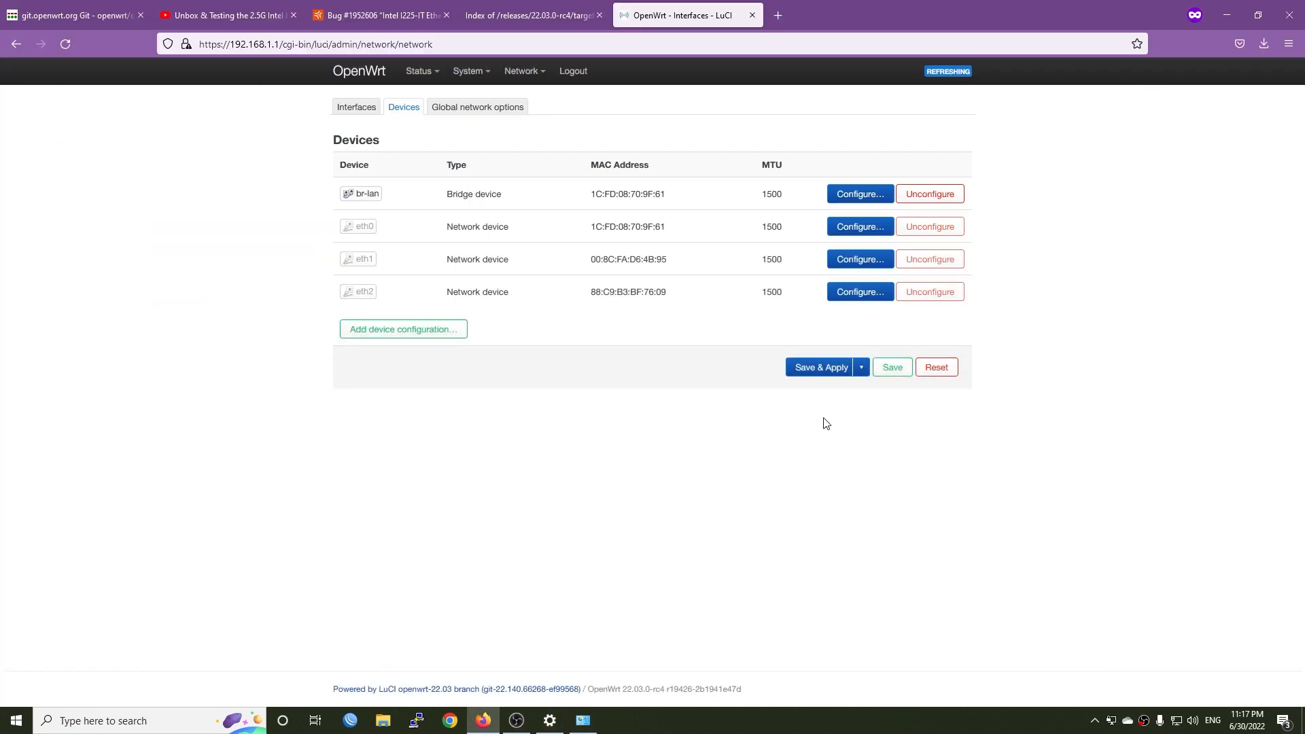
# Filter the Software package list to iperf3, showing iperf3 and iperf3-ssl.
pyautogui.click(468, 71)
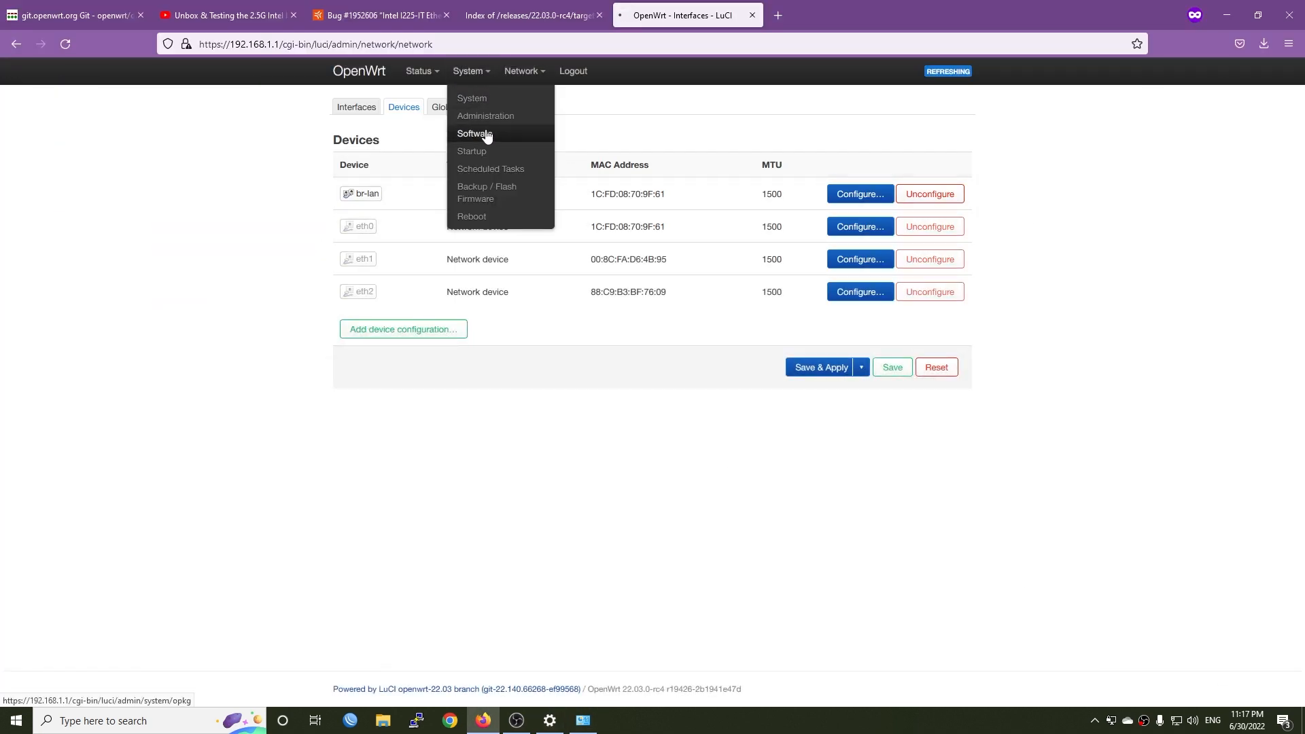
pyautogui.click(474, 135)
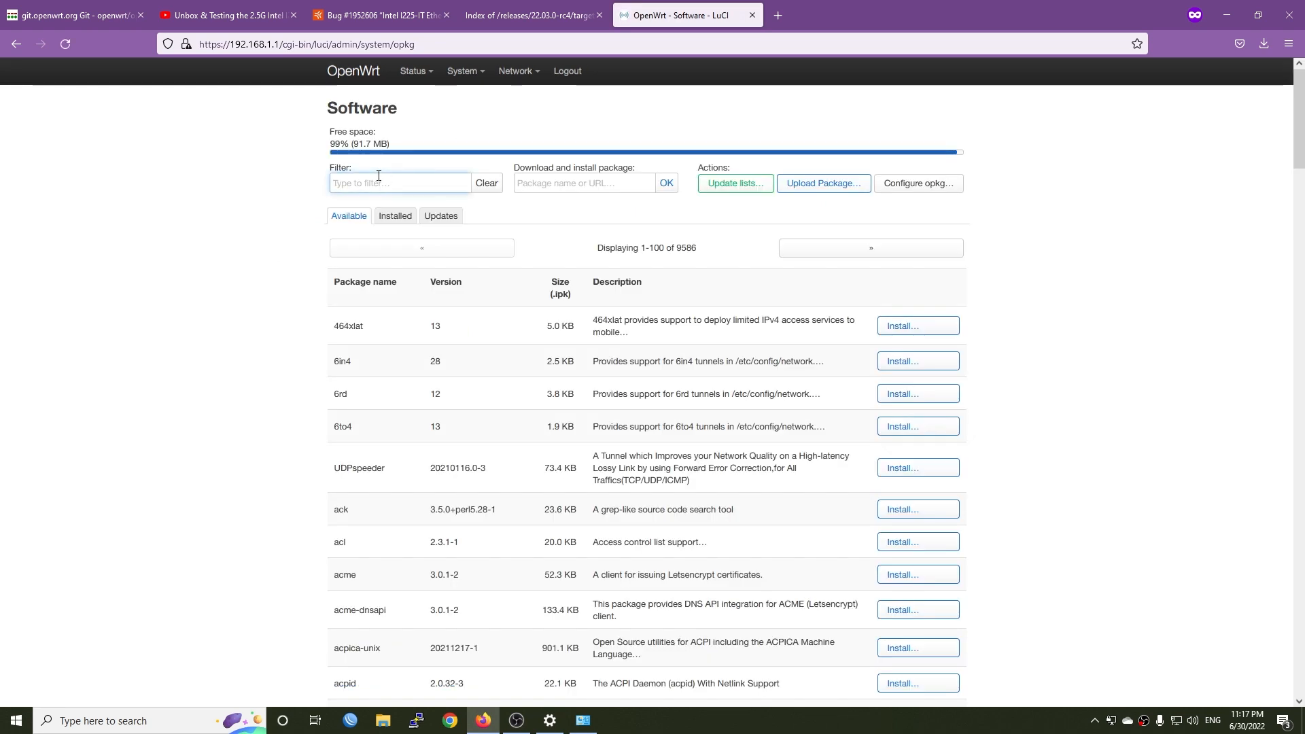
pyautogui.write('iperf3')
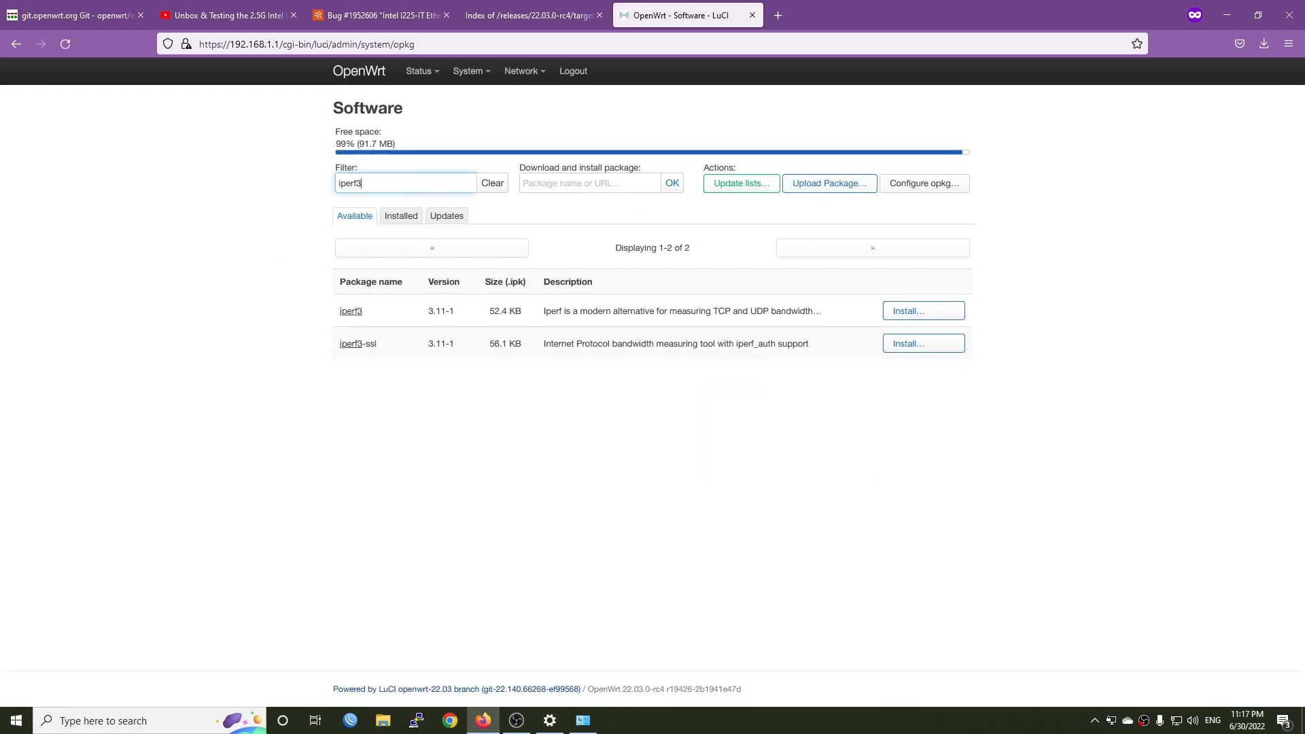
pyautogui.click(923, 310)
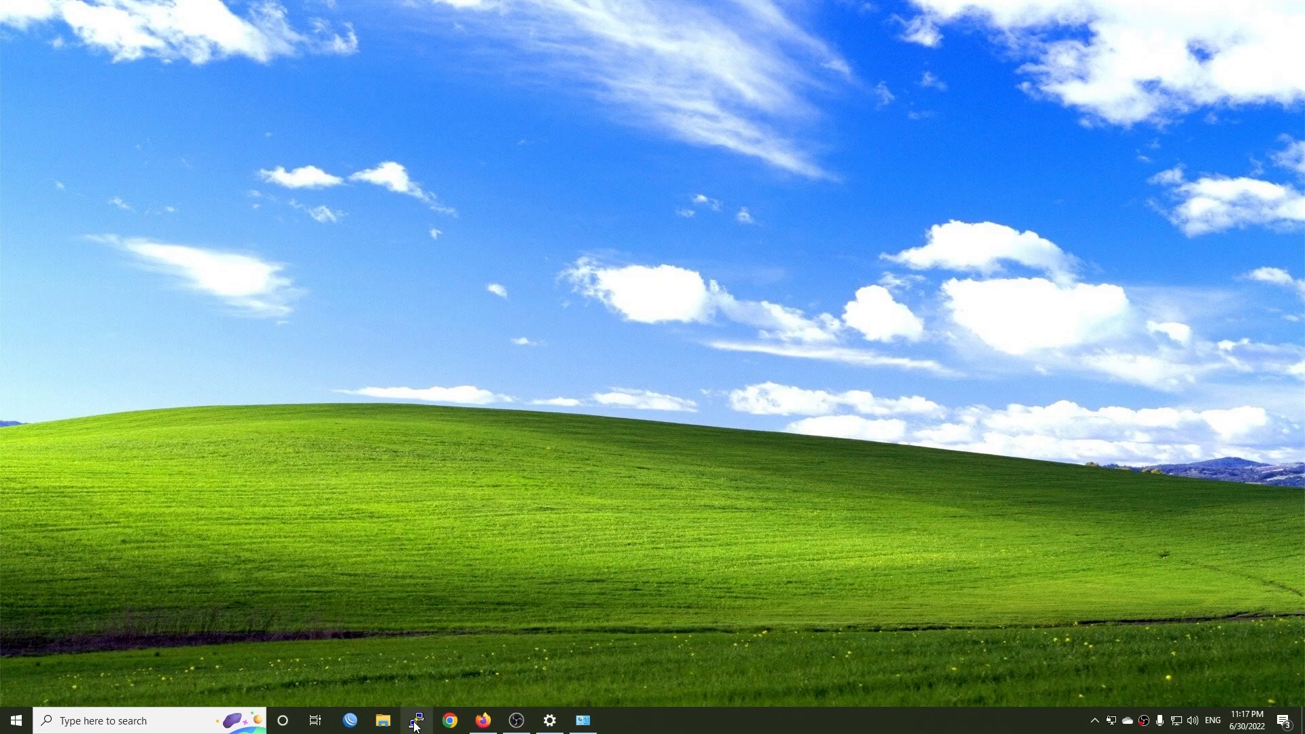
# SSH to 192.168.1.1 in PuTTY as root and move the shell window aside.
pyautogui.click(414, 721)
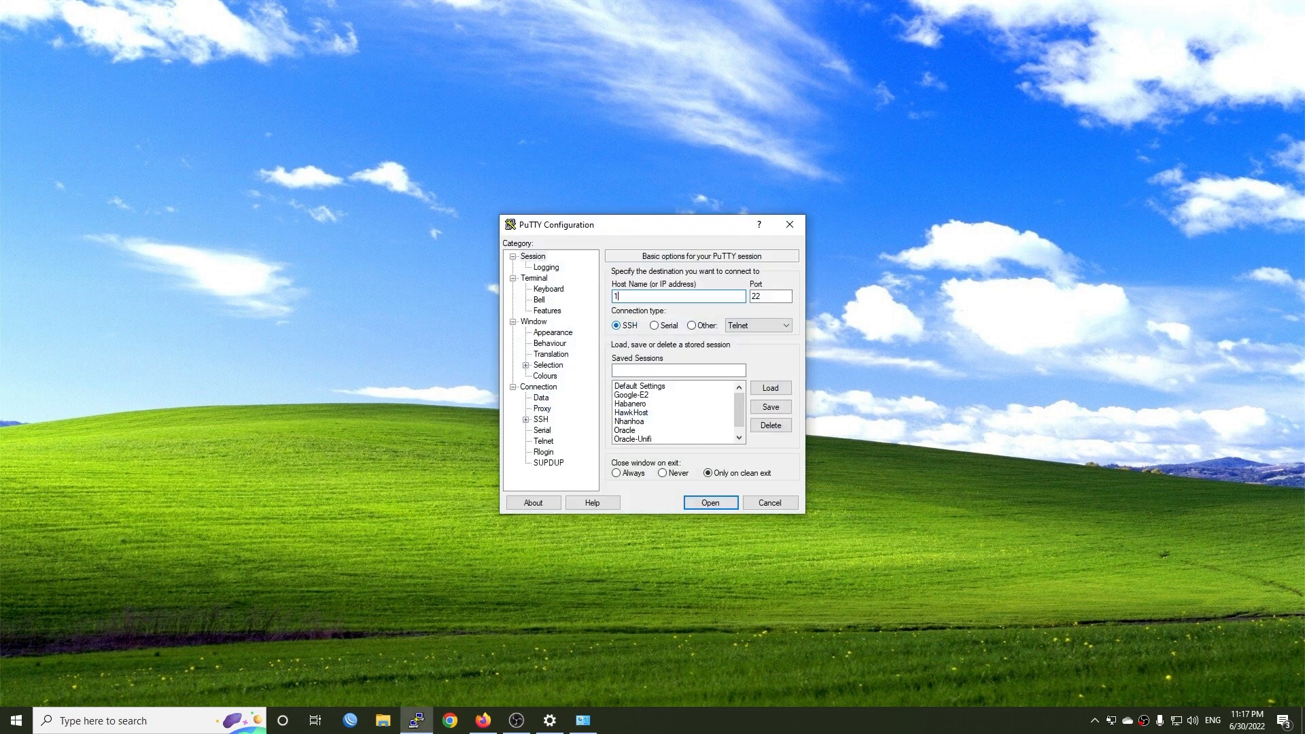
pyautogui.write('92.168.')
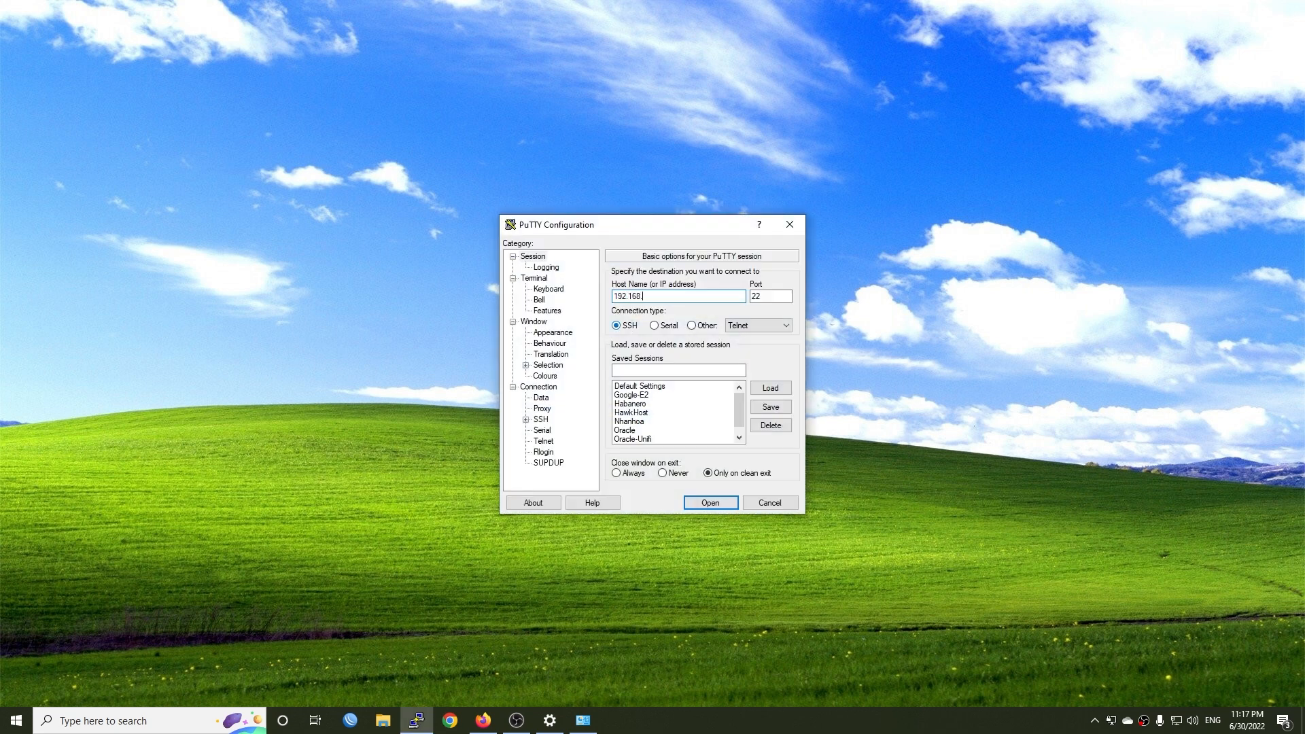
pyautogui.click(710, 502)
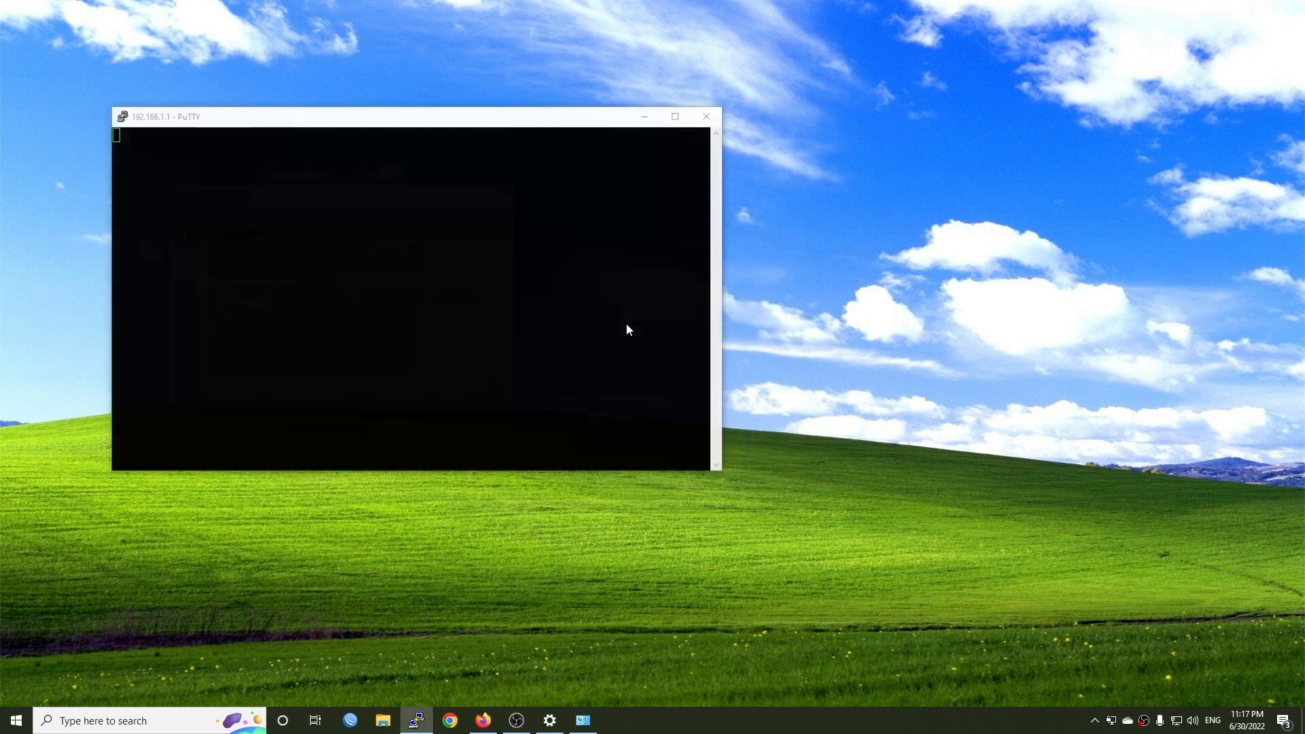
pyautogui.write('root')
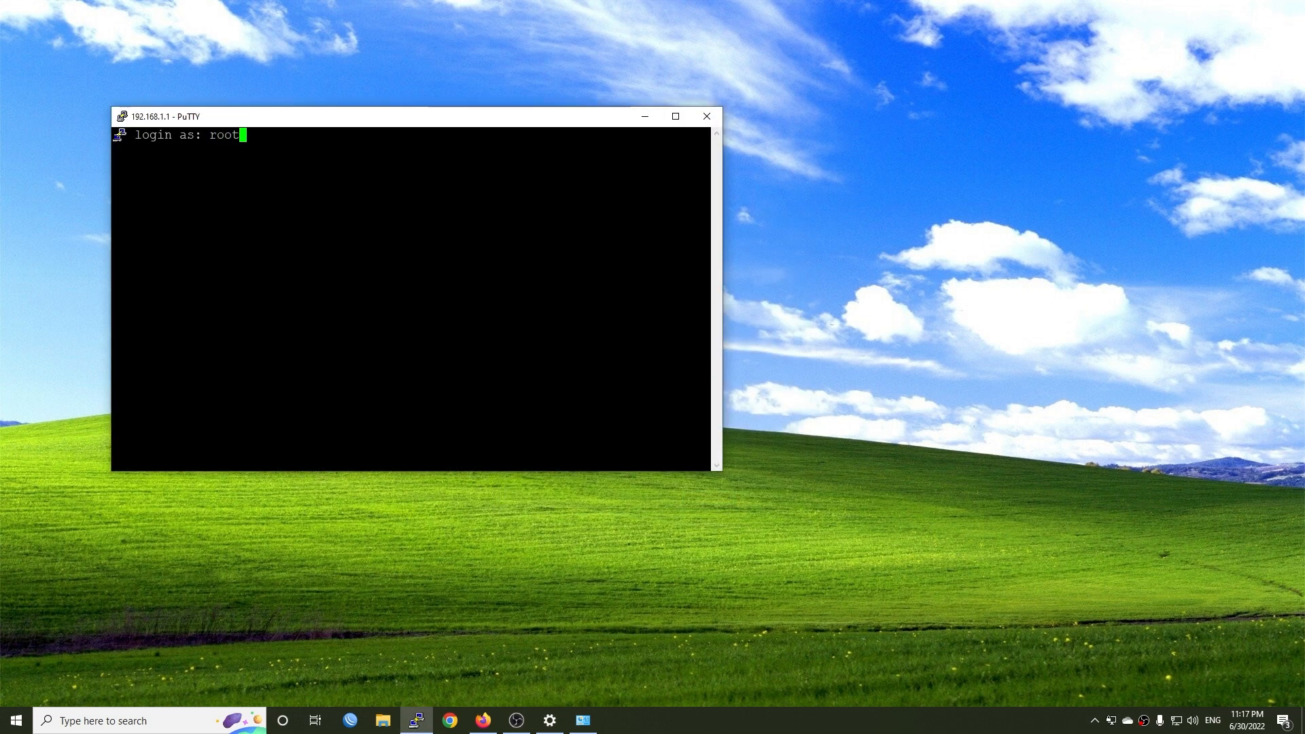
pyautogui.press('Return')
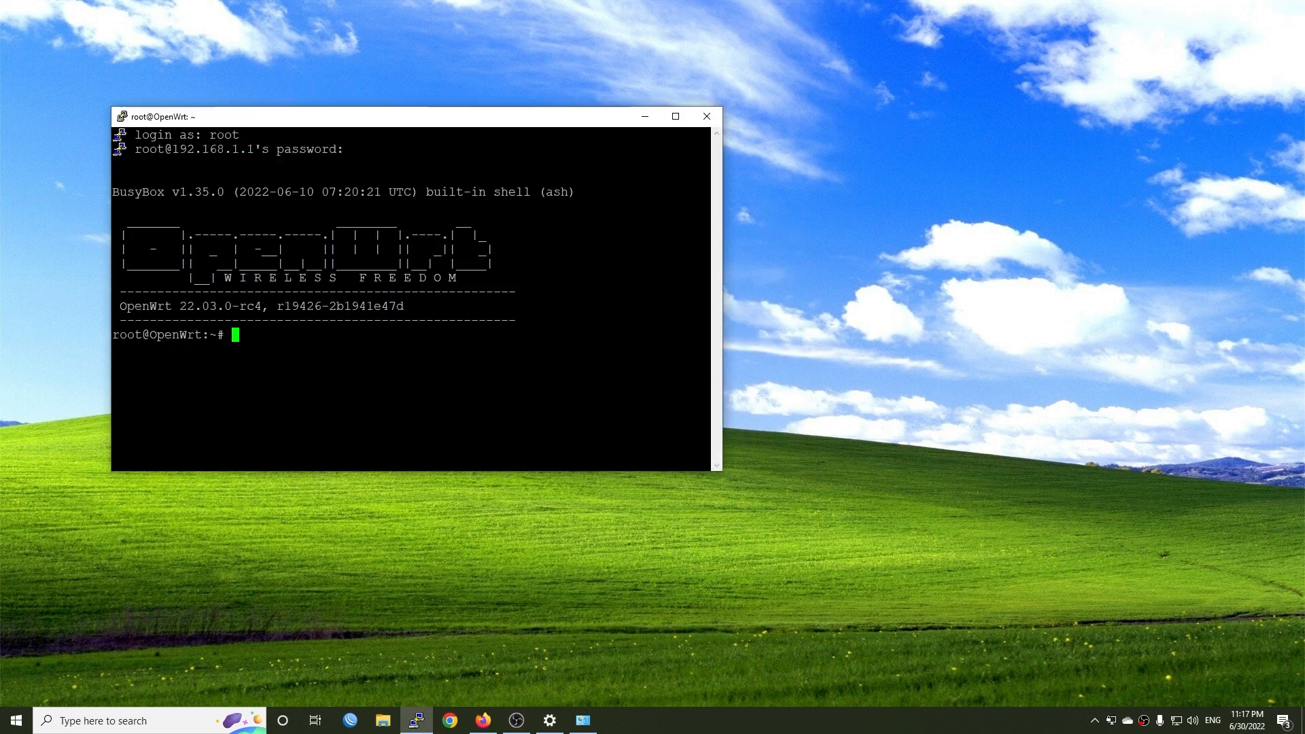
pyautogui.moveTo(408, 115); pyautogui.dragTo(358, 113)
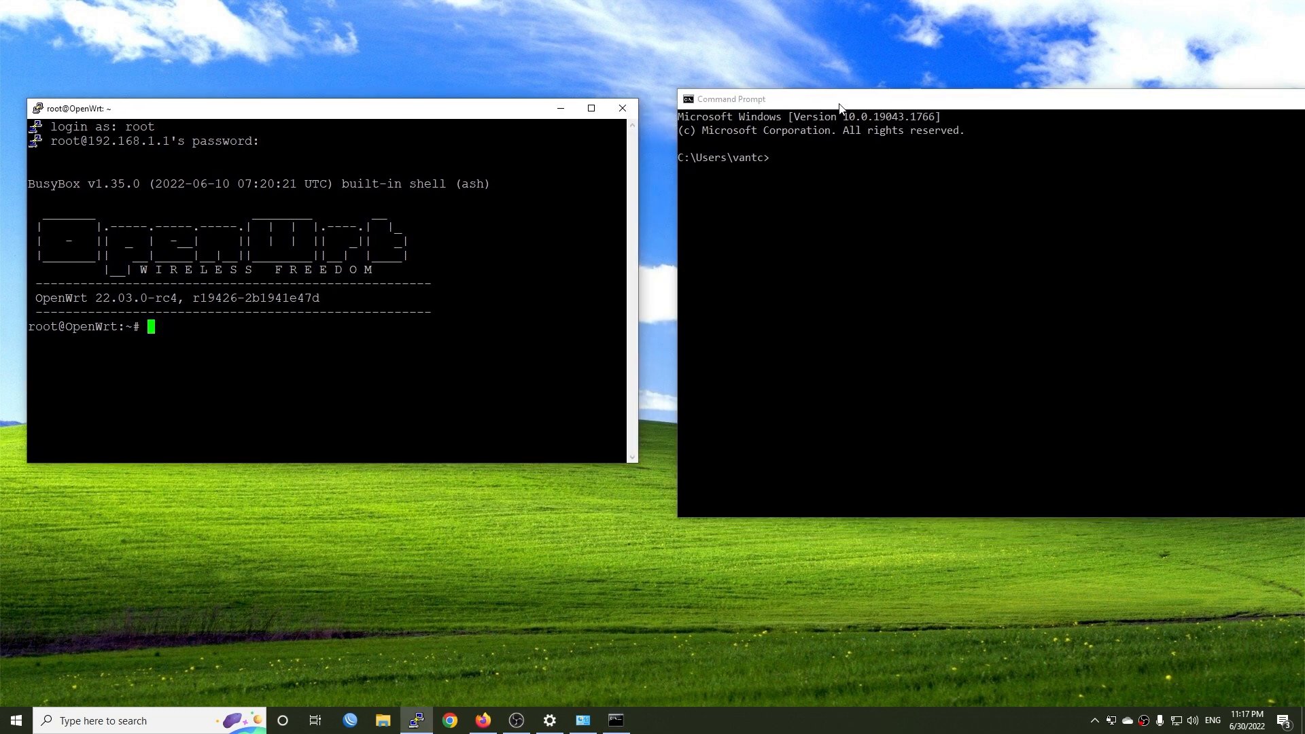
# Change to the iperf3 folder on C:\ in Command Prompt.
pyautogui.write('cd')
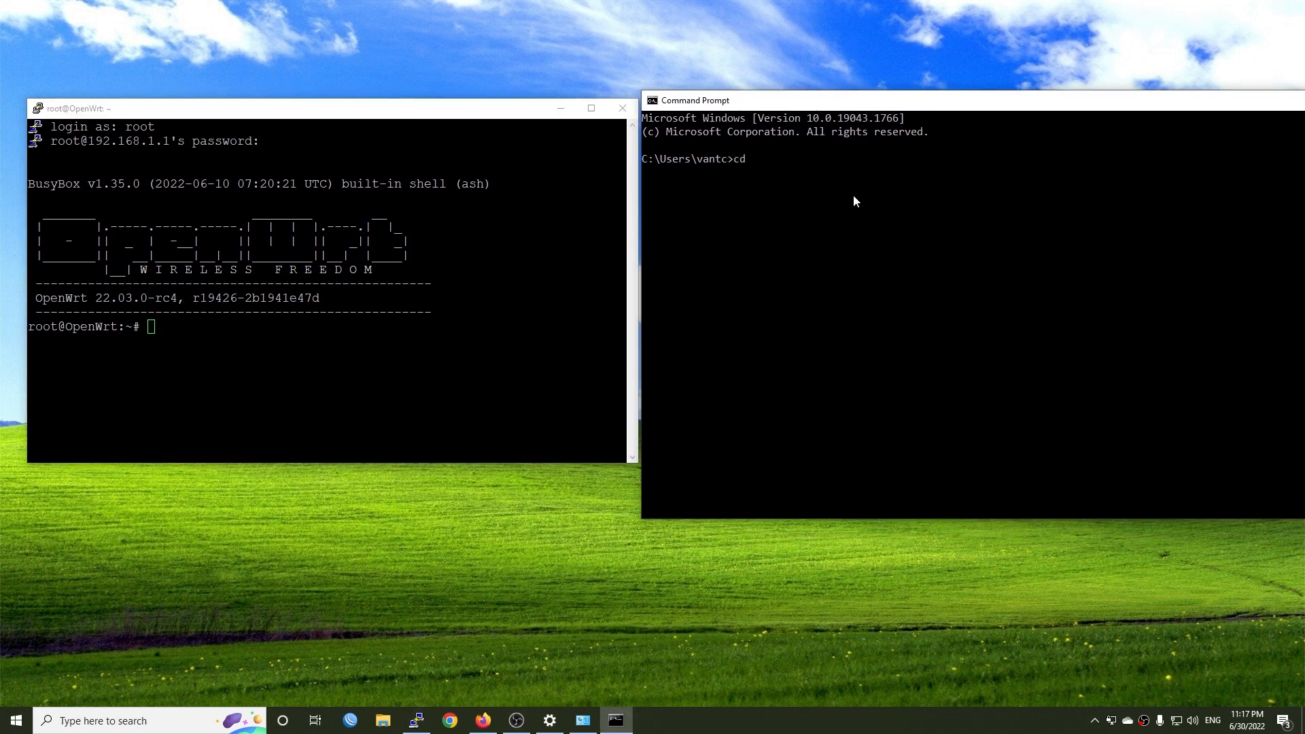
pyautogui.write('C:\\iperf-3.1.3-win64')
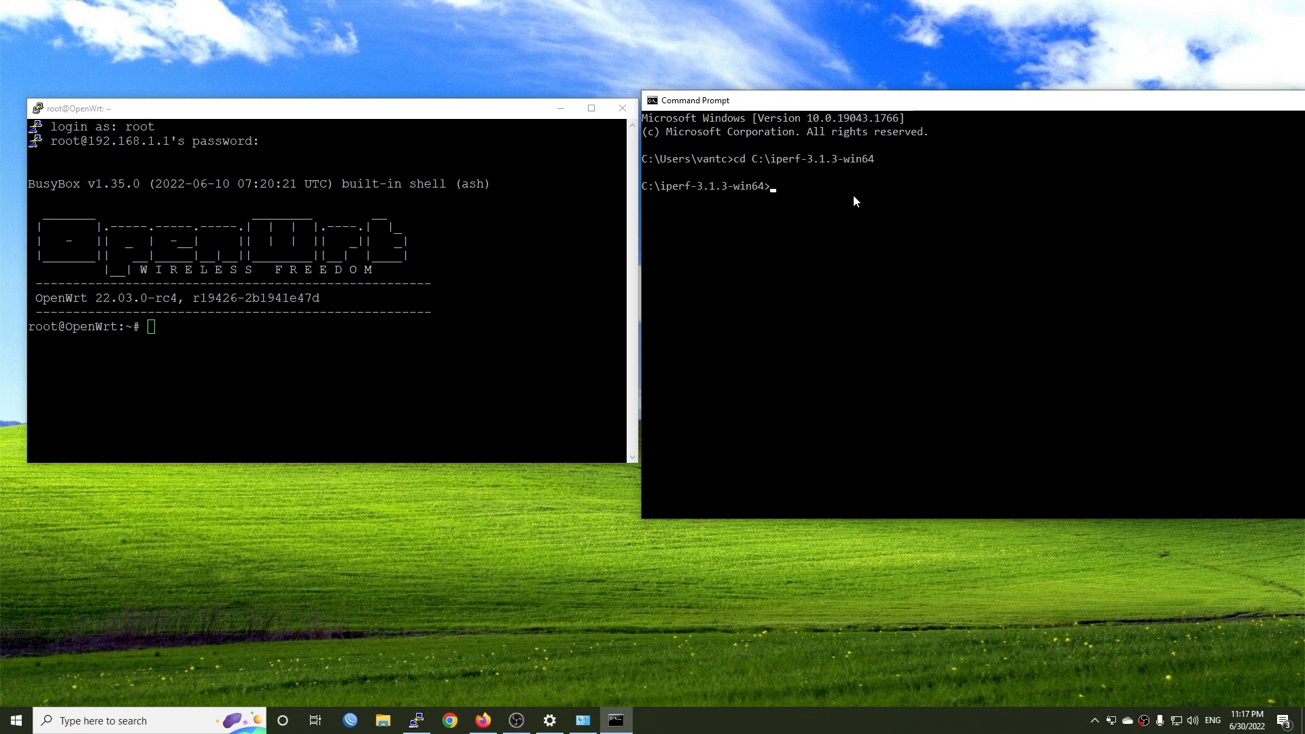
pyautogui.write('iperf3 -s')
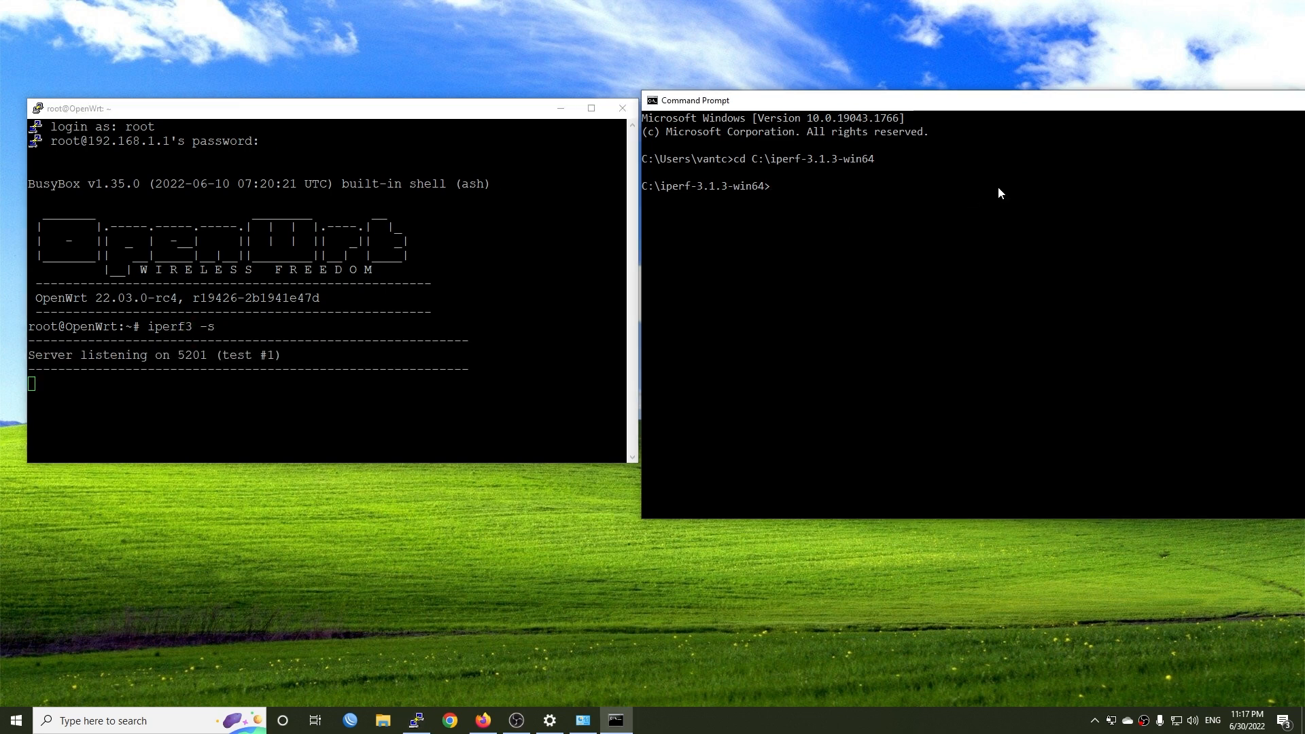
# Run iperf3 -c 192.168.1.1 -t20 against the router, averaging about 2.22 Gbits/sec.
pyautogui.write('iperf3 -c')
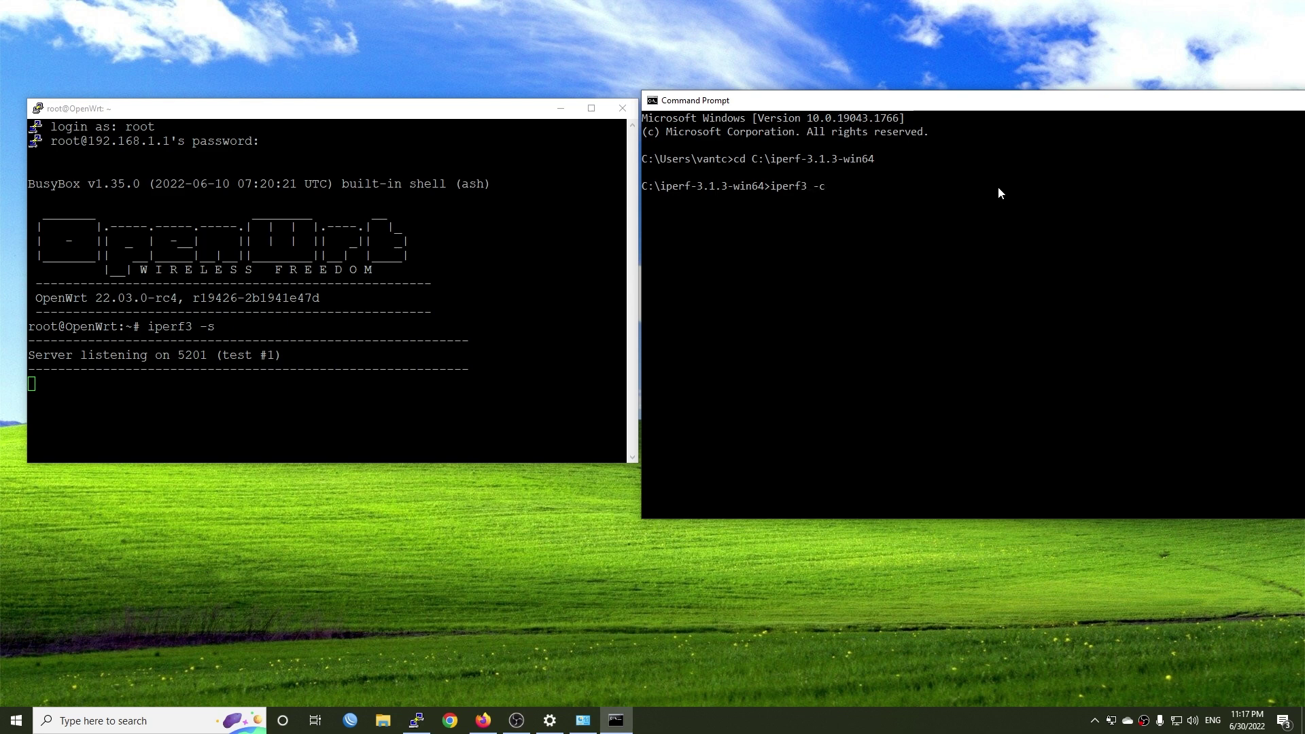
pyautogui.write('192')
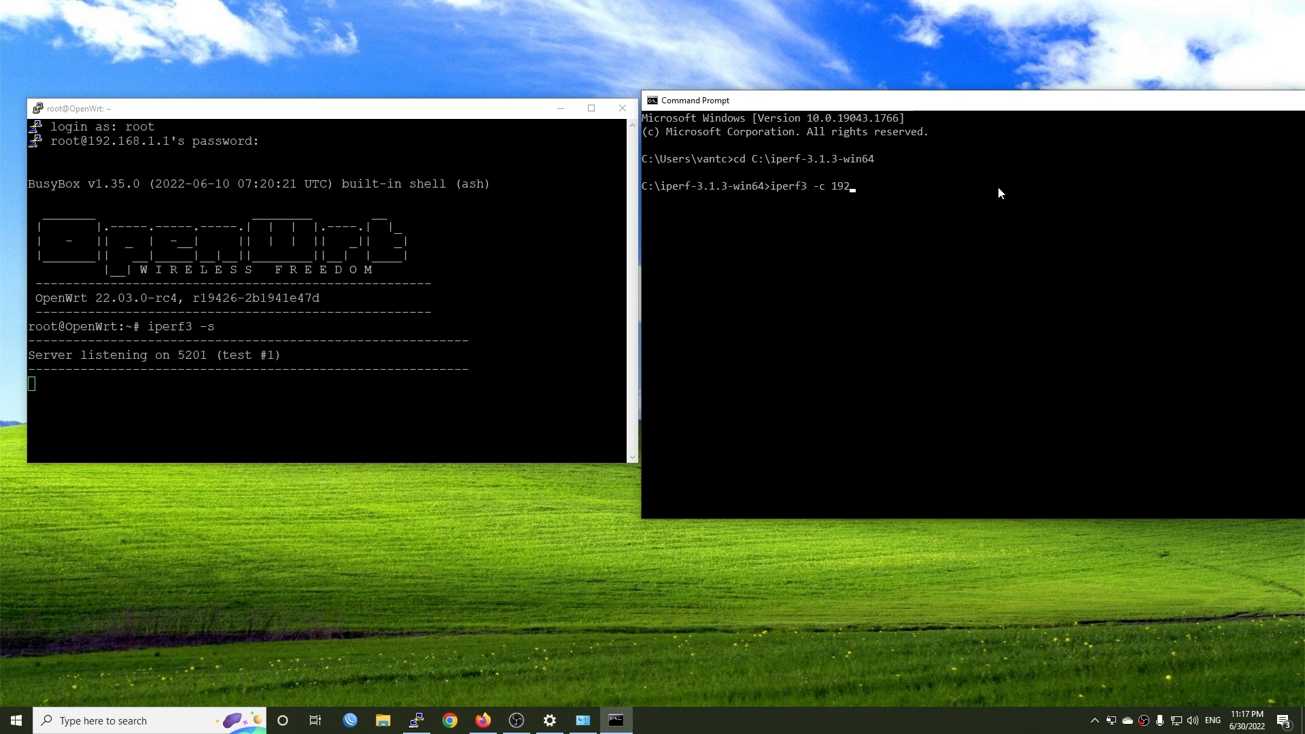
pyautogui.write('.168.1.')
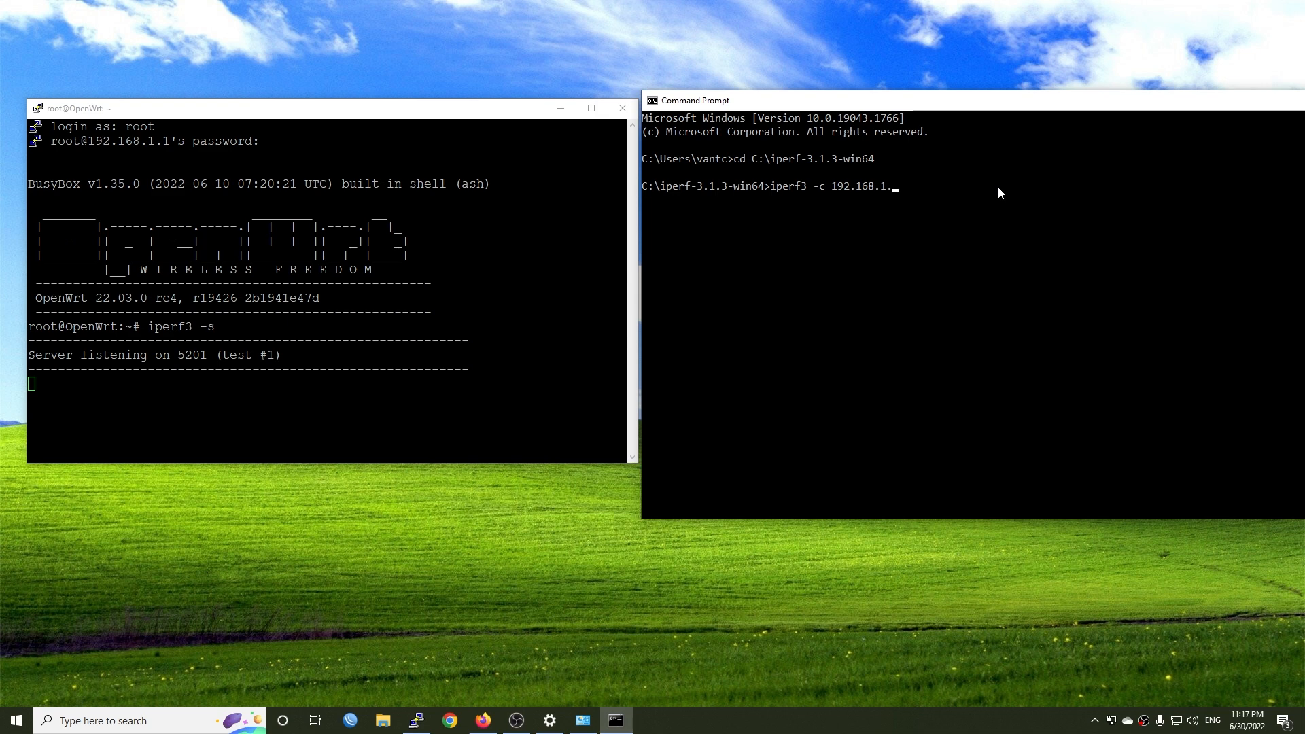
pyautogui.write('1 -t')
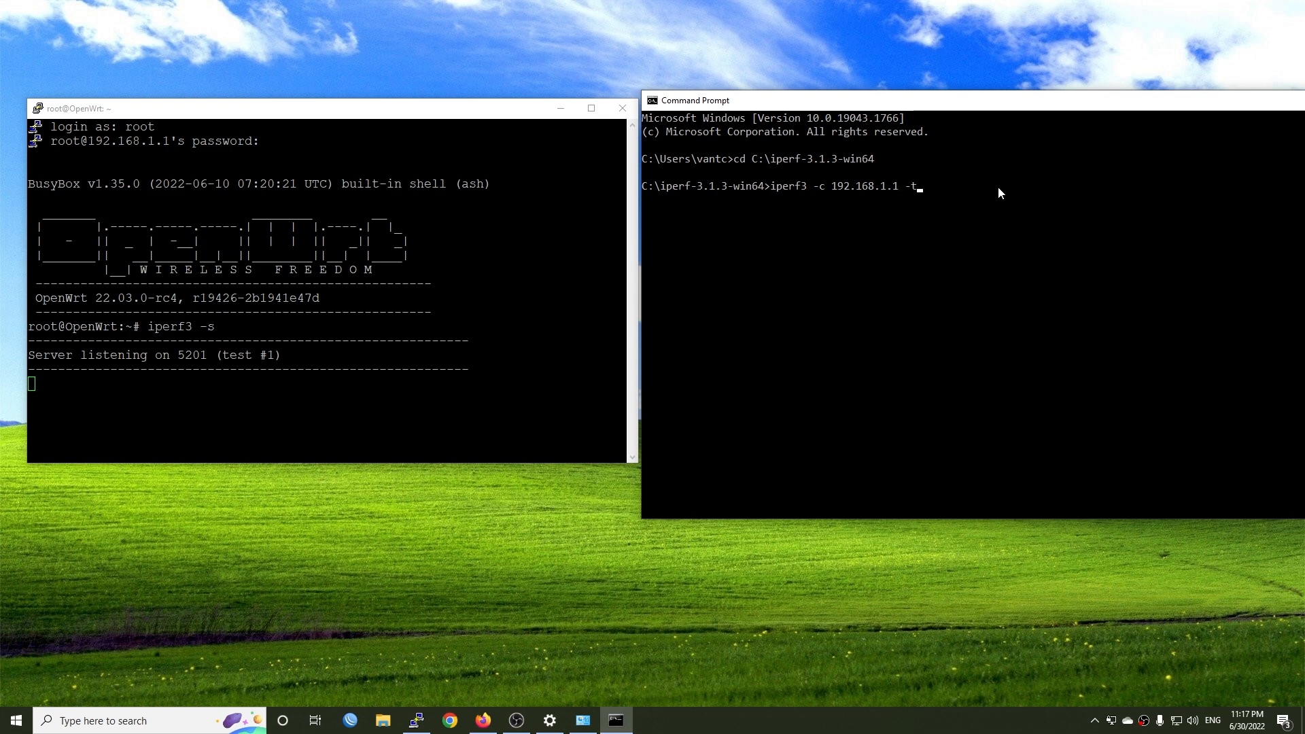
pyautogui.press('Return')
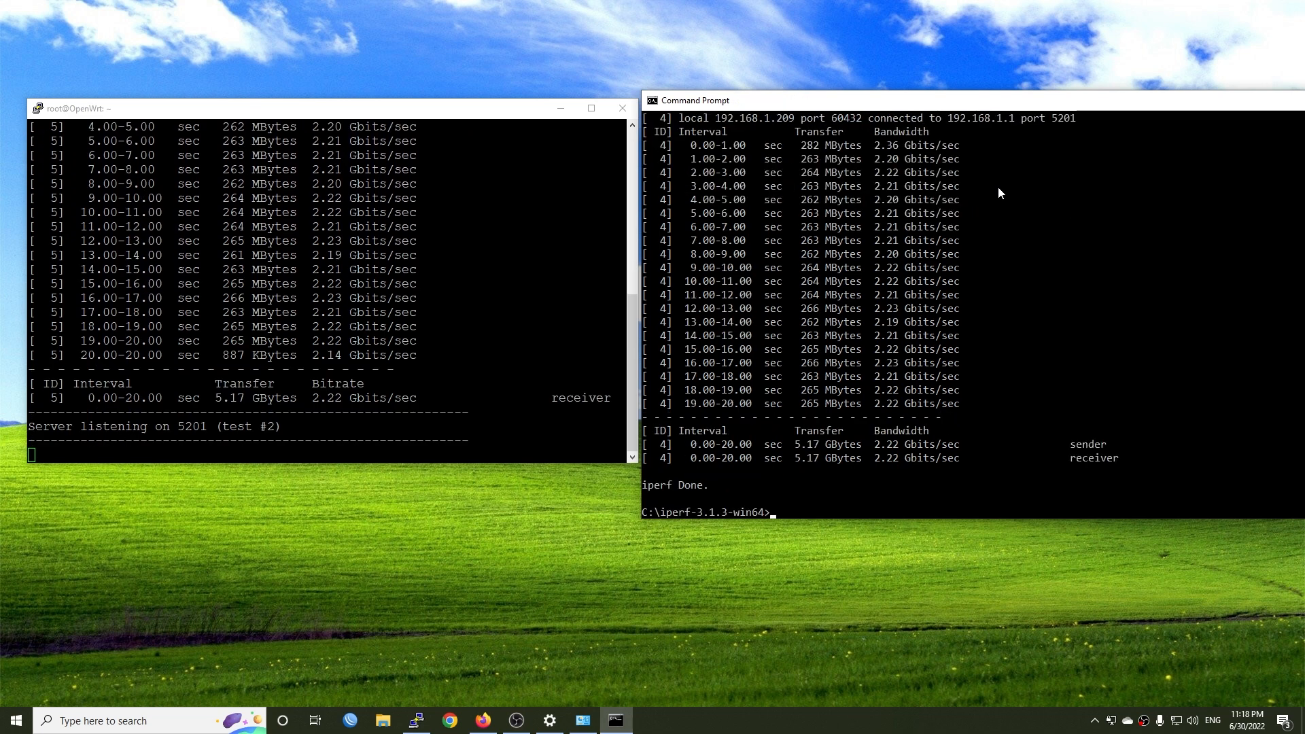
pyautogui.write('iperf3 -c 192.168.1.1 -t20')
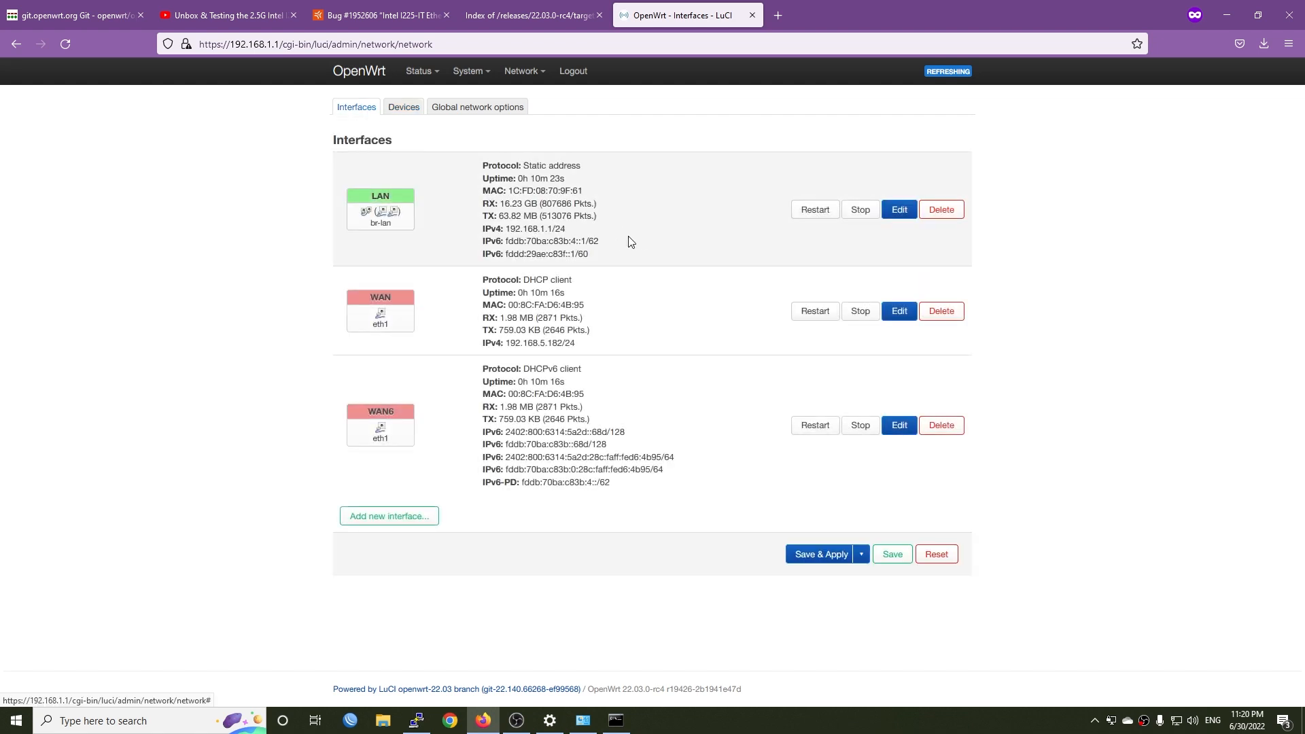
pyautogui.moveTo(635, 293)
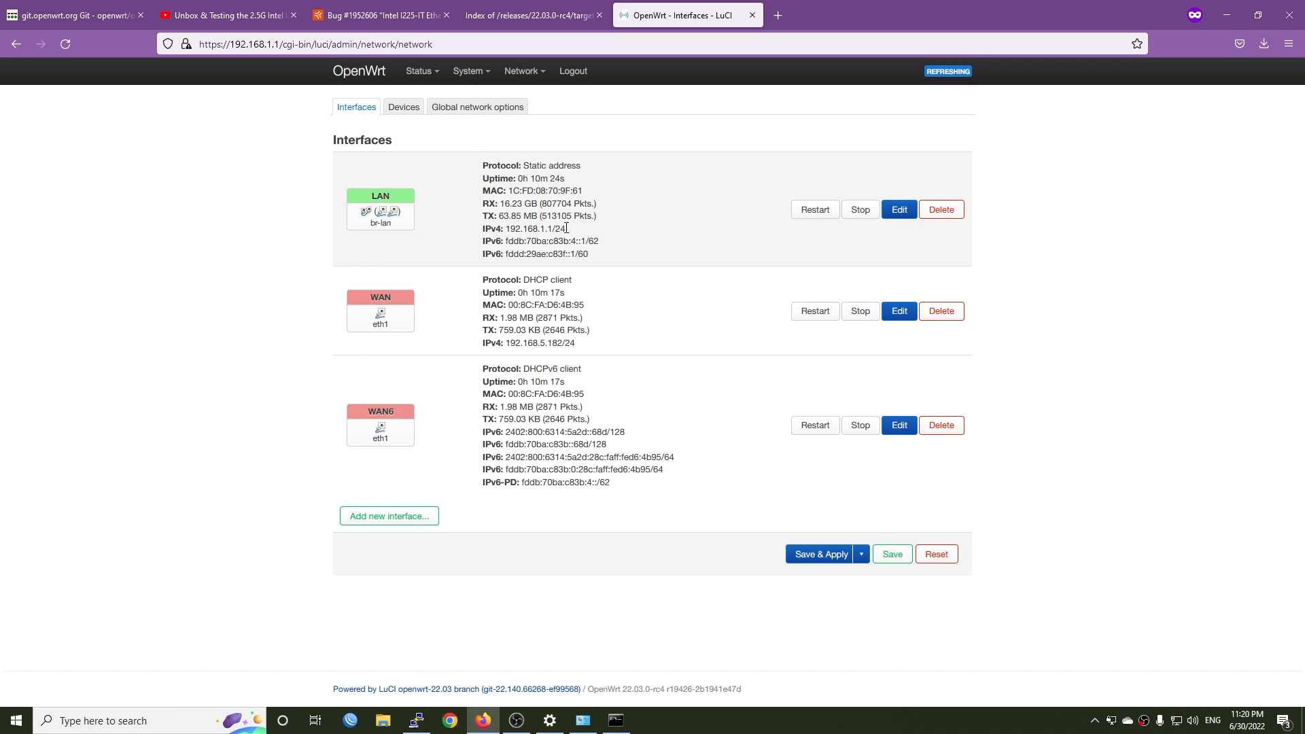
pyautogui.doubleClick(533, 228)
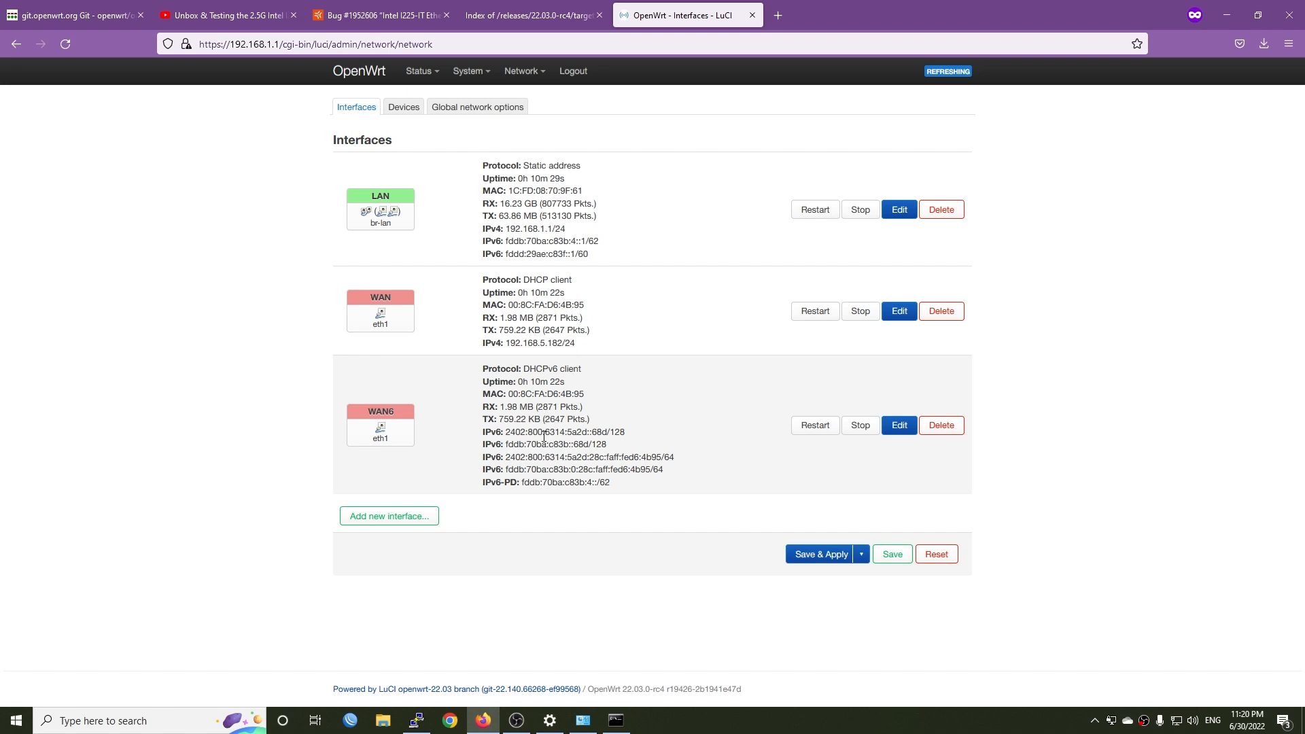
pyautogui.moveTo(559, 446)
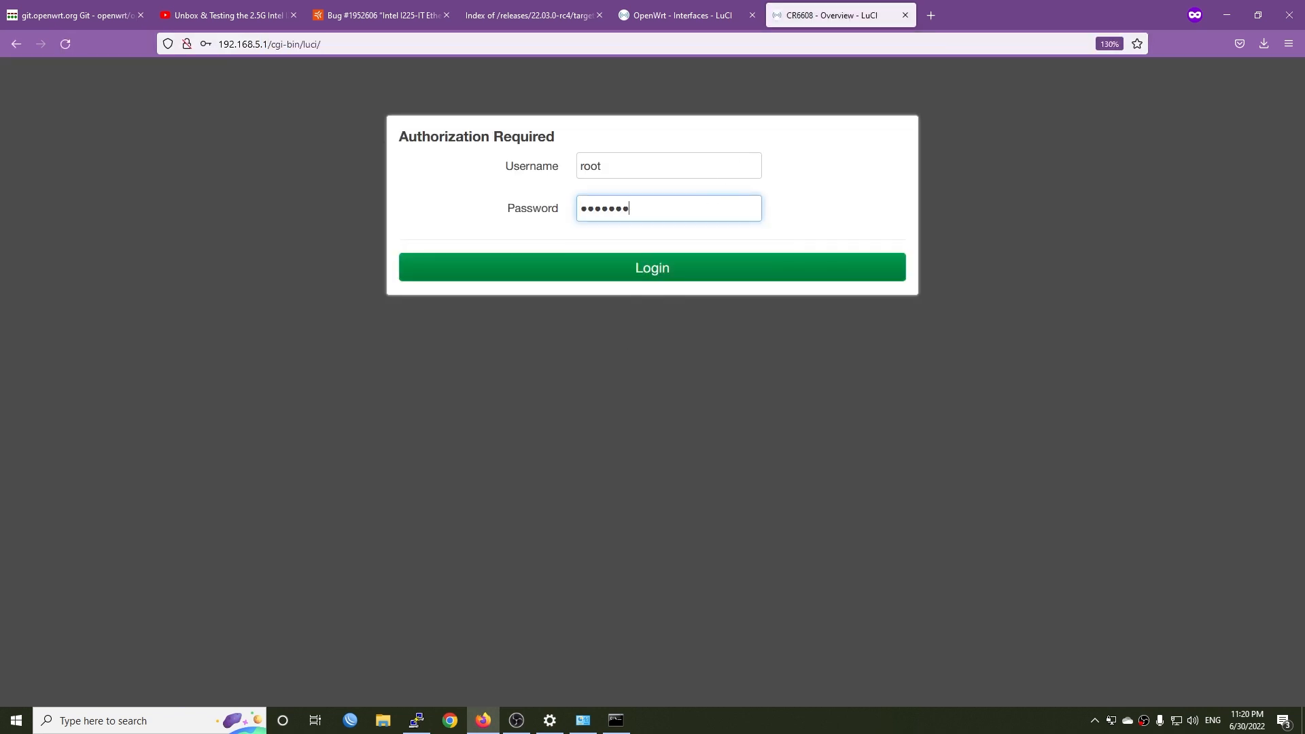
# Log in to the CR6608 router and bring up options for the RPI4-ubuntu lease at 192.168.5.210.
pyautogui.click(651, 268)
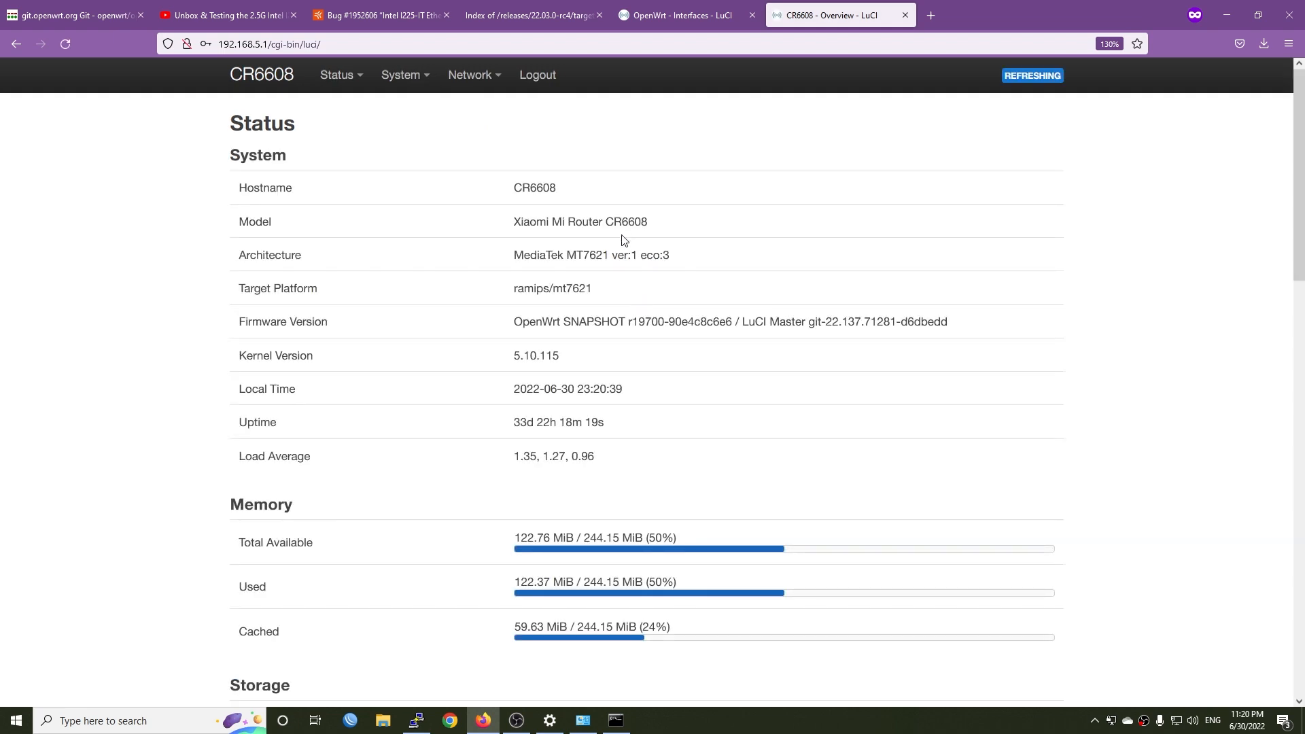
pyautogui.moveTo(619, 425)
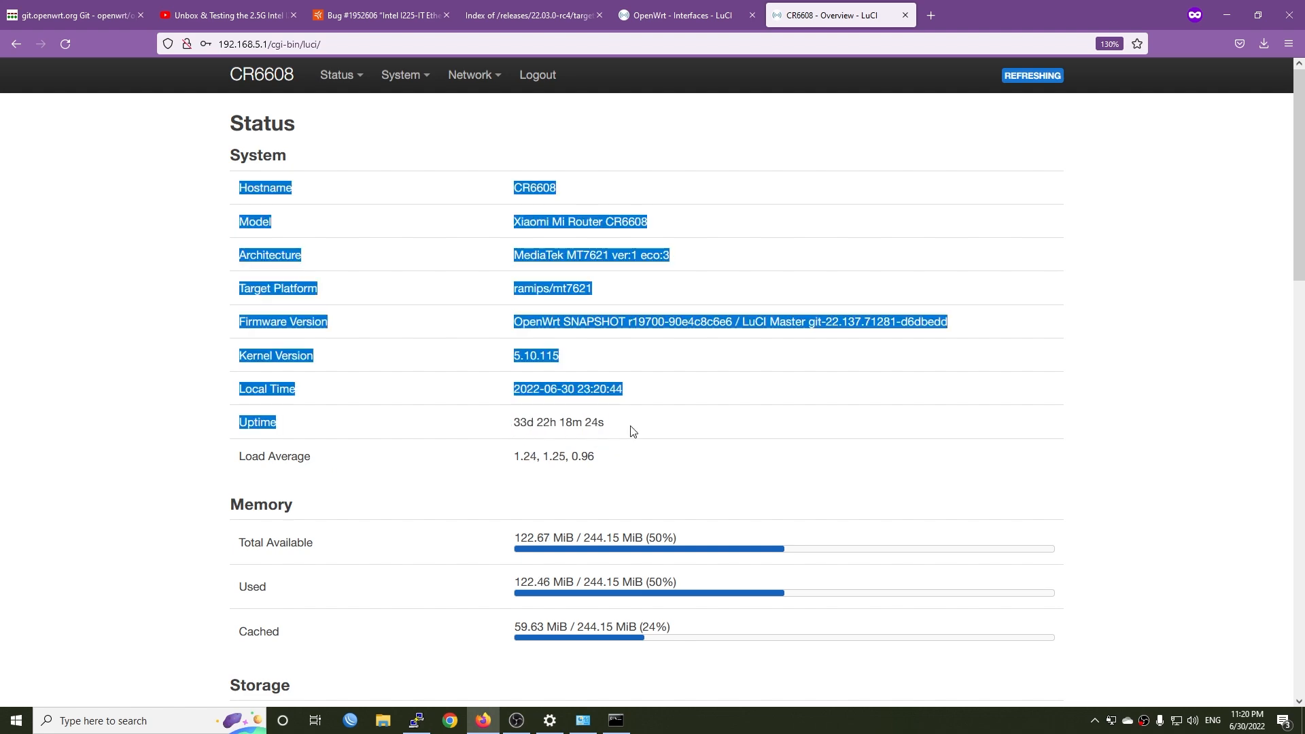
pyautogui.scroll(-3)
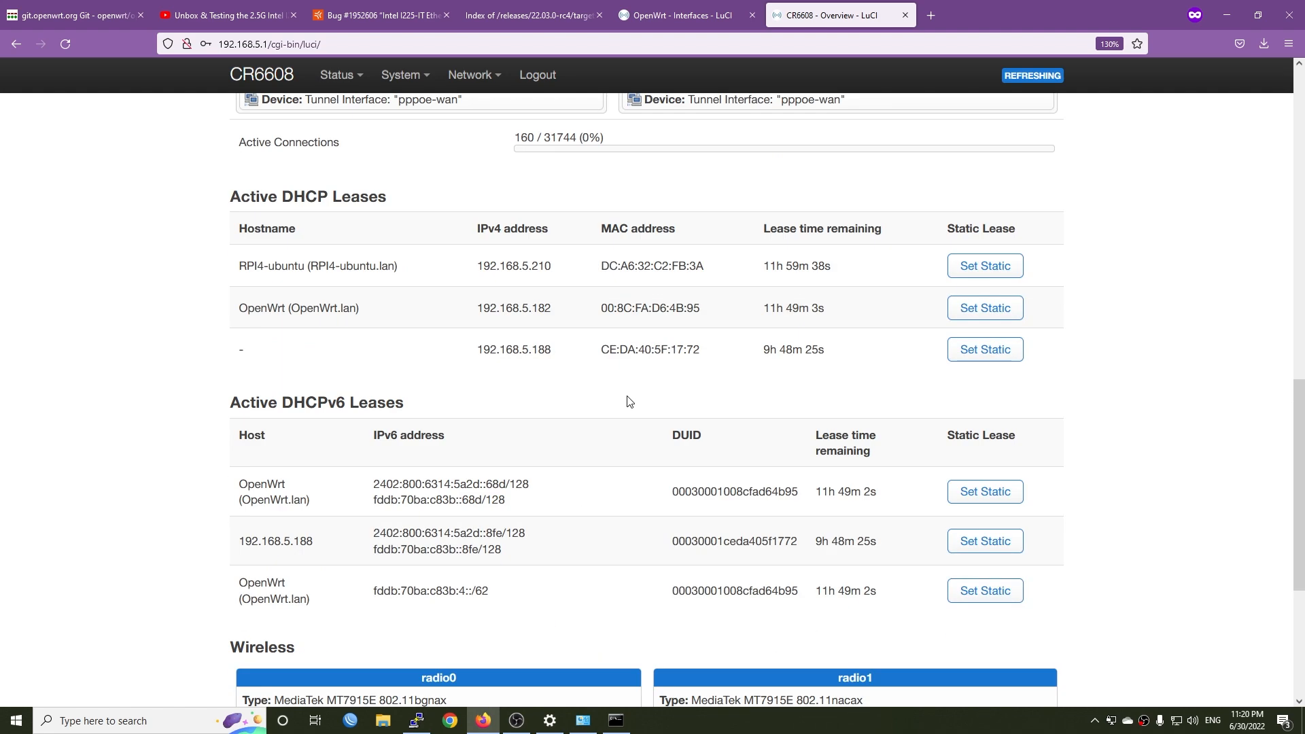
pyautogui.moveTo(259, 280)
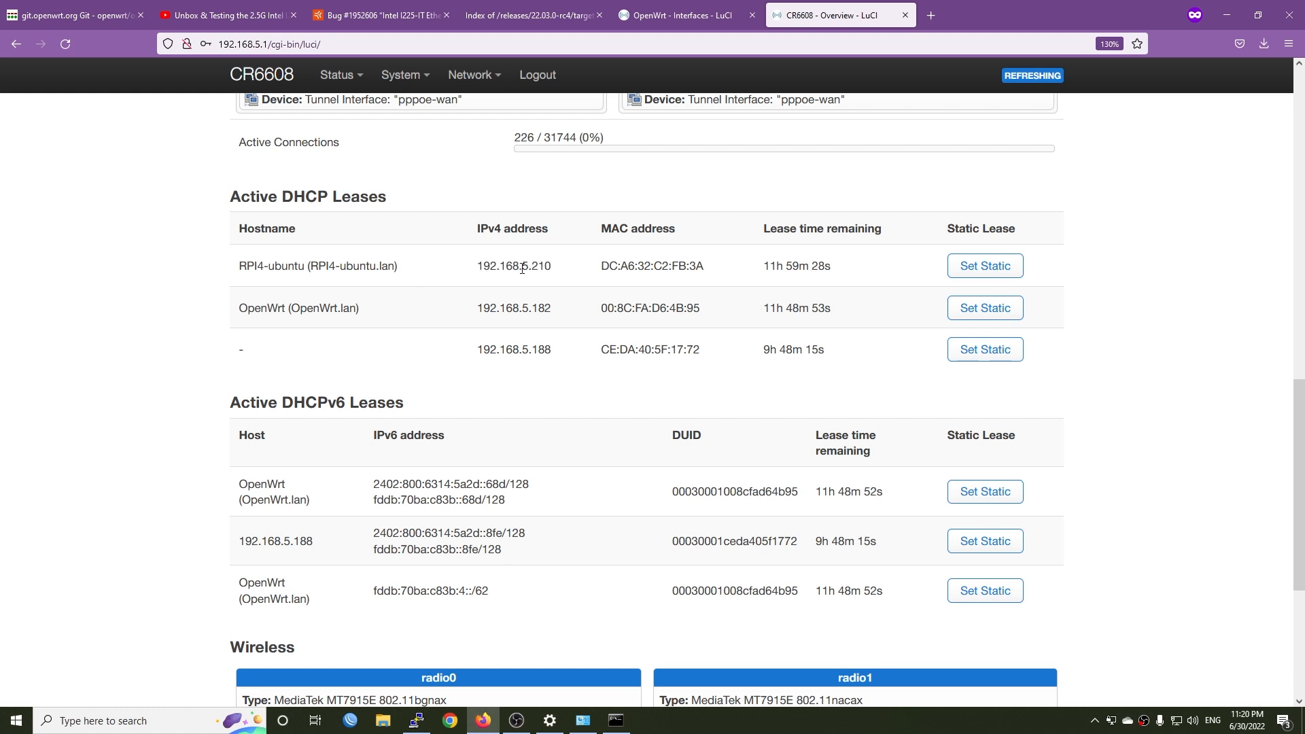
pyautogui.rightClick(514, 265)
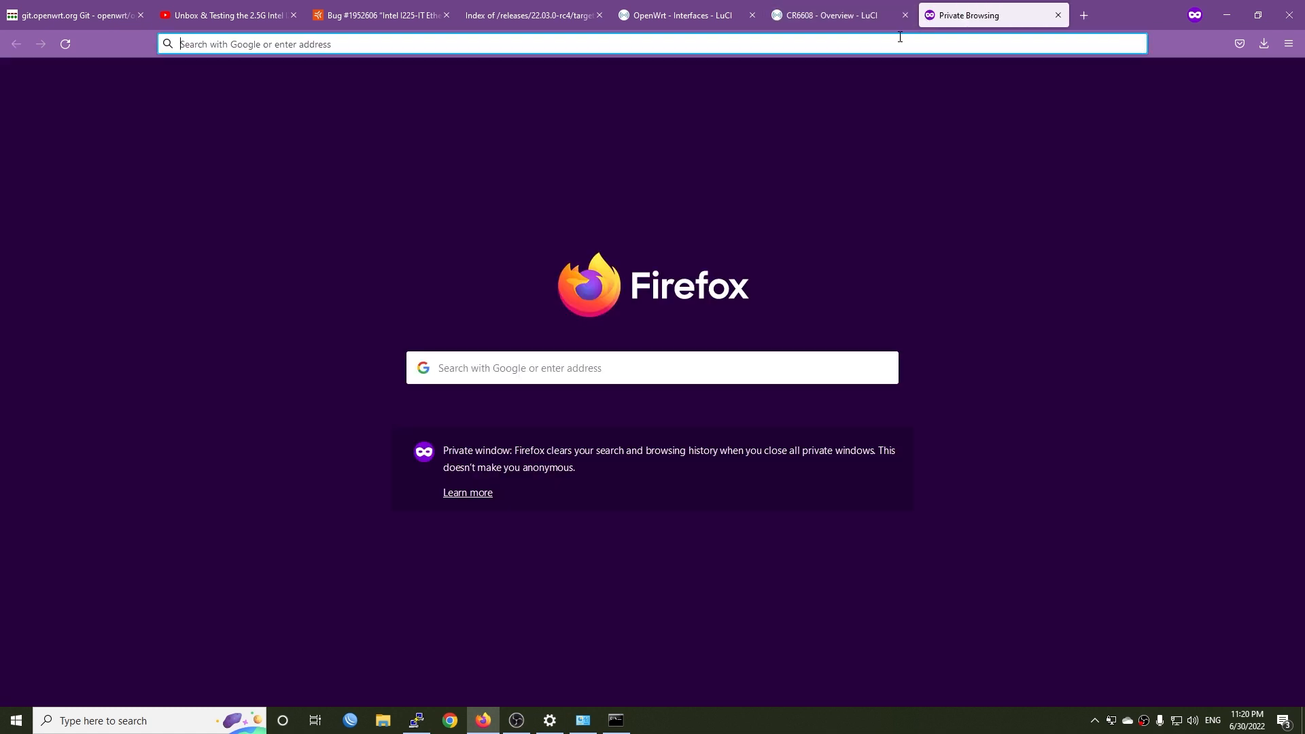
# Load 192.168.5.210:3000 and run a speed test reaching about 975 Mbps down and 983 Mbps up.
pyautogui.write('192.168.5.210:3000')
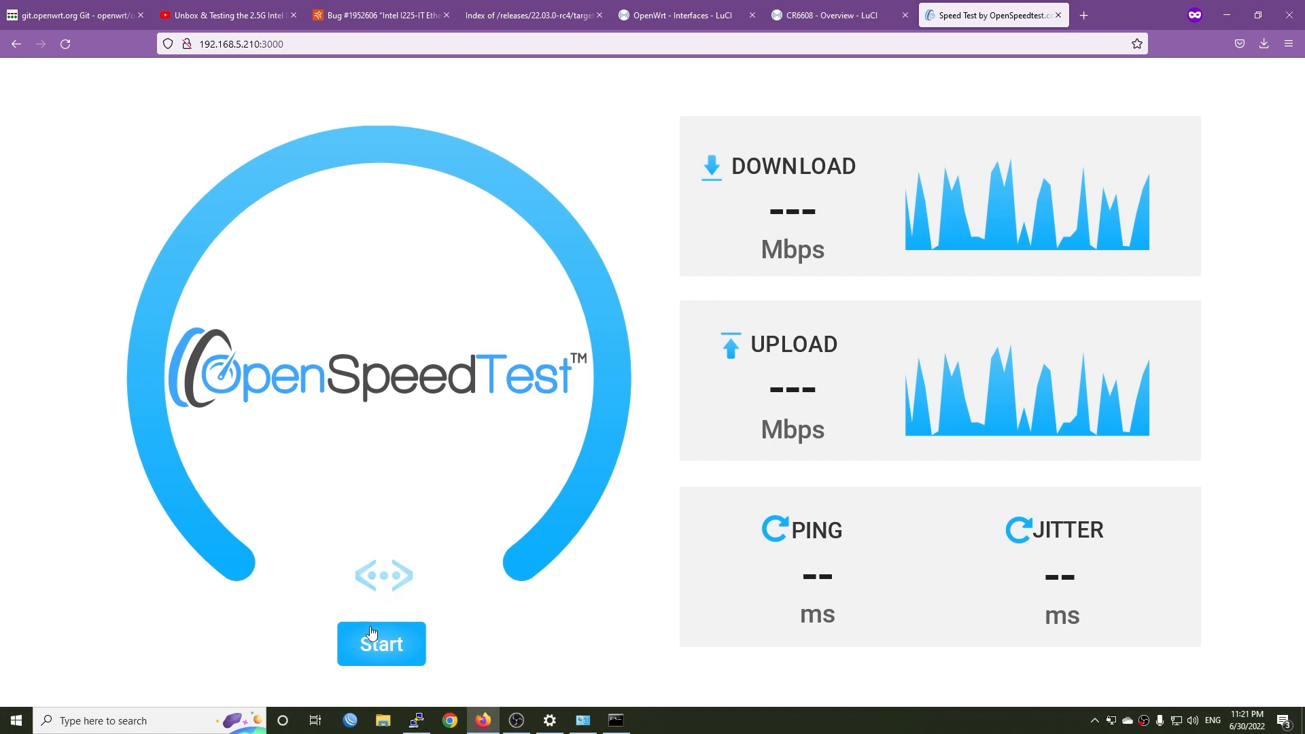
pyautogui.click(380, 643)
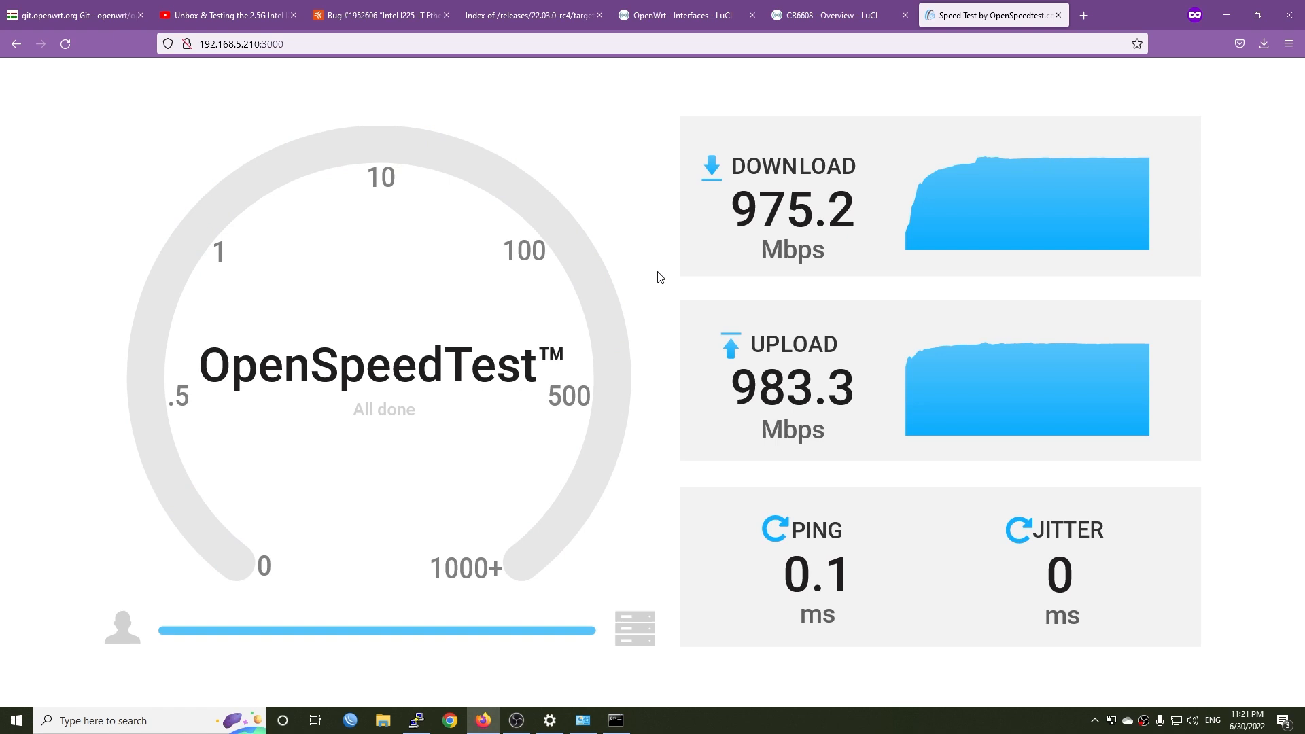
pyautogui.click(675, 15)
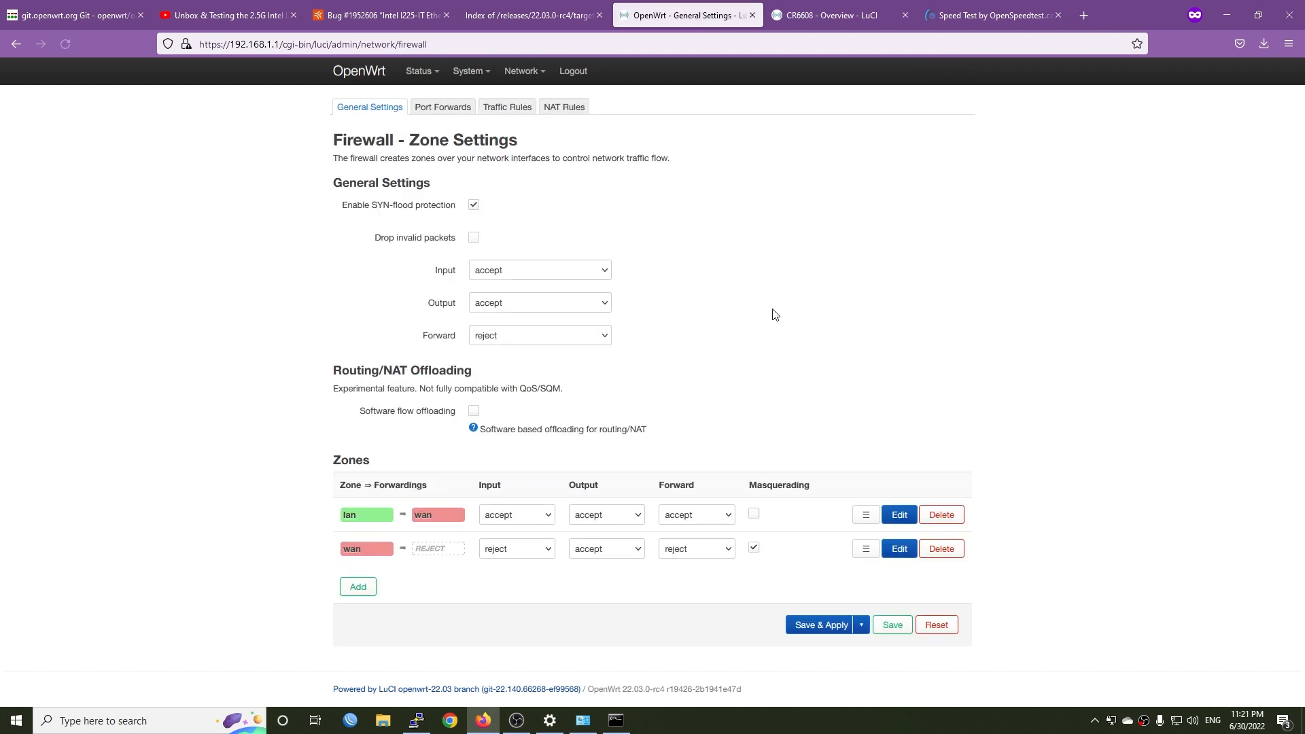
pyautogui.moveTo(506, 361)
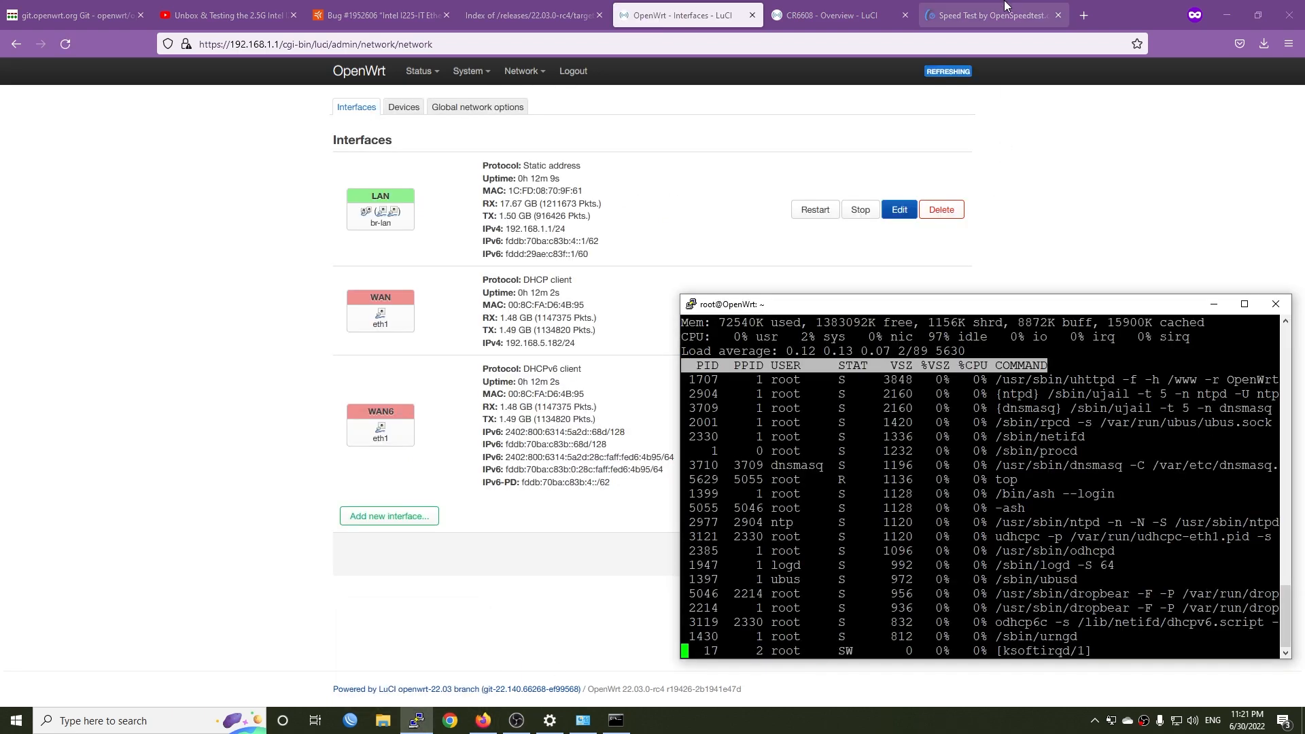
# Rerun the speed test beside the router's top output, reaching about 974 Mbps down and 980 Mbps up.
pyautogui.click(991, 15)
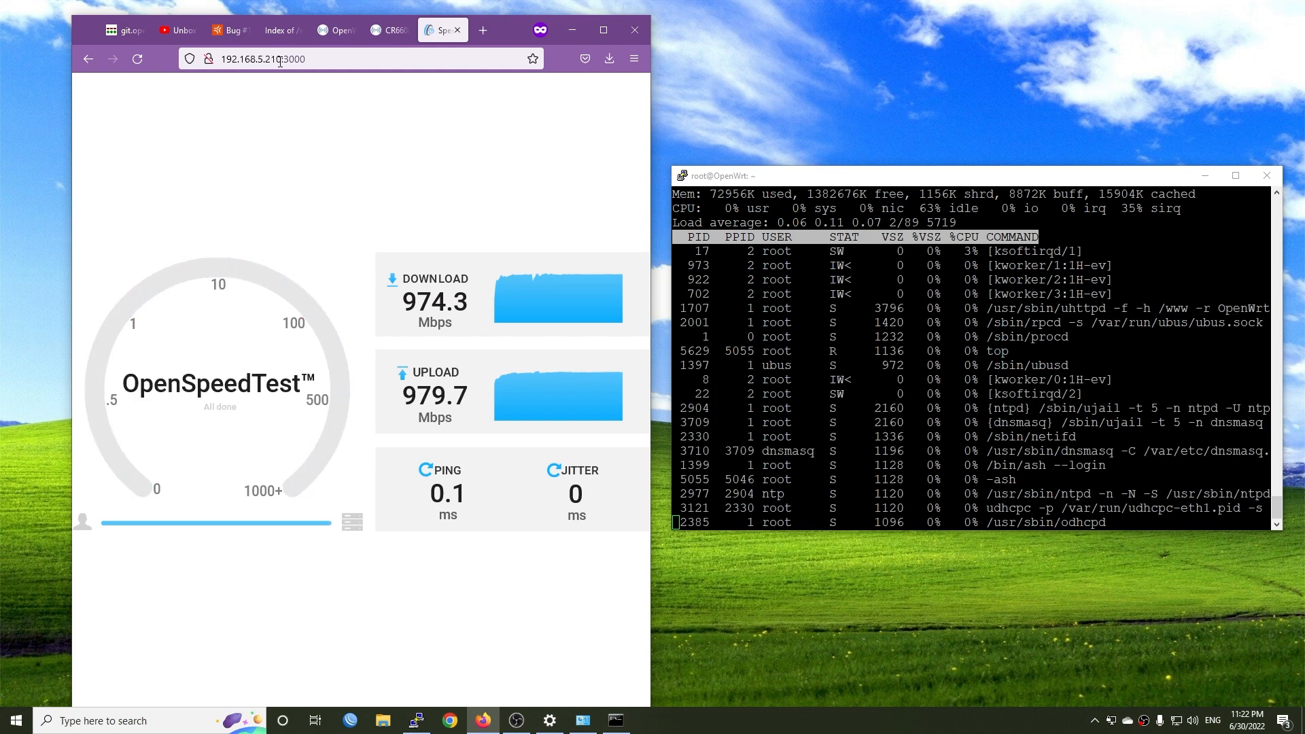
pyautogui.click(415, 720)
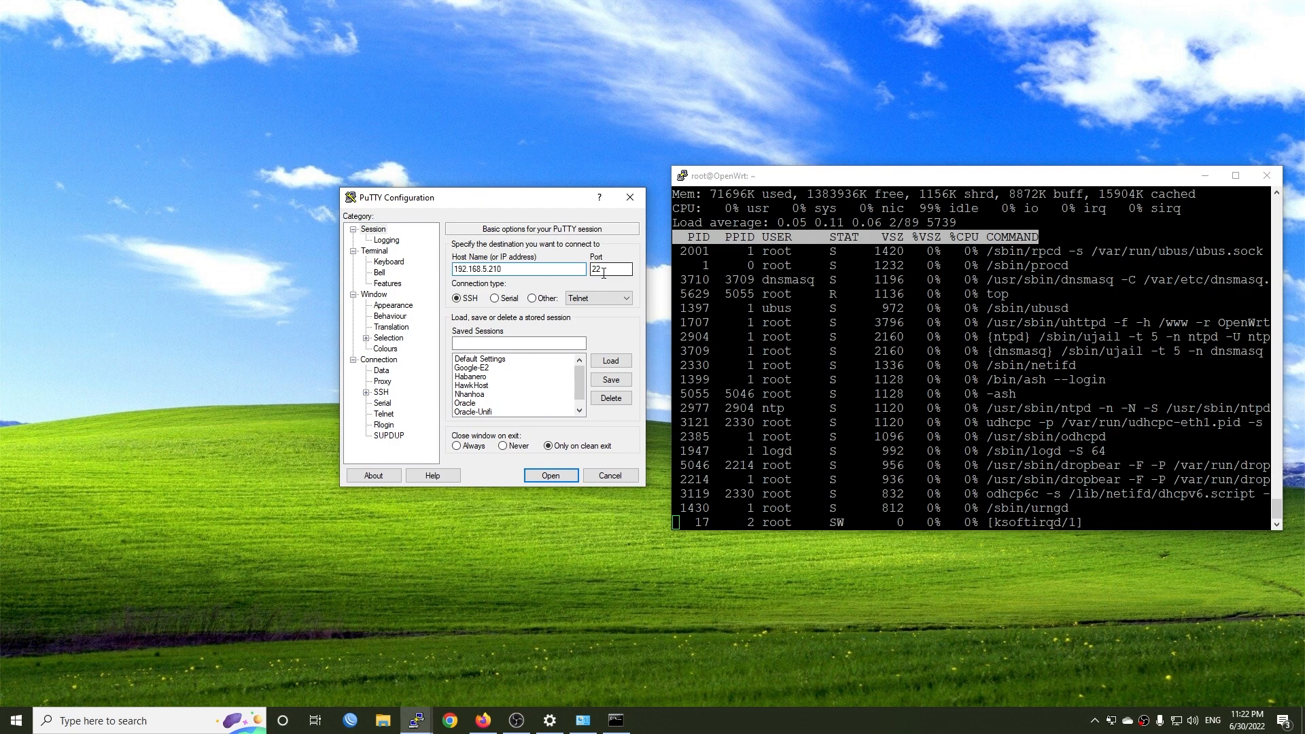
# Connect PuTTY over SSH to 192.168.5.210 port 22 and log in as vantc.
pyautogui.click(550, 476)
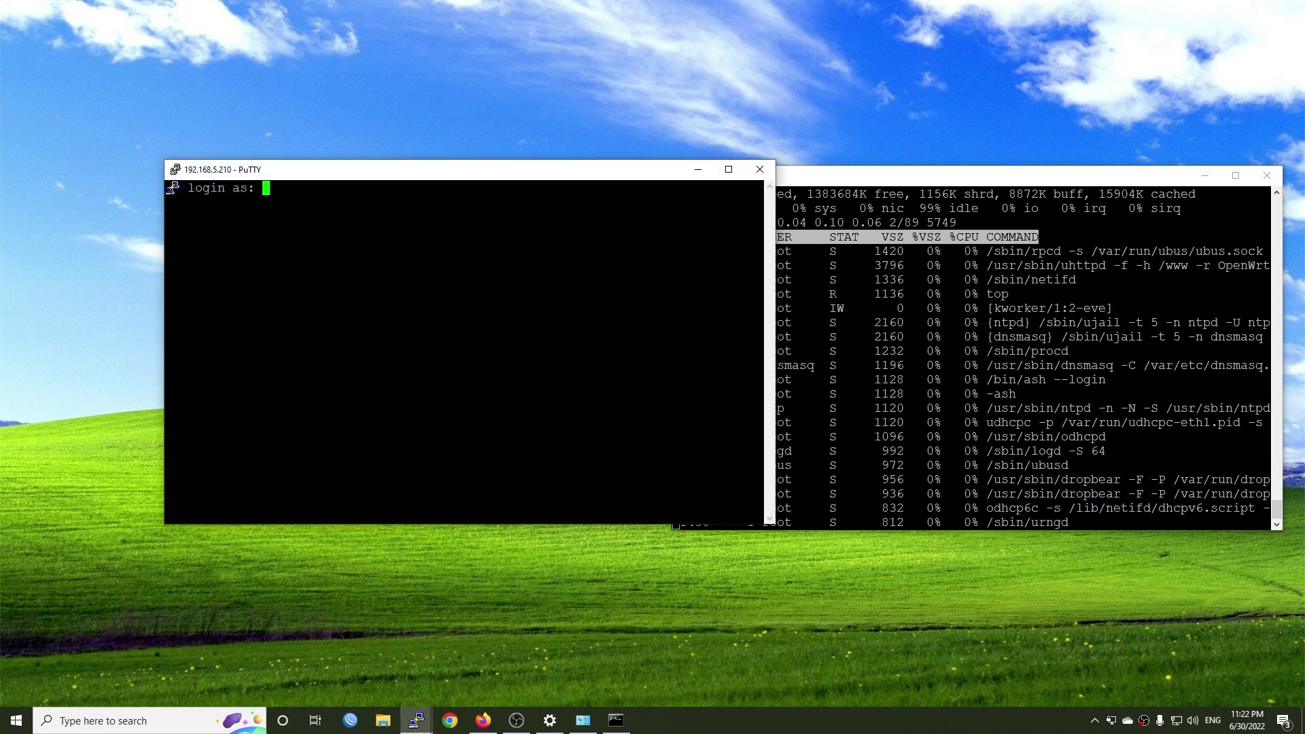
pyautogui.write('vantc')
pyautogui.write('iperf3 -s')
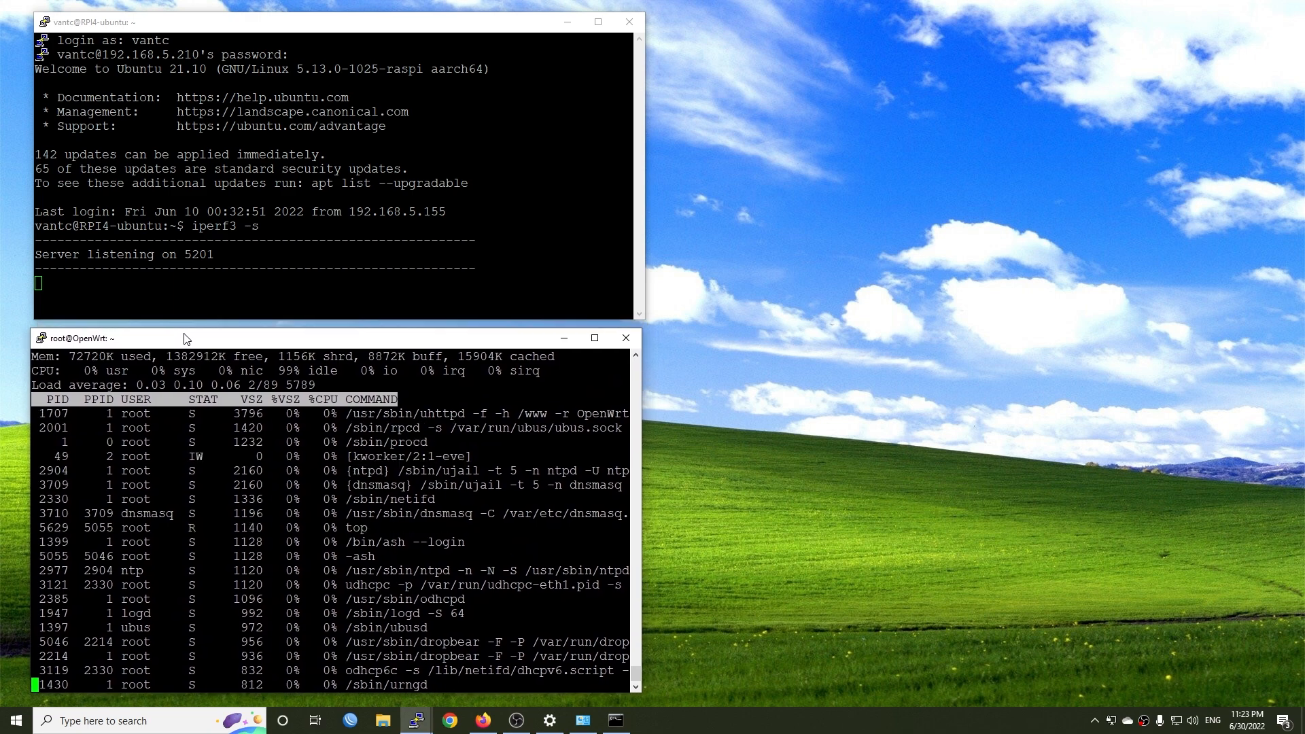
# Start the iperf3 client against 192.168.5.210 from Command Prompt.
pyautogui.click(615, 720)
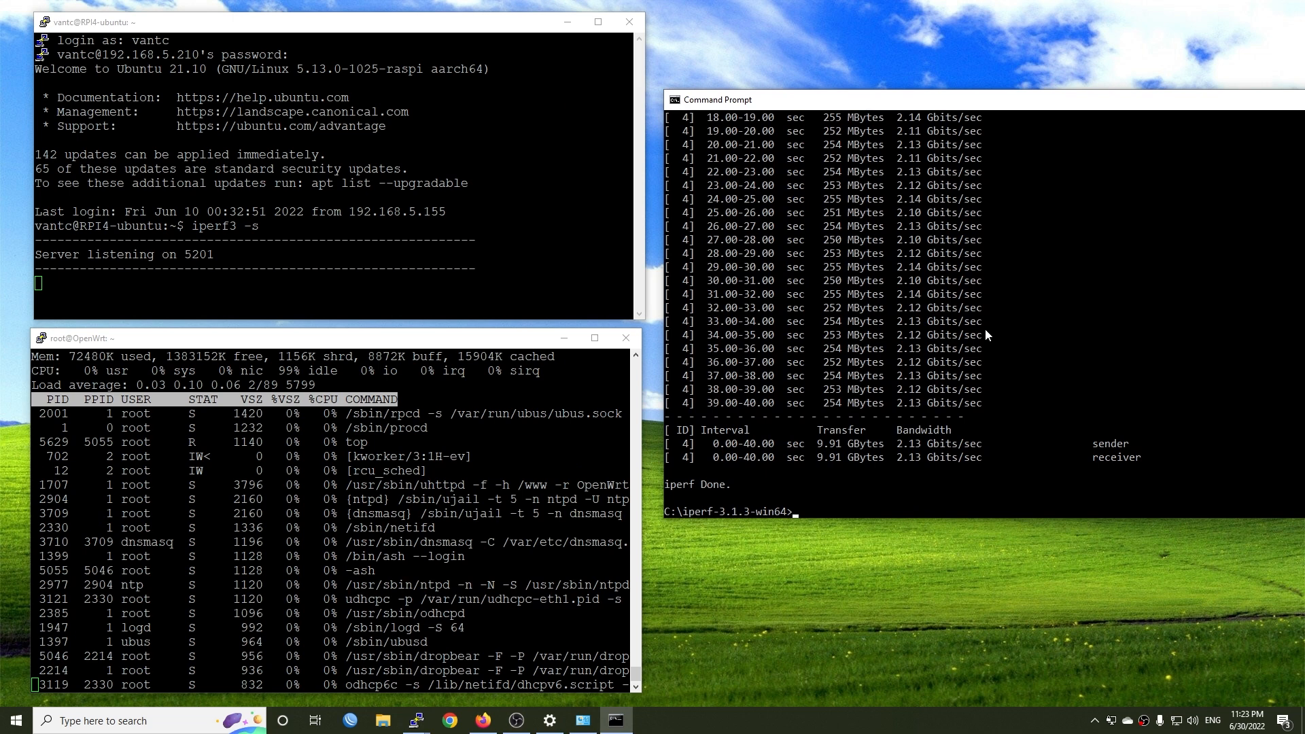
pyautogui.write('iperf3')
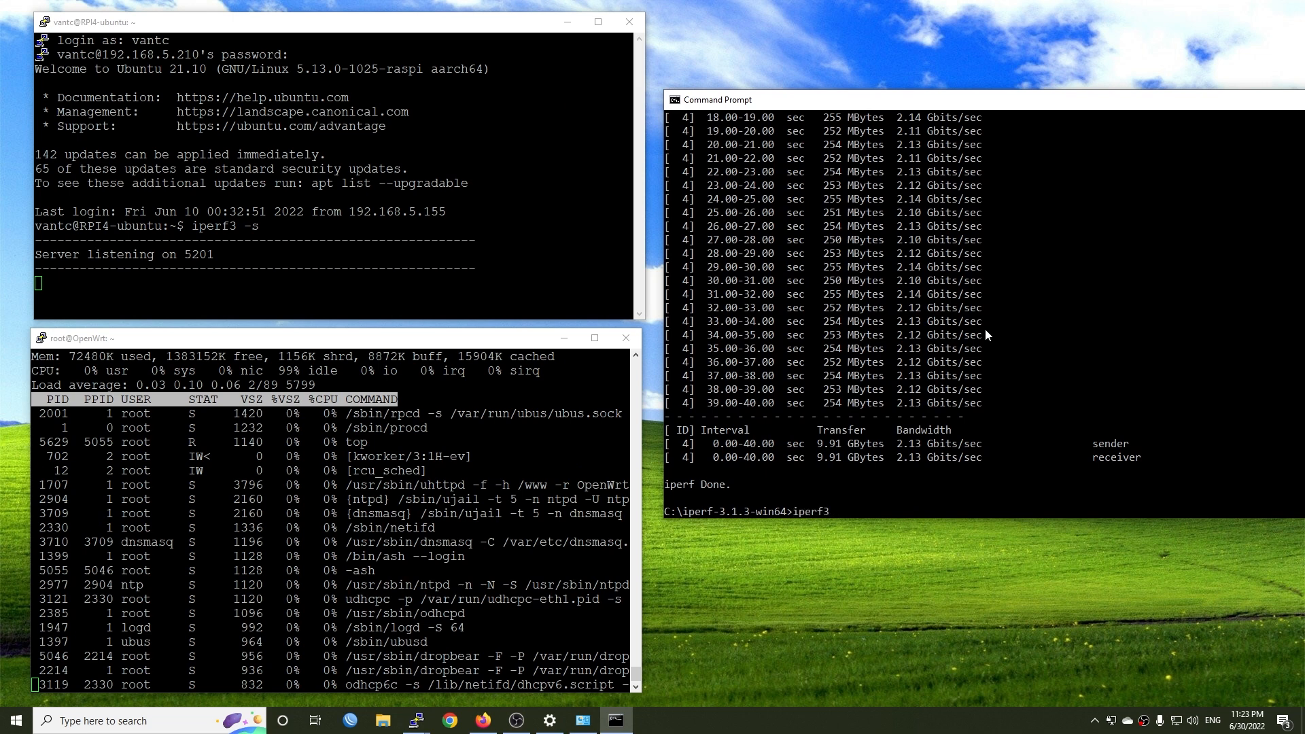
pyautogui.write('-c')
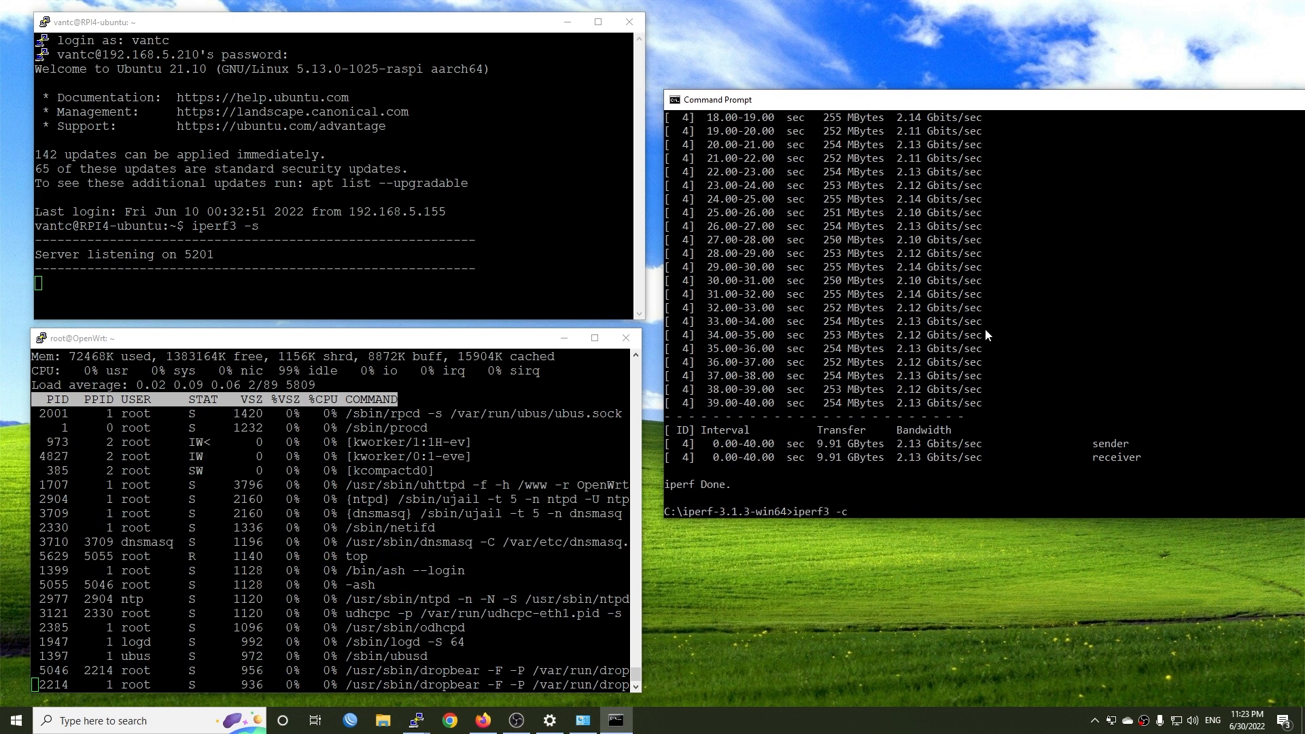
pyautogui.write('192.168.5.')
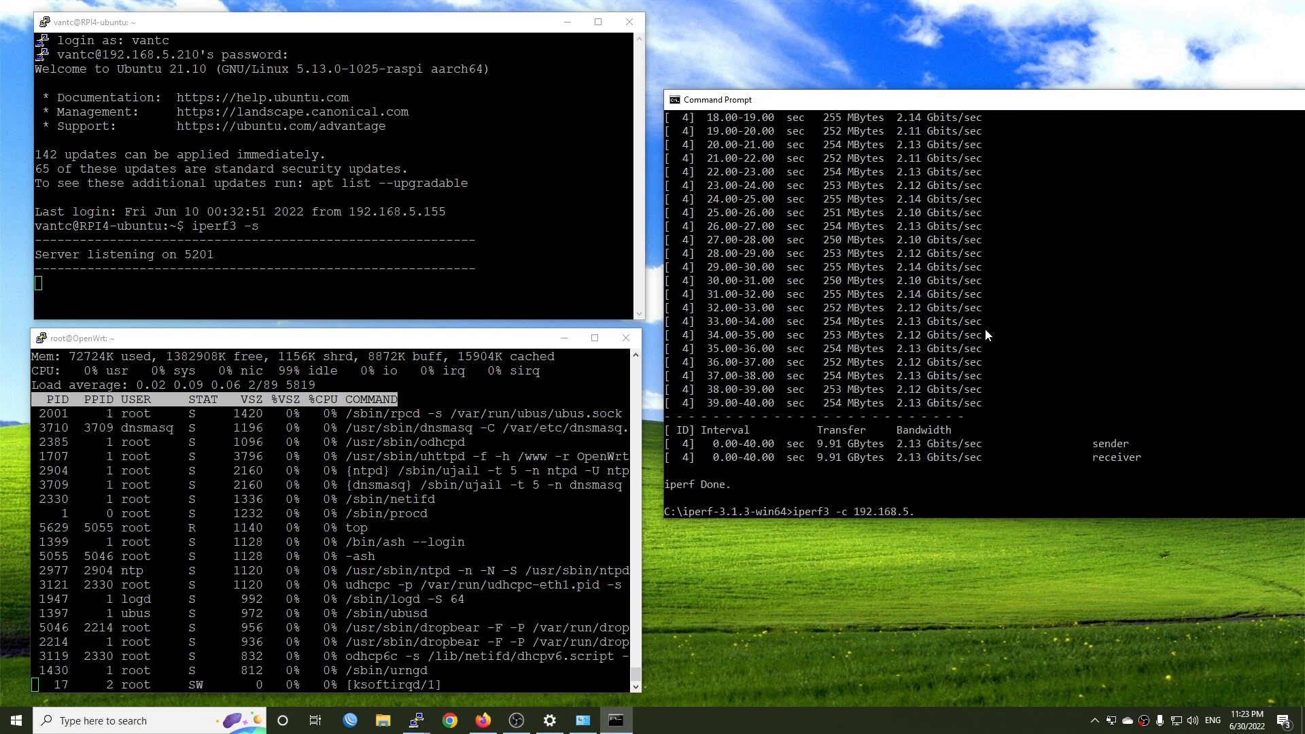
pyautogui.write('210 -t')
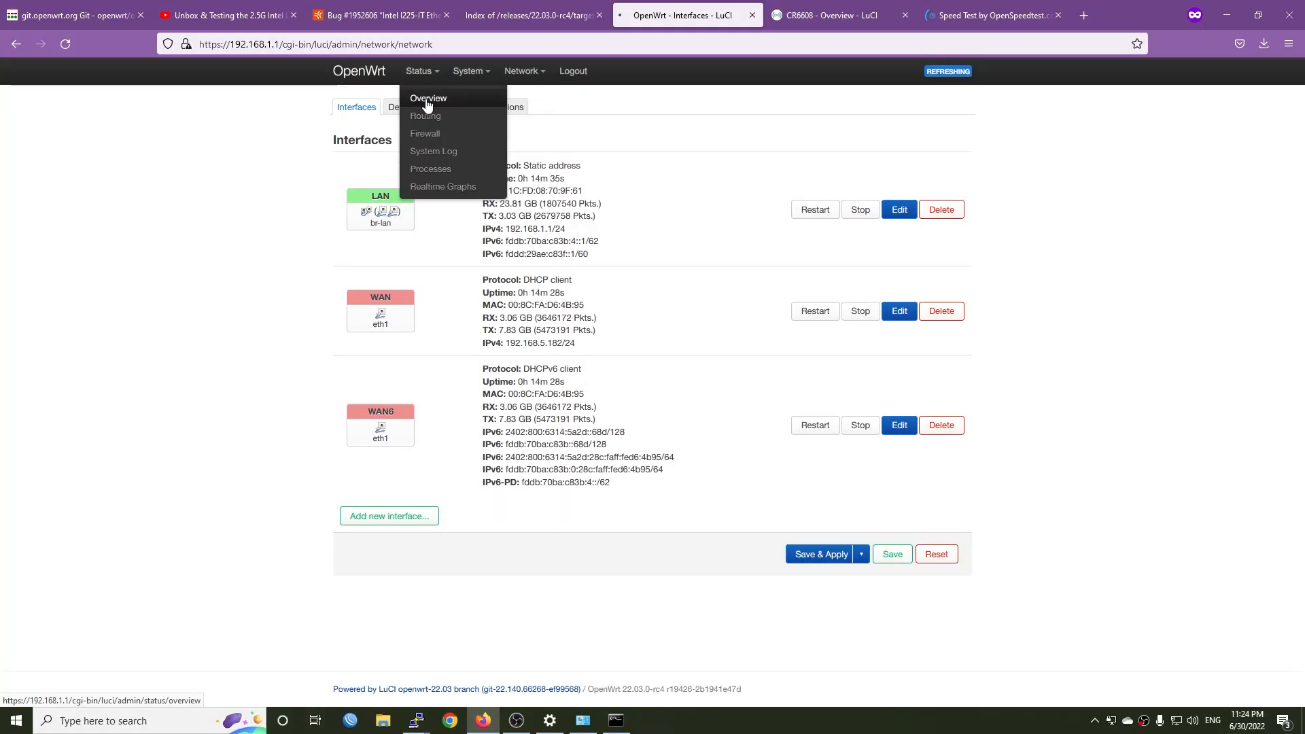
# Show the Status Overview listing the HP t620 PLUS on OpenWrt 22.03.0-rc4 with 93% memory free.
pyautogui.click(429, 98)
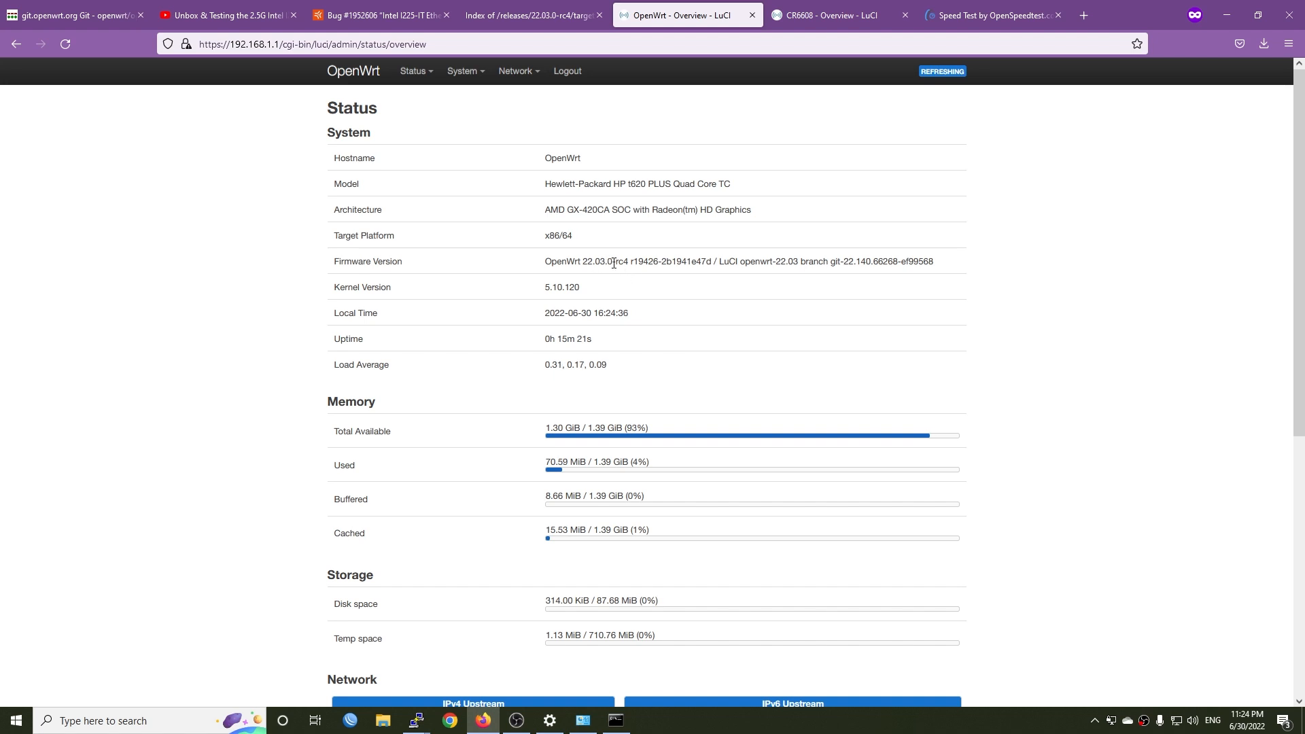
pyautogui.moveTo(639, 264)
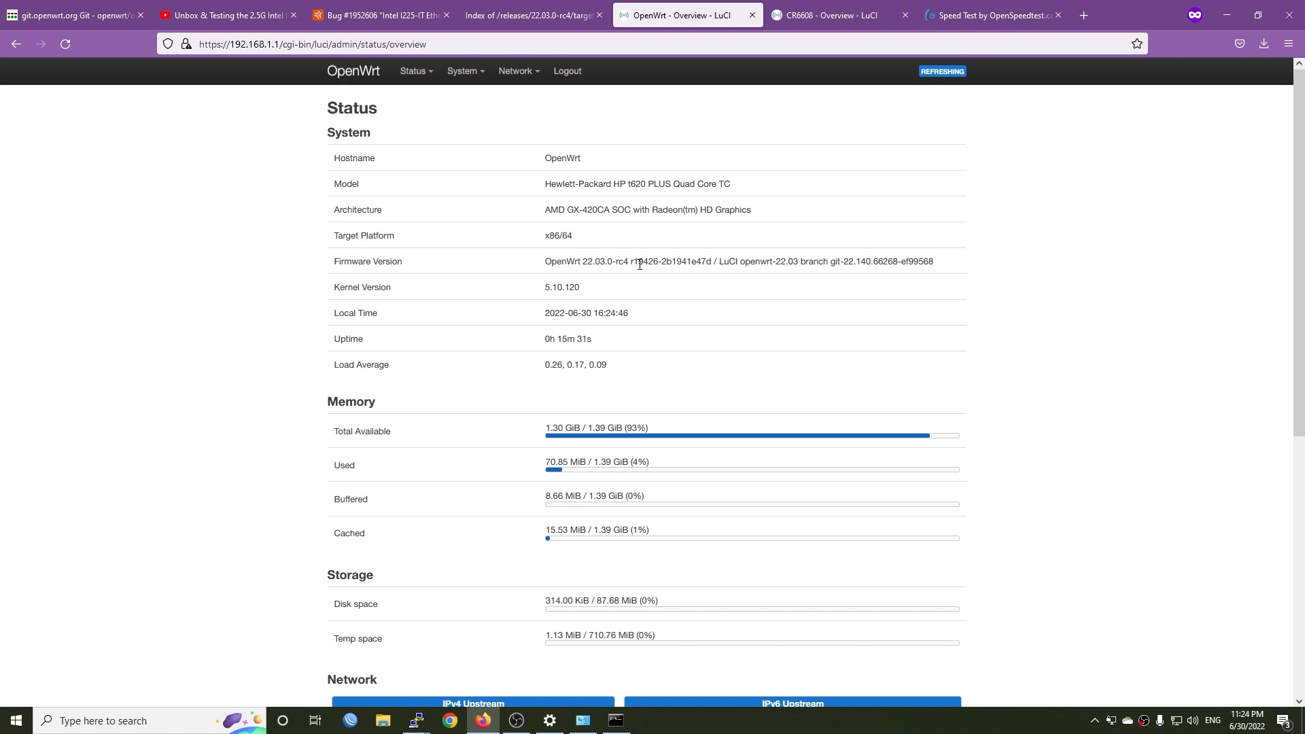
pyautogui.moveTo(590, 294)
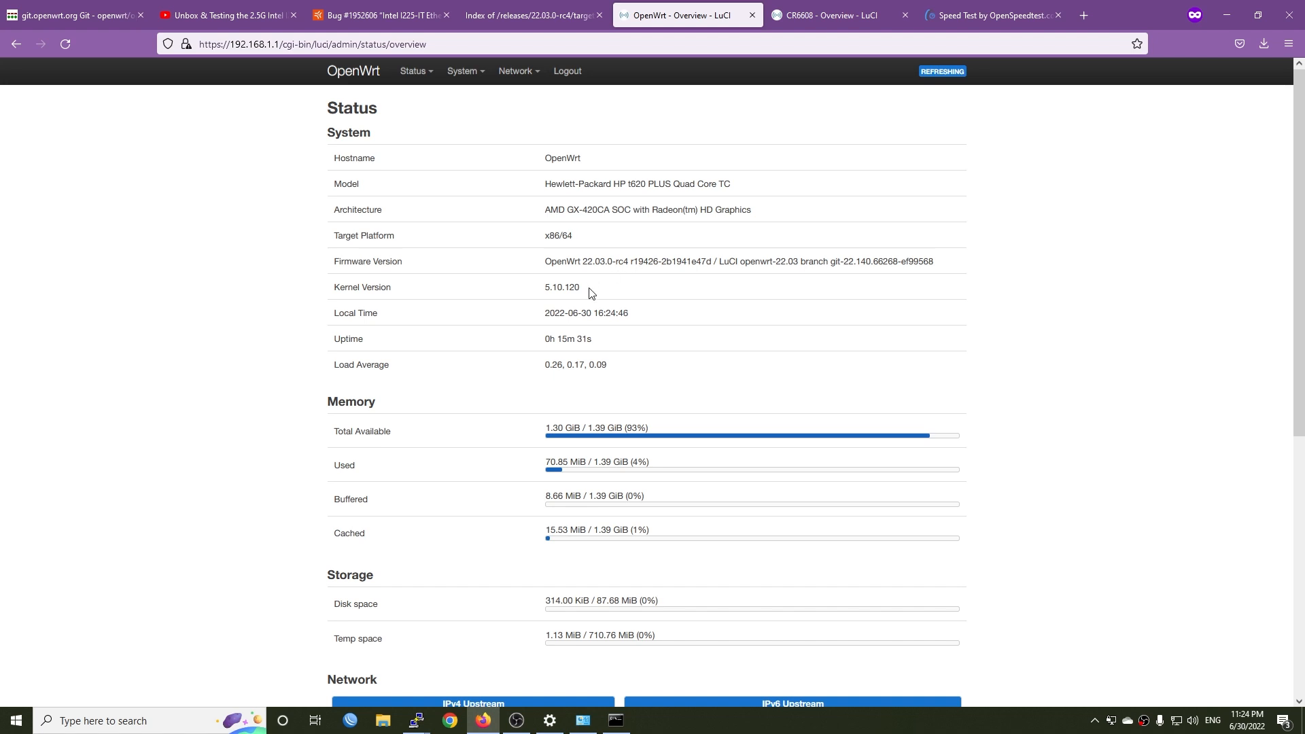